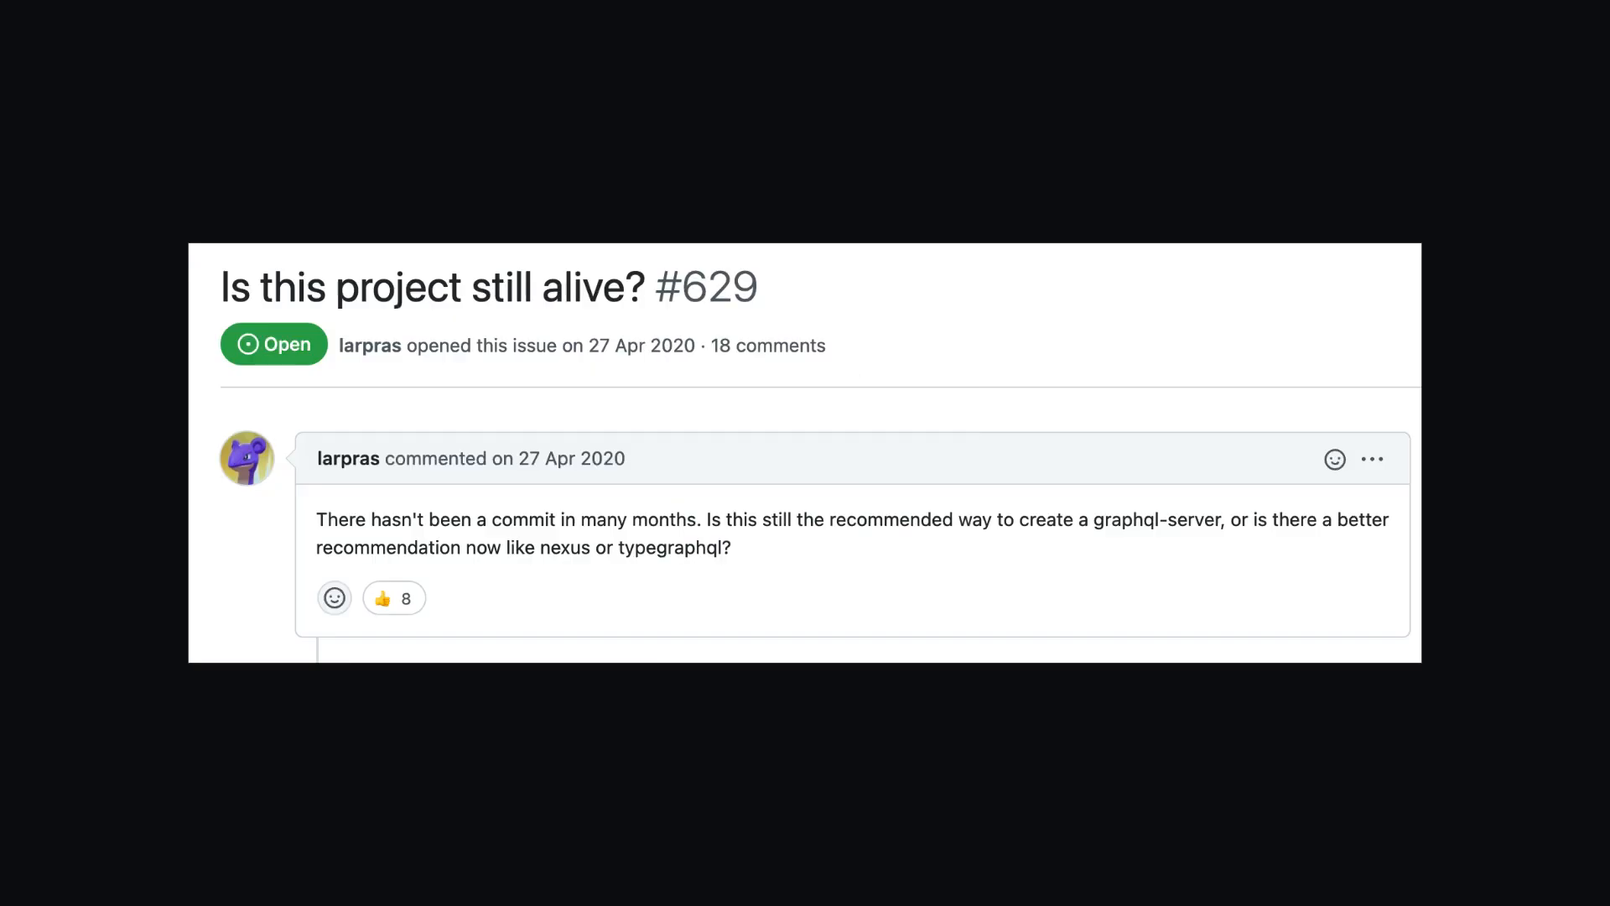
Step: Scroll through GitHub issue #629, 'Is this project still alive?'
scroll(down, 3)
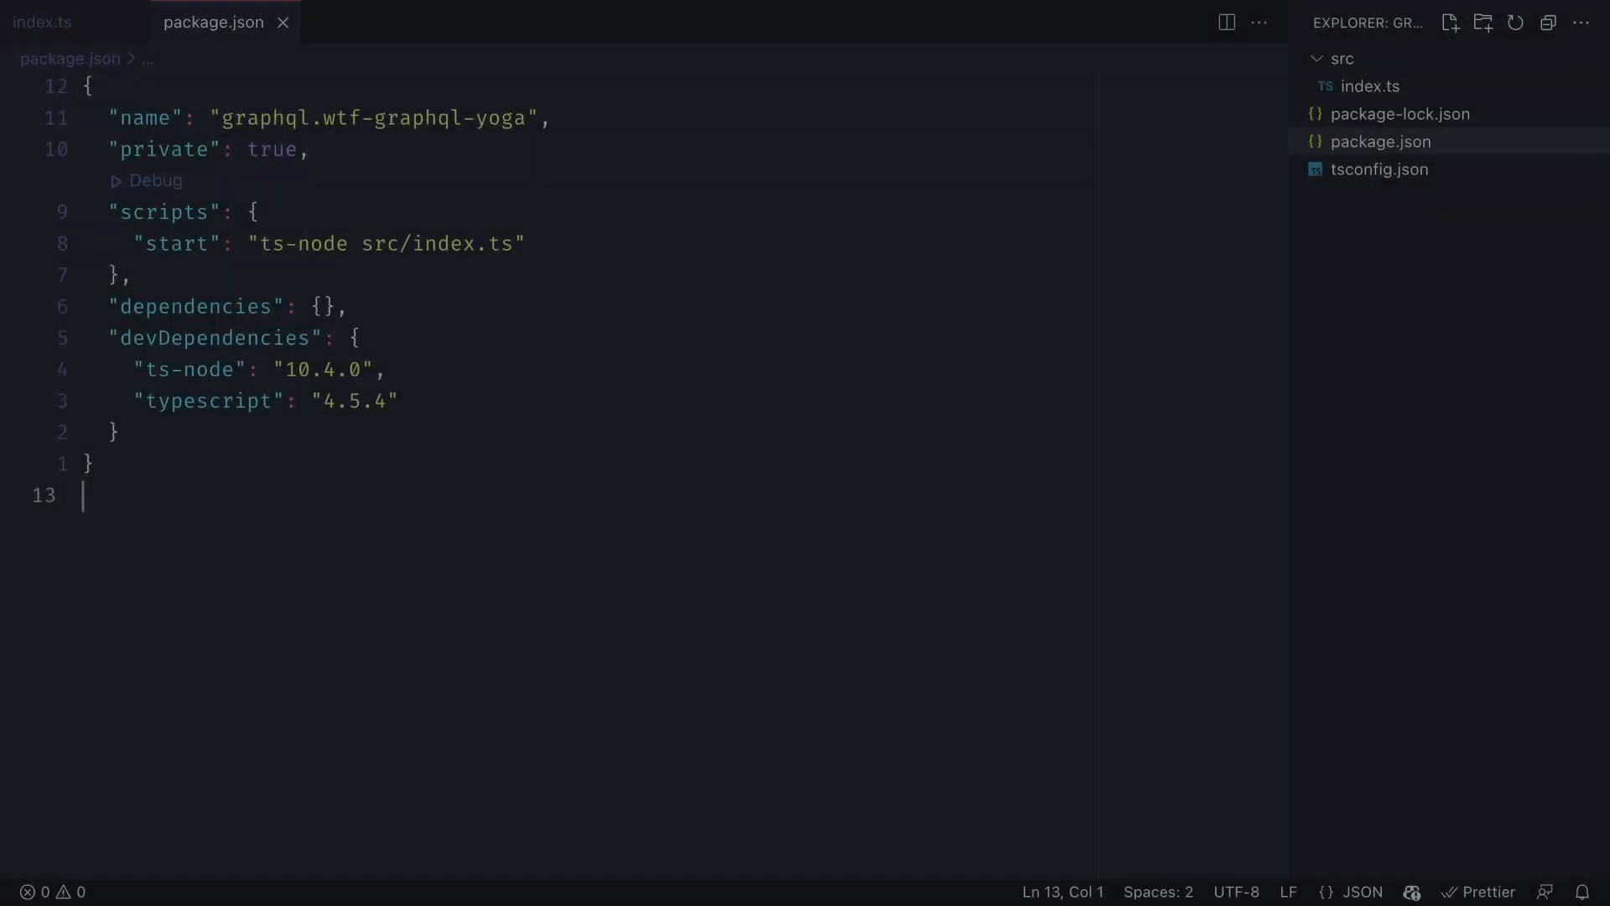
Step: Run npm install -E graphql graphql-yoga@alpha in the integrated terminal
text(npm inst)
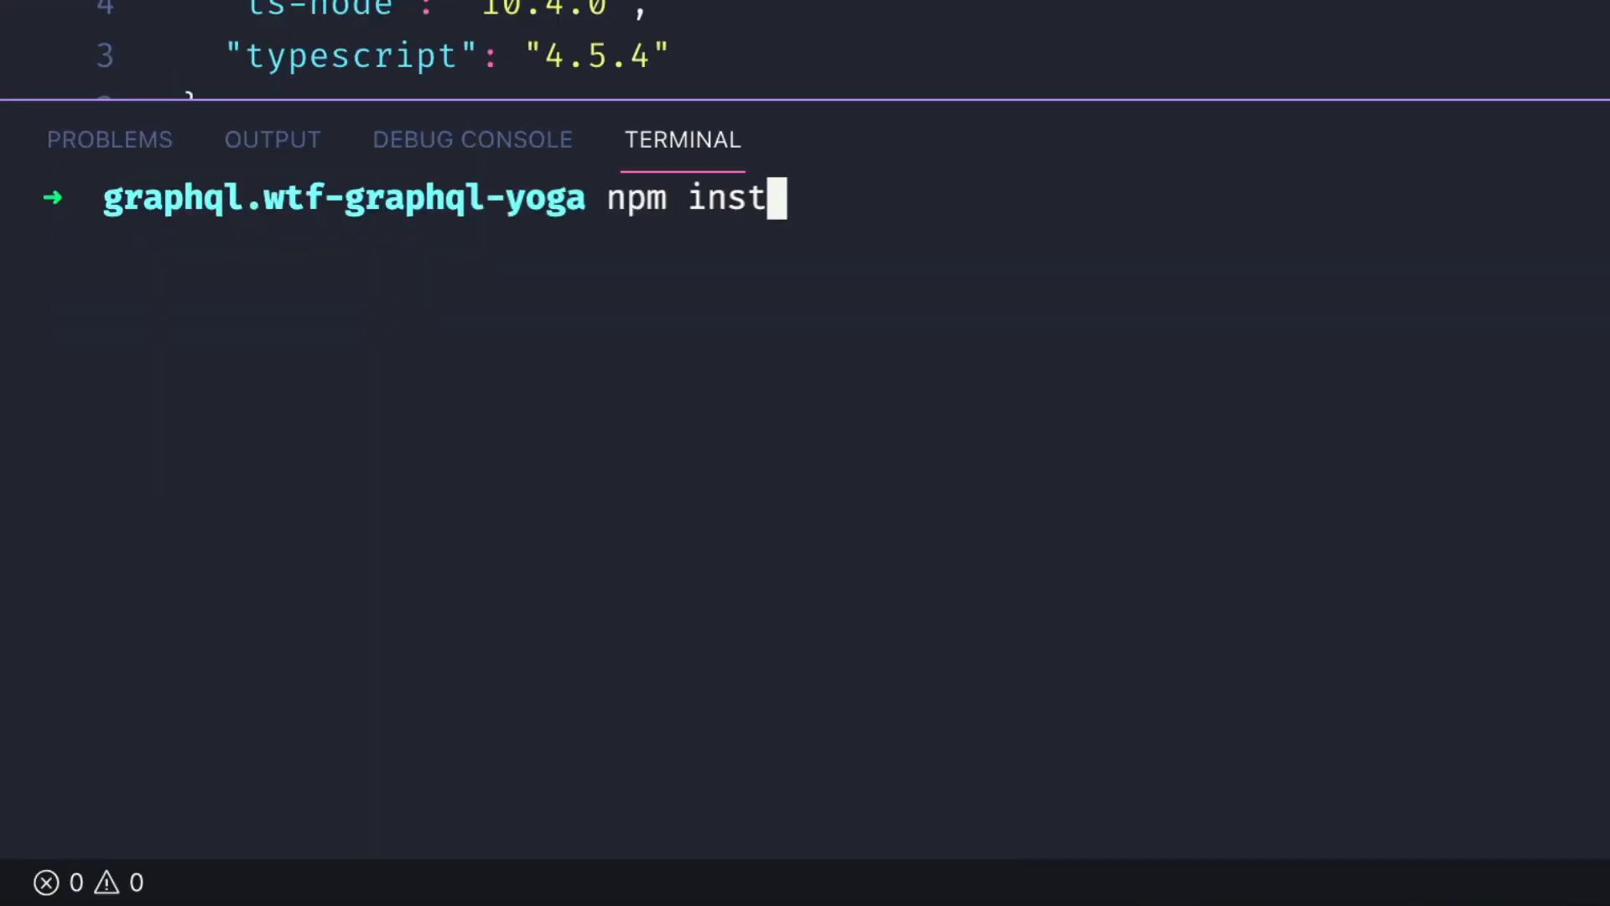
text(all -E)
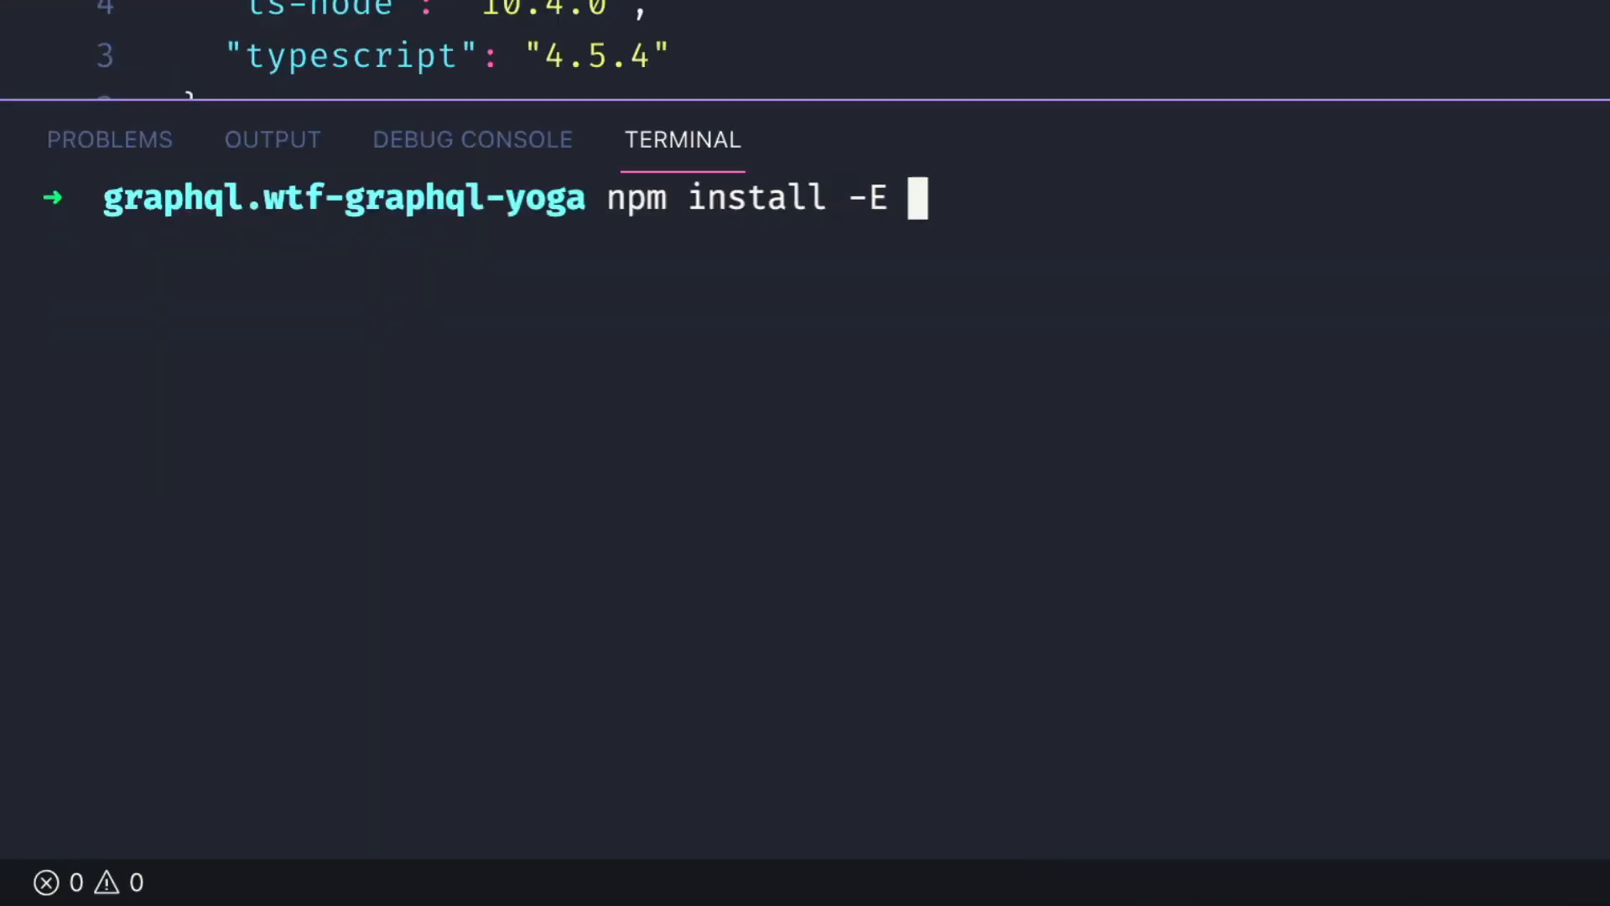
text(graphql graphql)
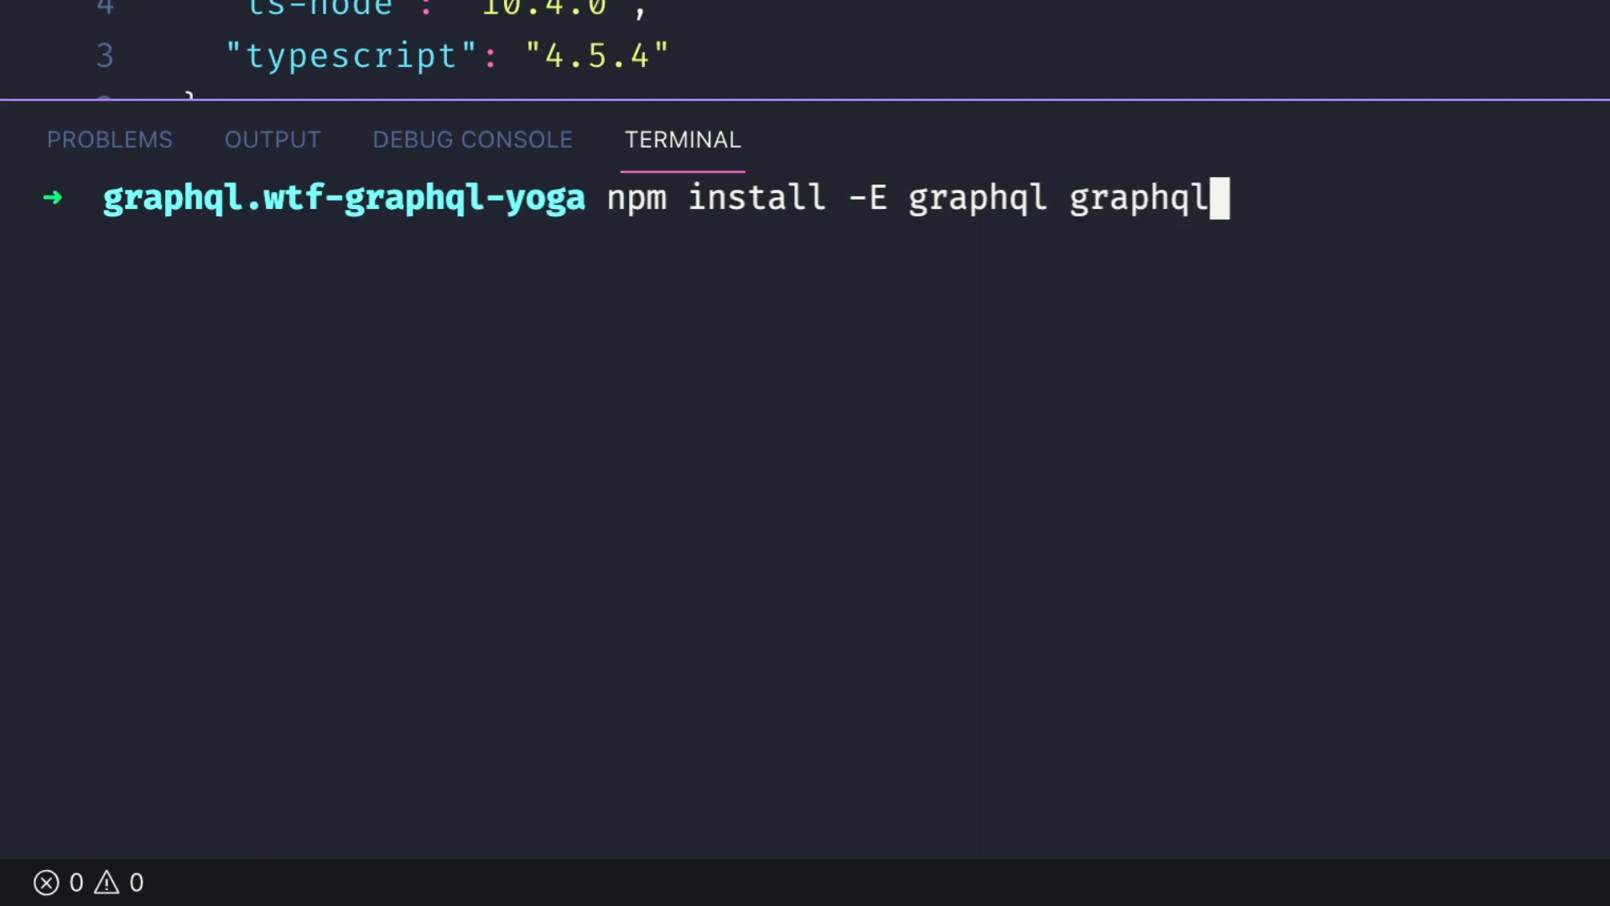
text(-yoga@alph)
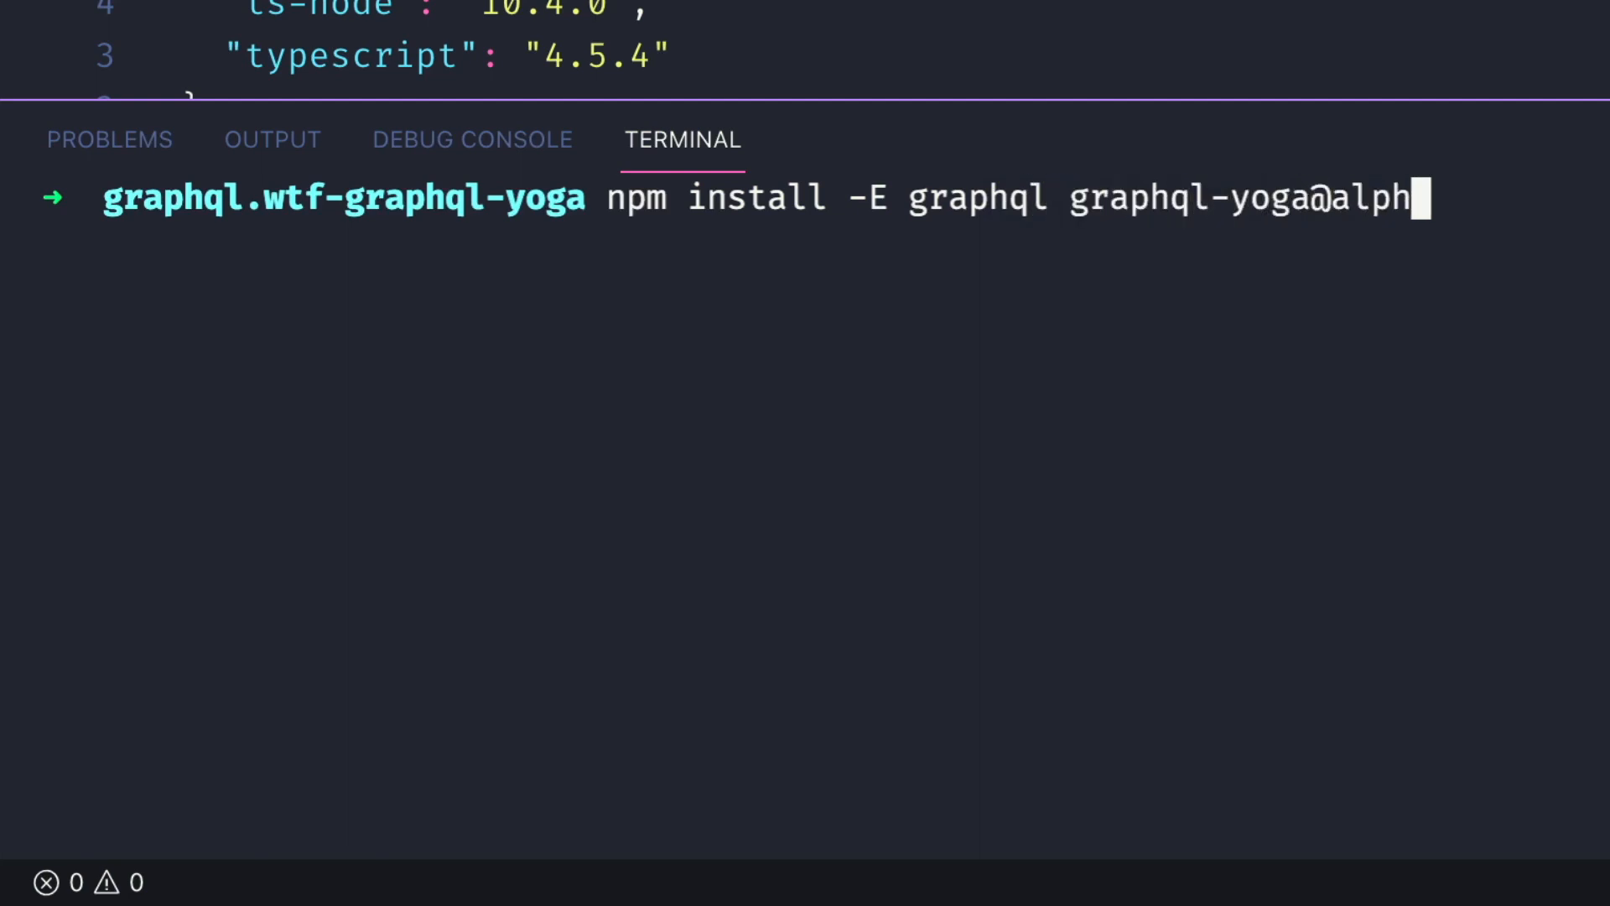
text(a)
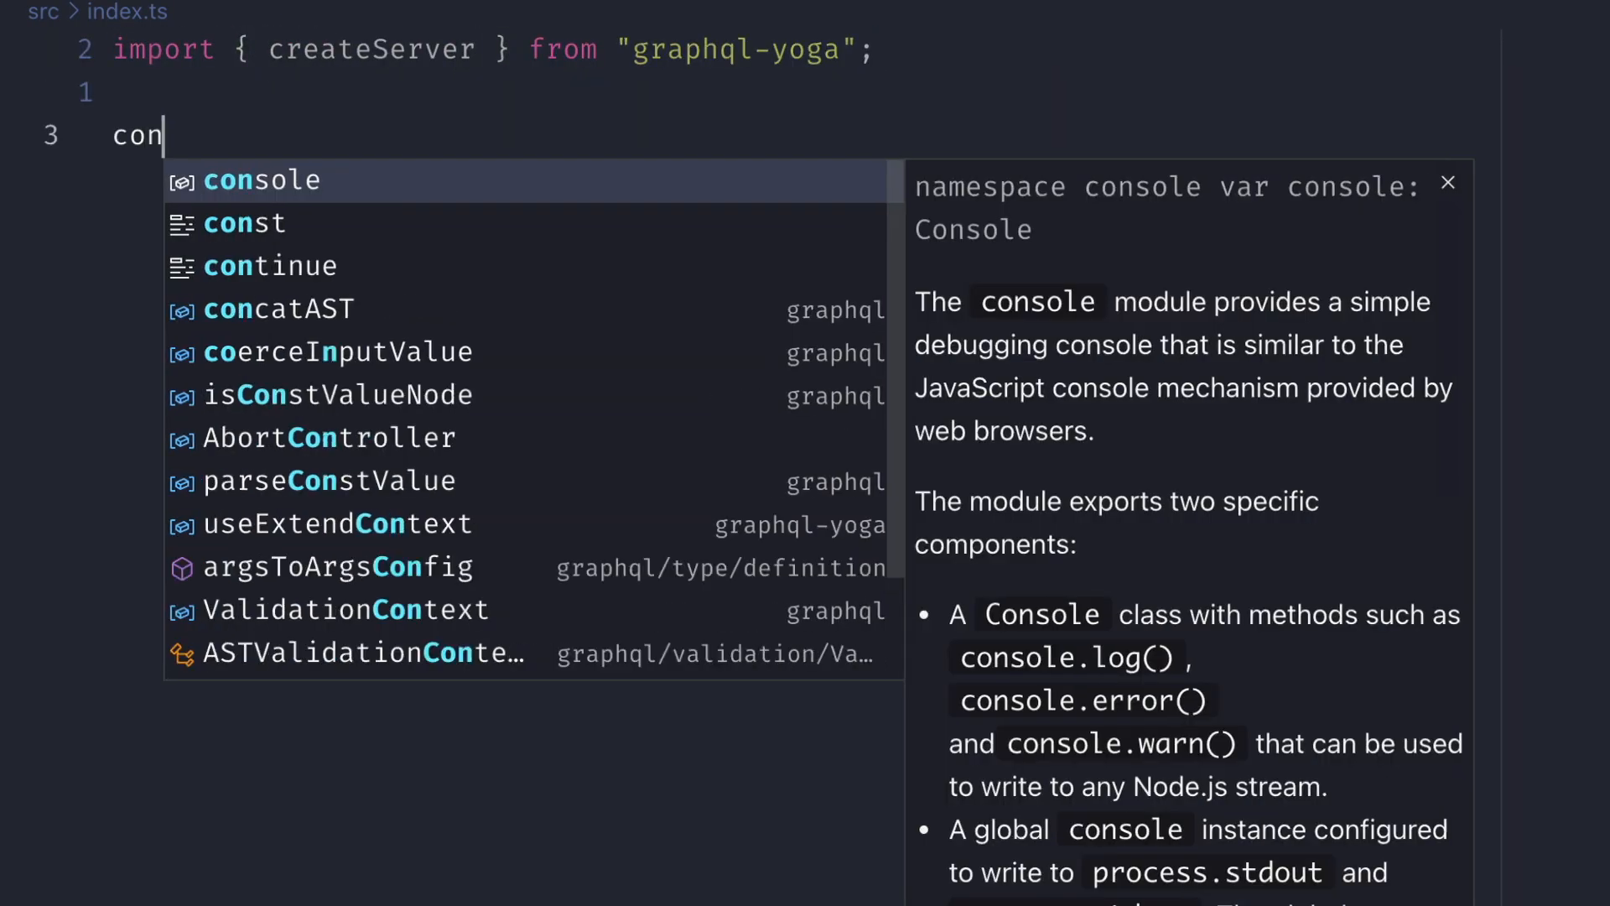
Step: Write typeDefs and resolvers for hello returning 'World!', create the server, and run npm start
text(st typeDefs = /* GraphQL */ `)
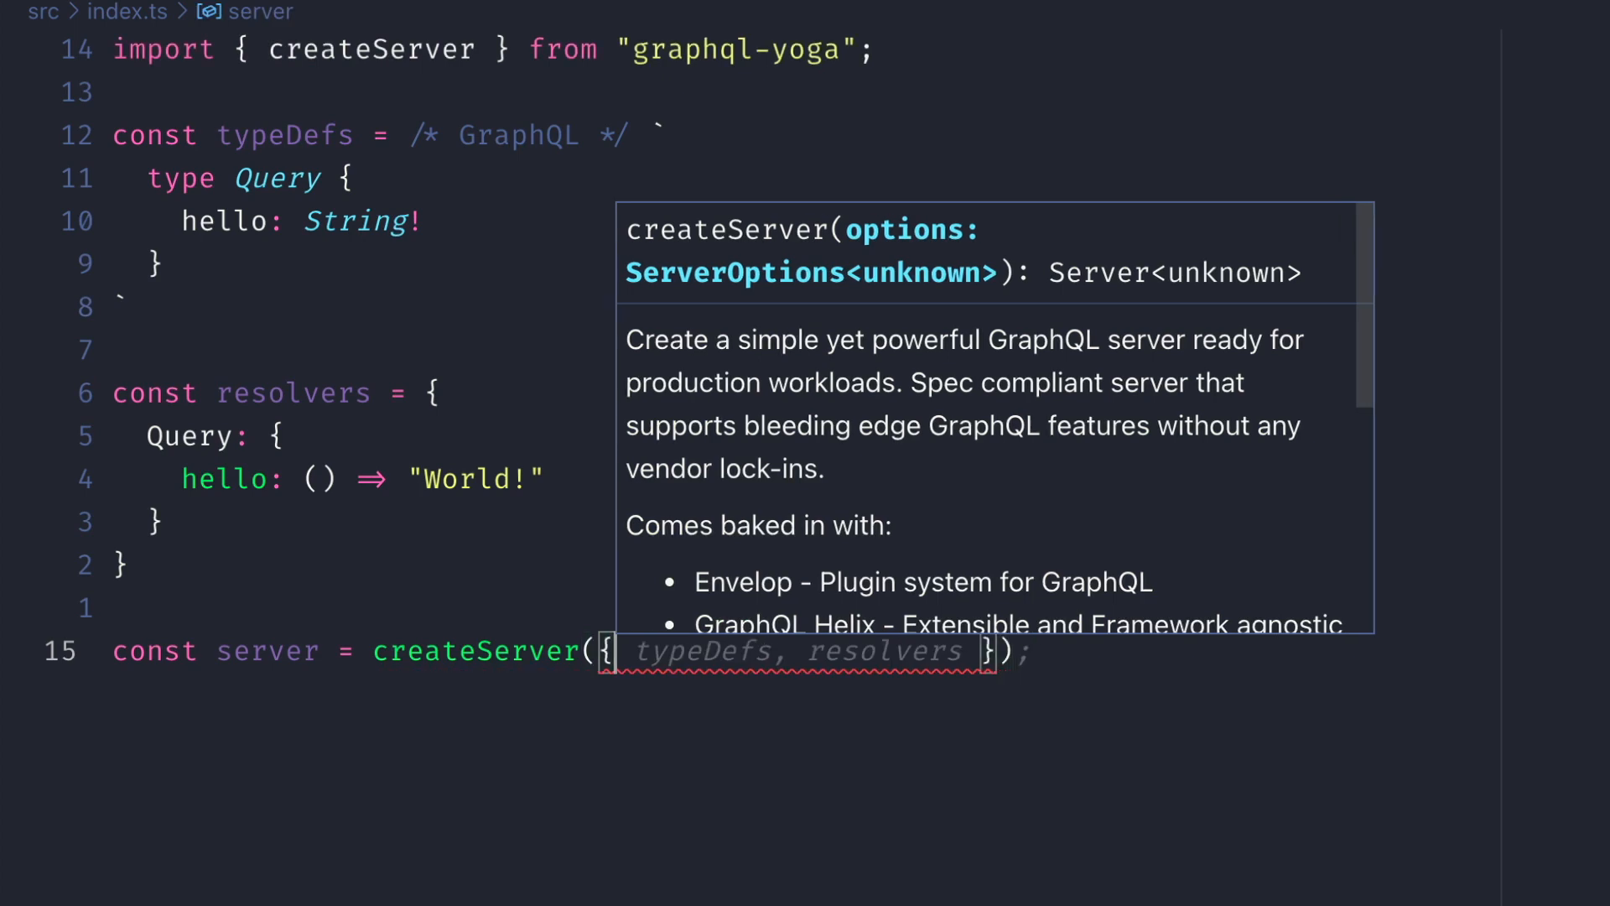
text(serv)
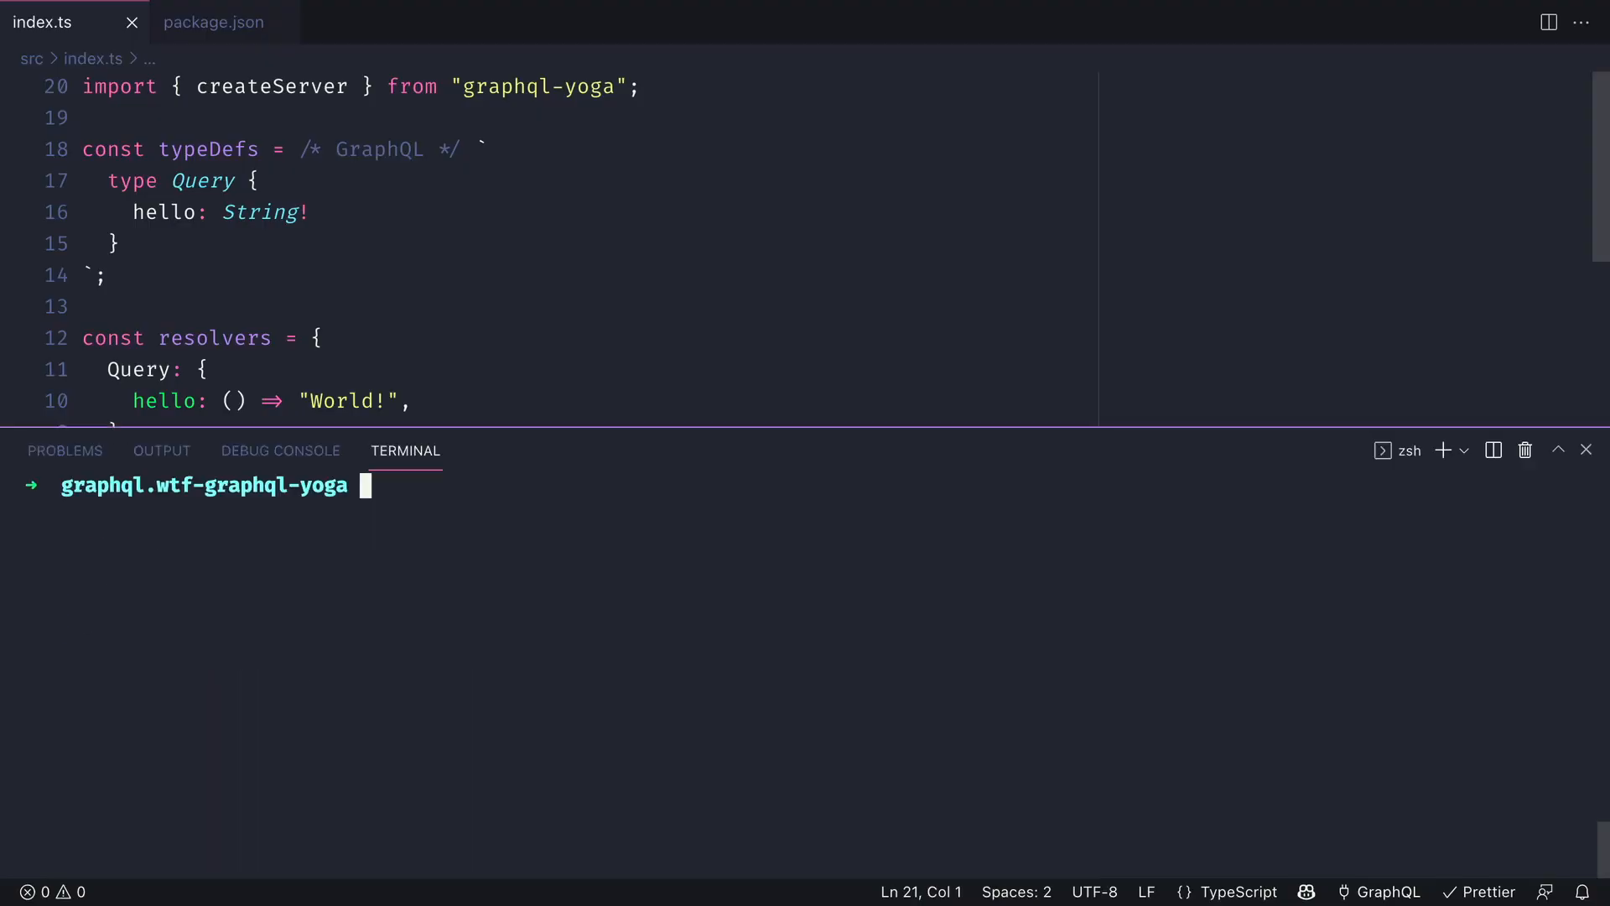
text(npm start)
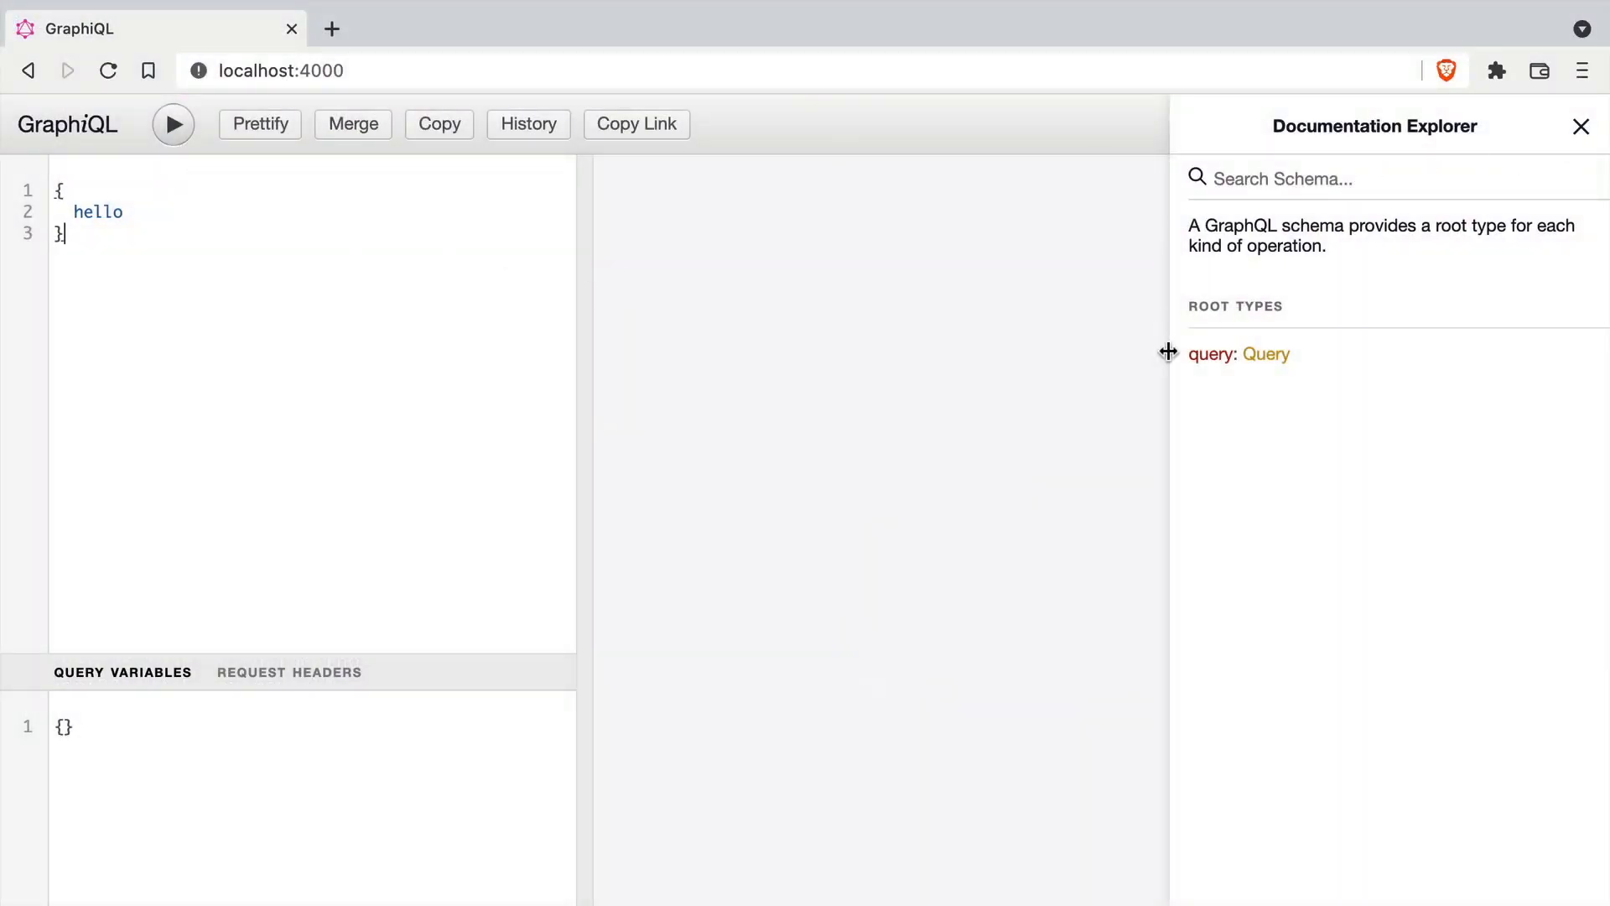
Step: Browse the Query type docs down to the hello field, typed String!
click(1239, 353)
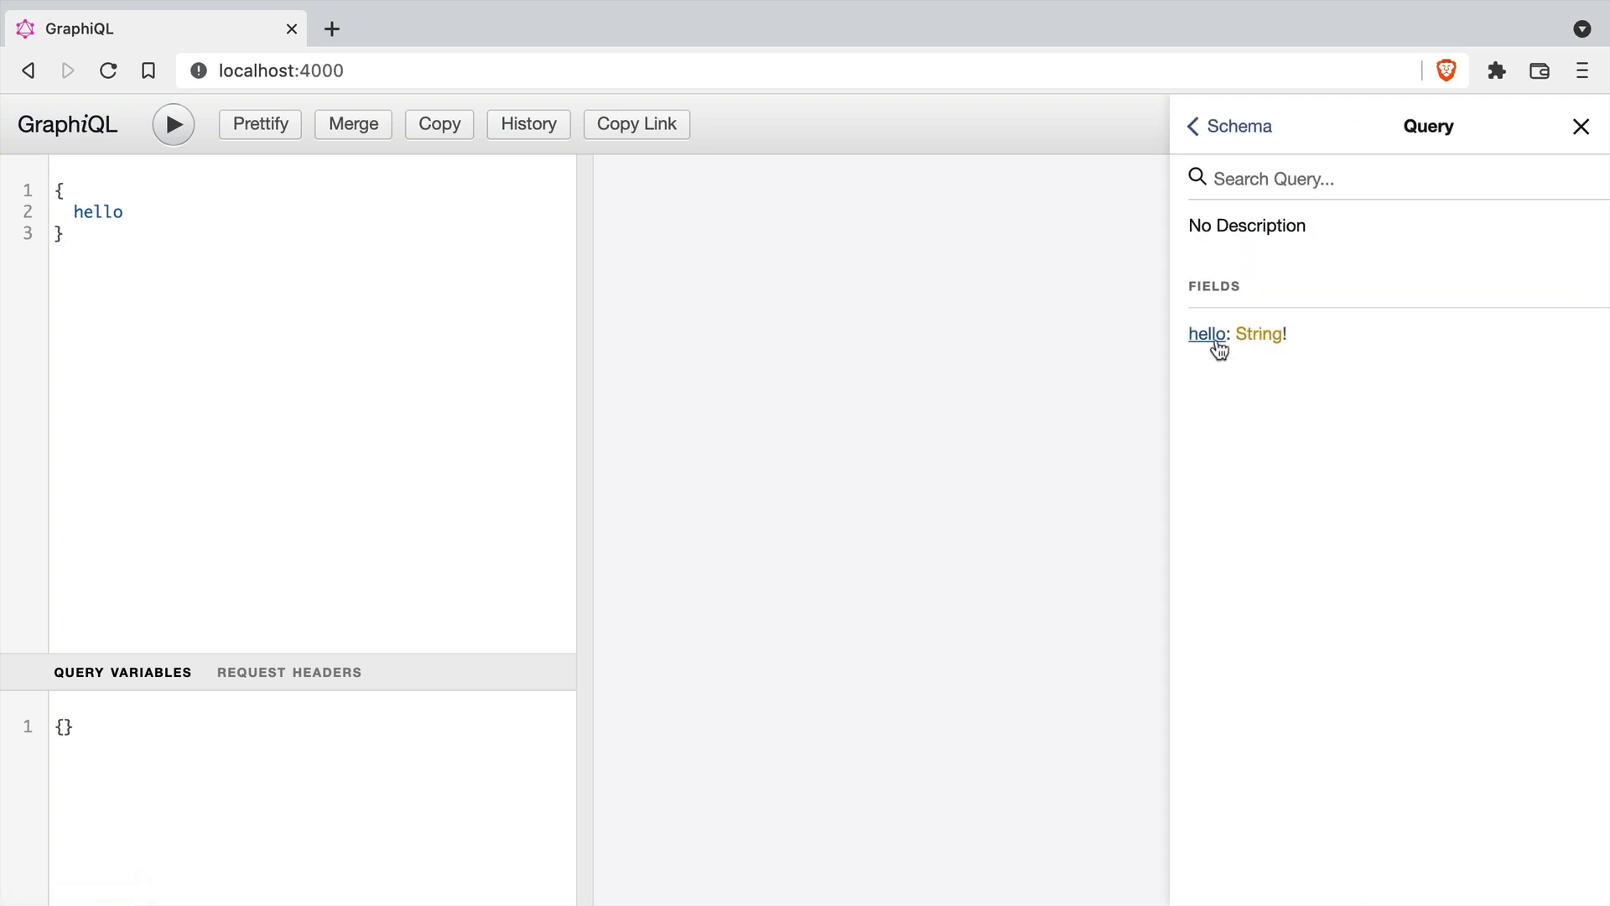
click(174, 124)
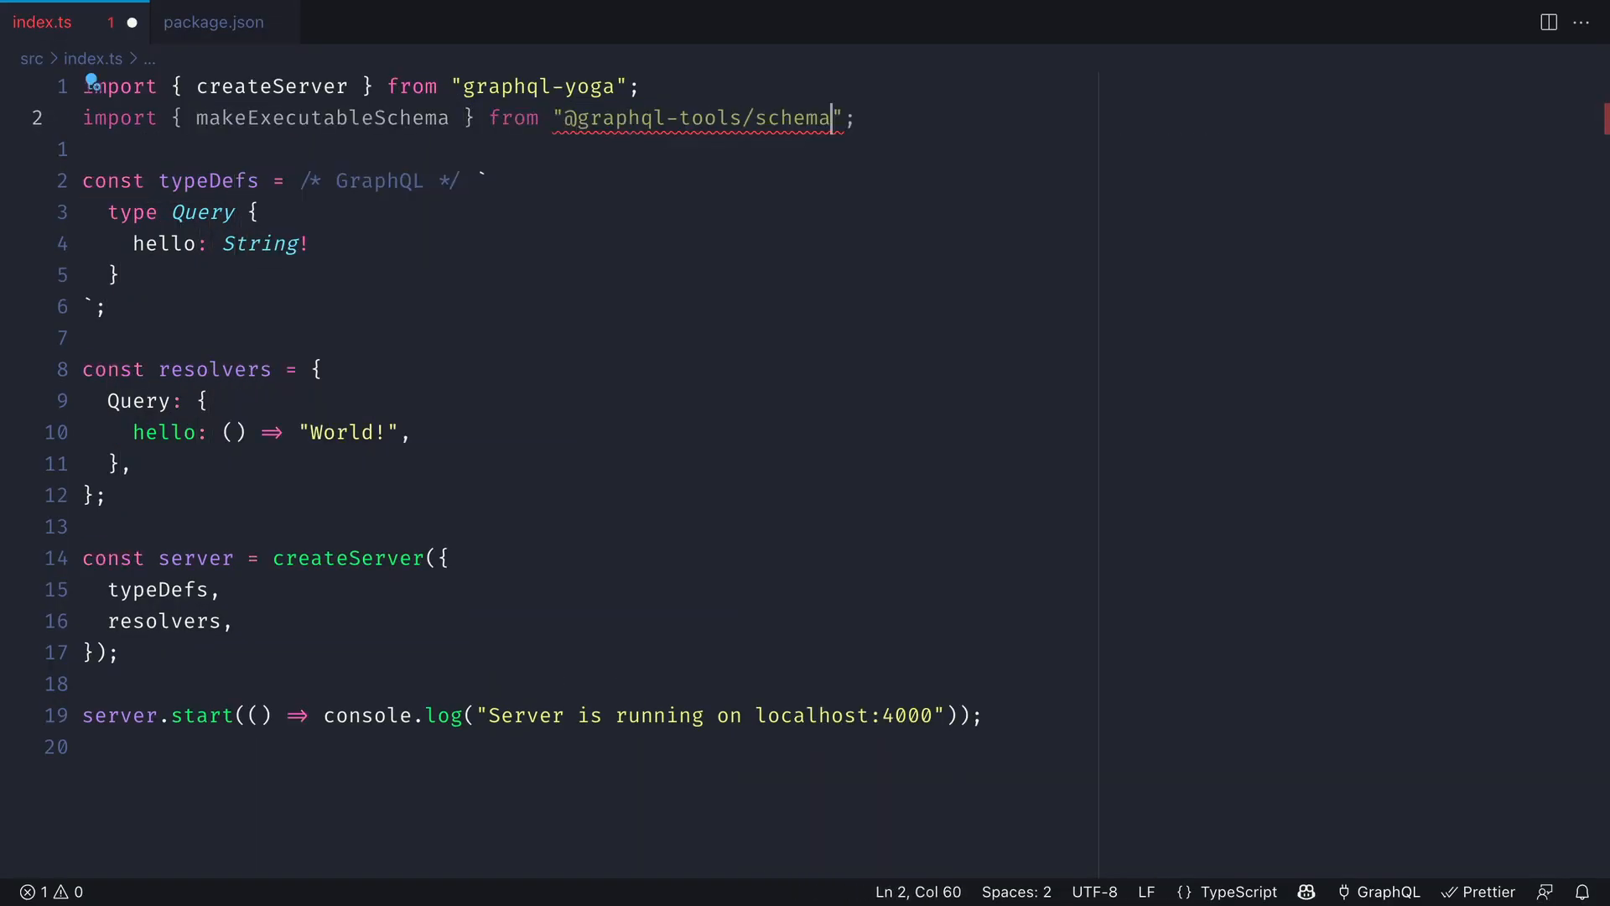
Step: Pass a makeExecutableSchema schema to createServer, run npm start, then revert to typeDefs and resolvers
text(cons)
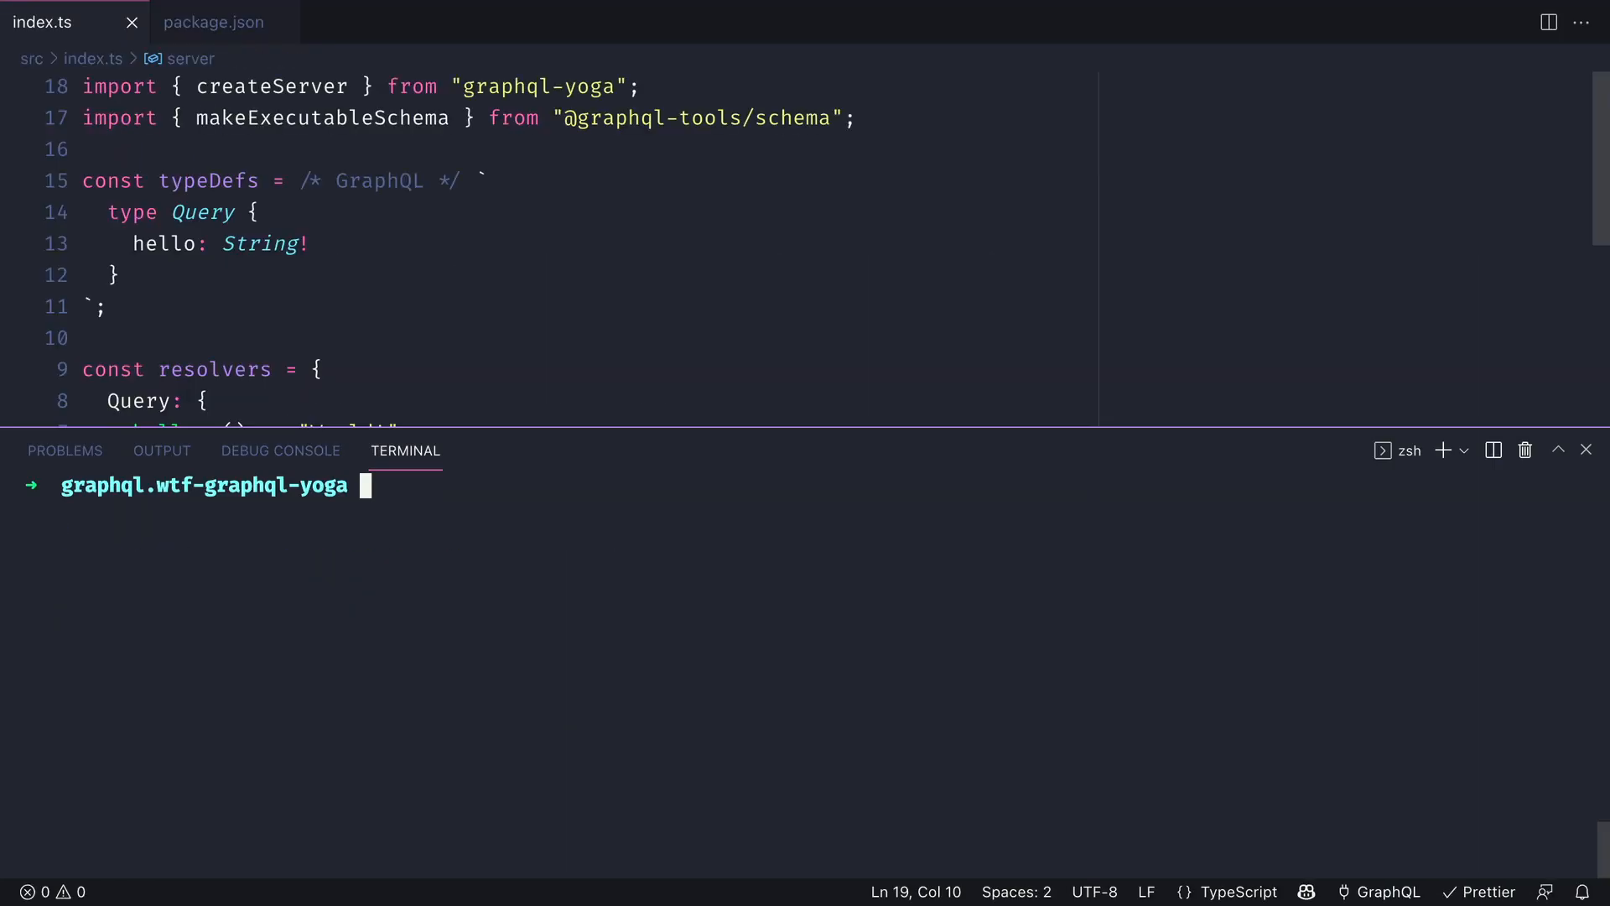
text(npm start)
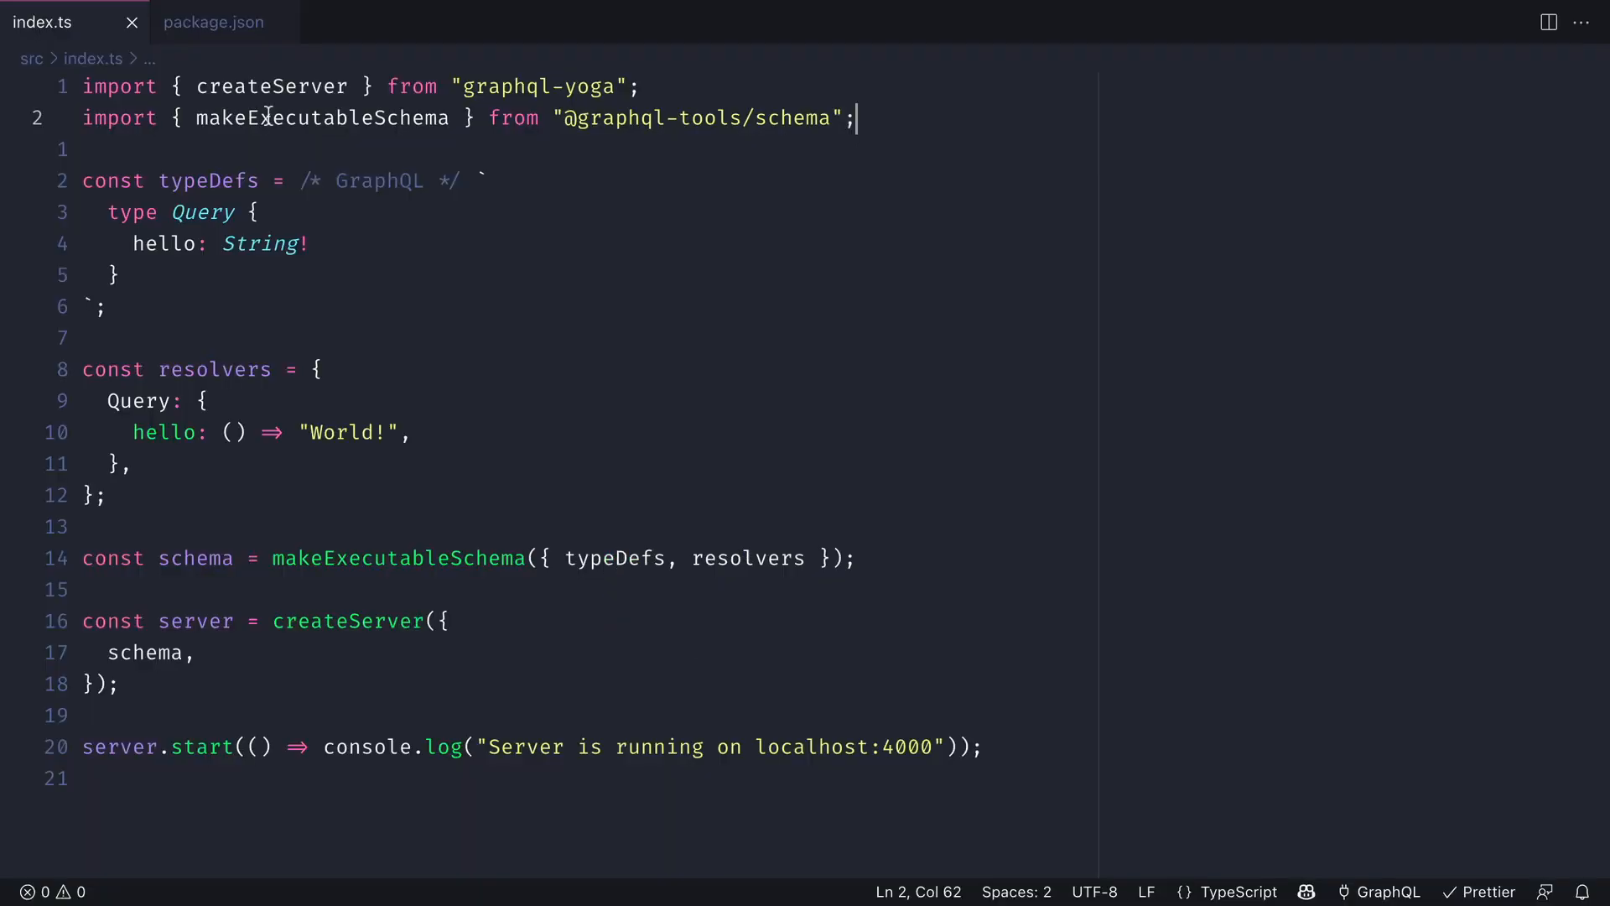
text(typeDefs,)
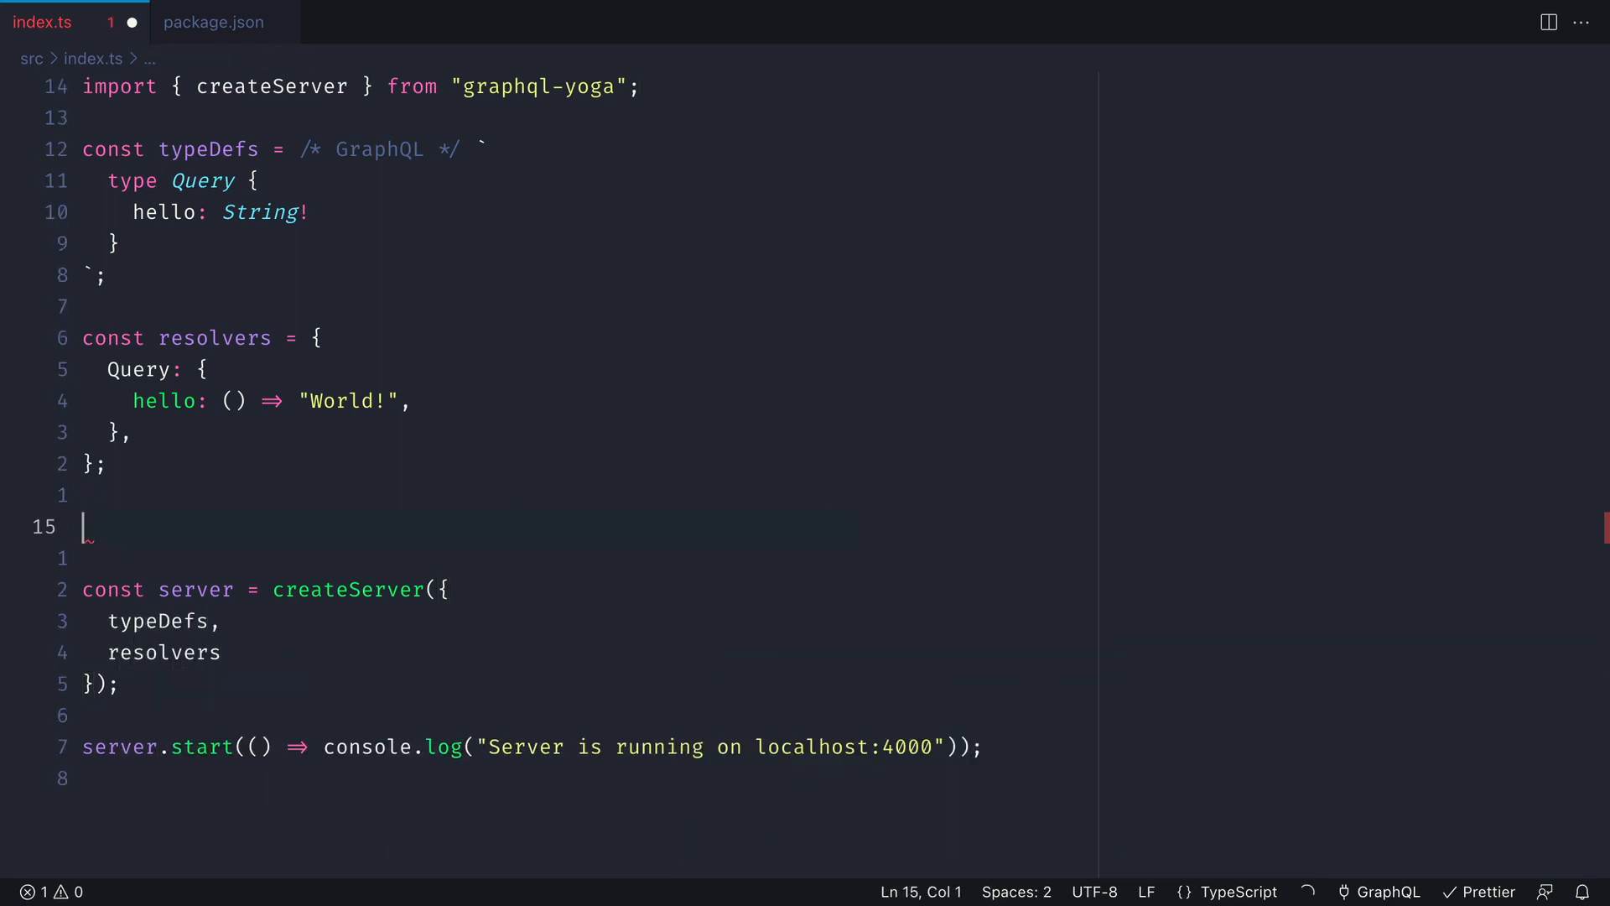
Step: Add plugins: [useGraphQlJit()] to the createServer options
text(plugi)
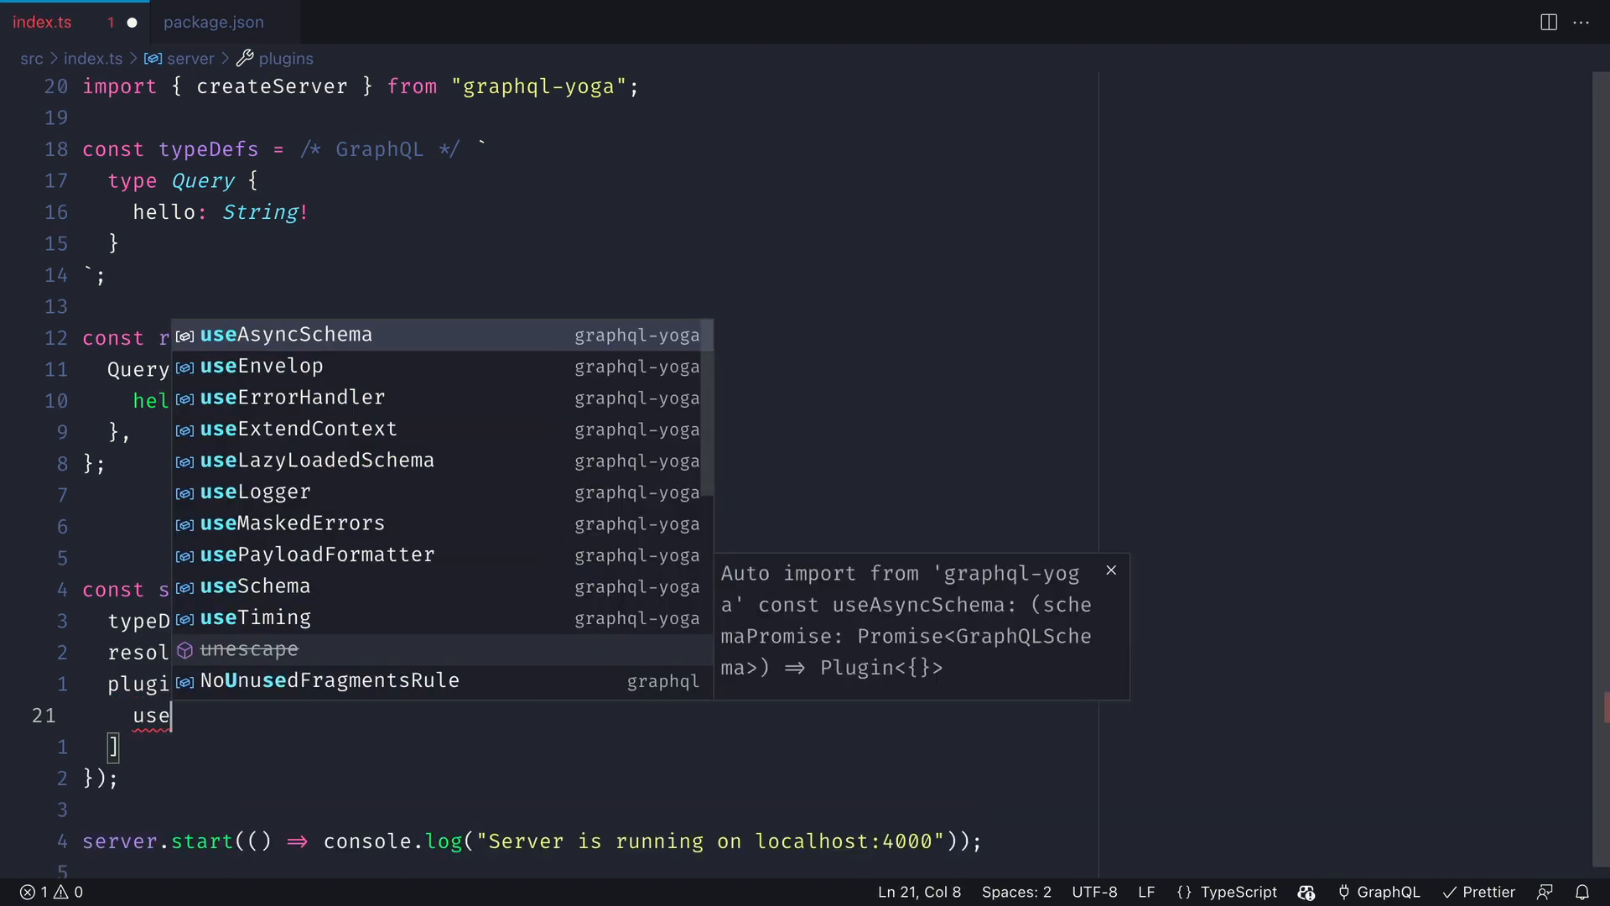
text(GraphqlJit)
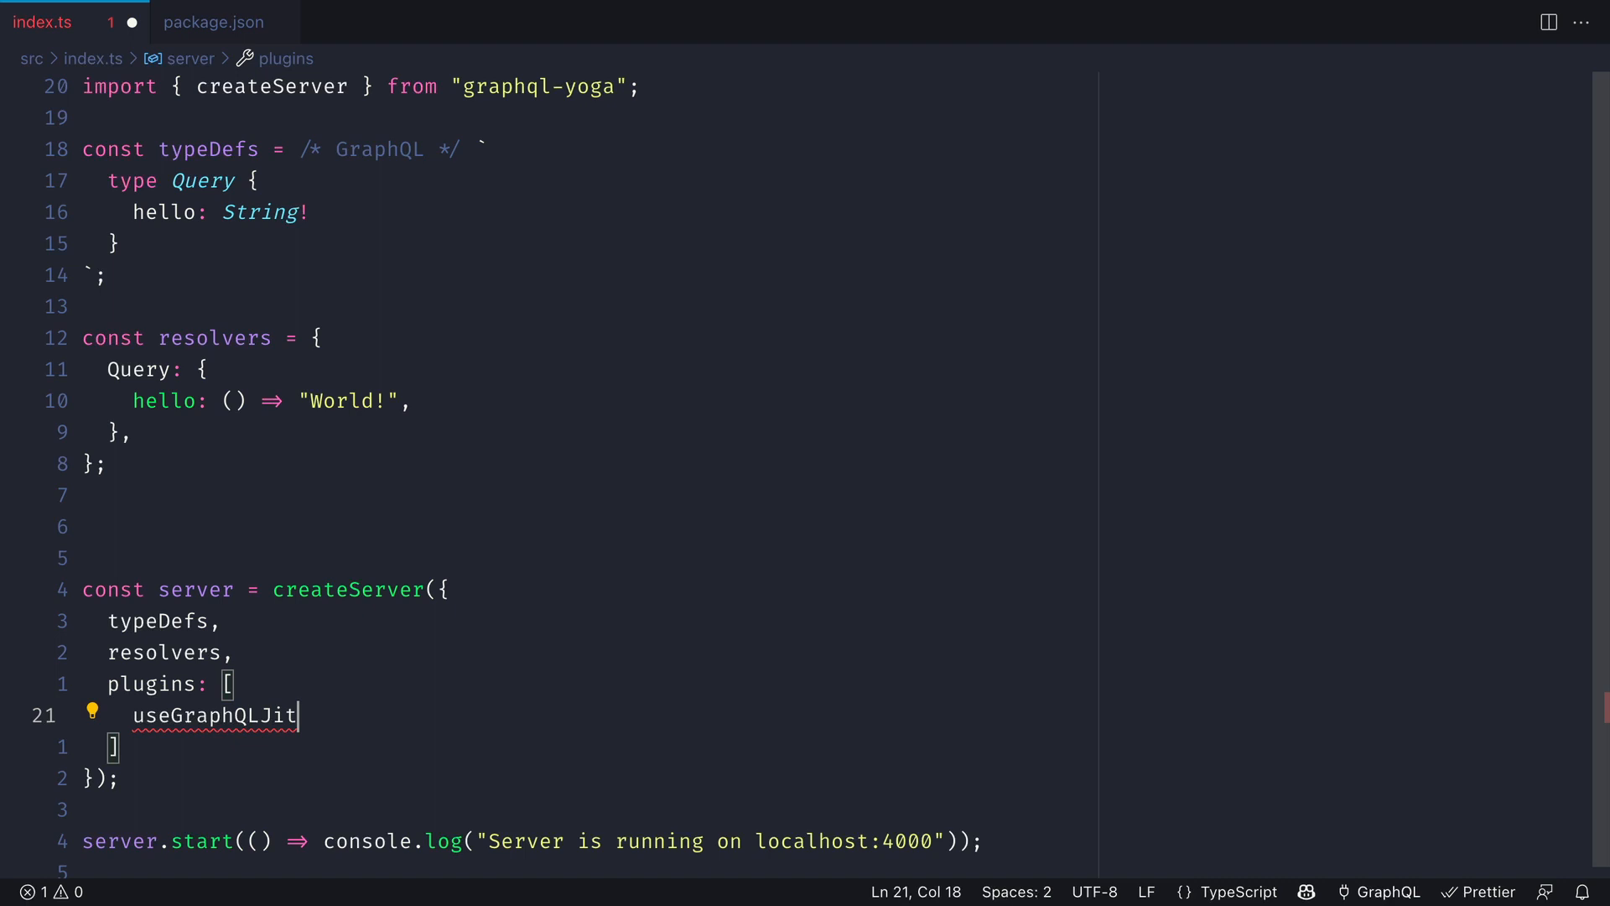
text((),)
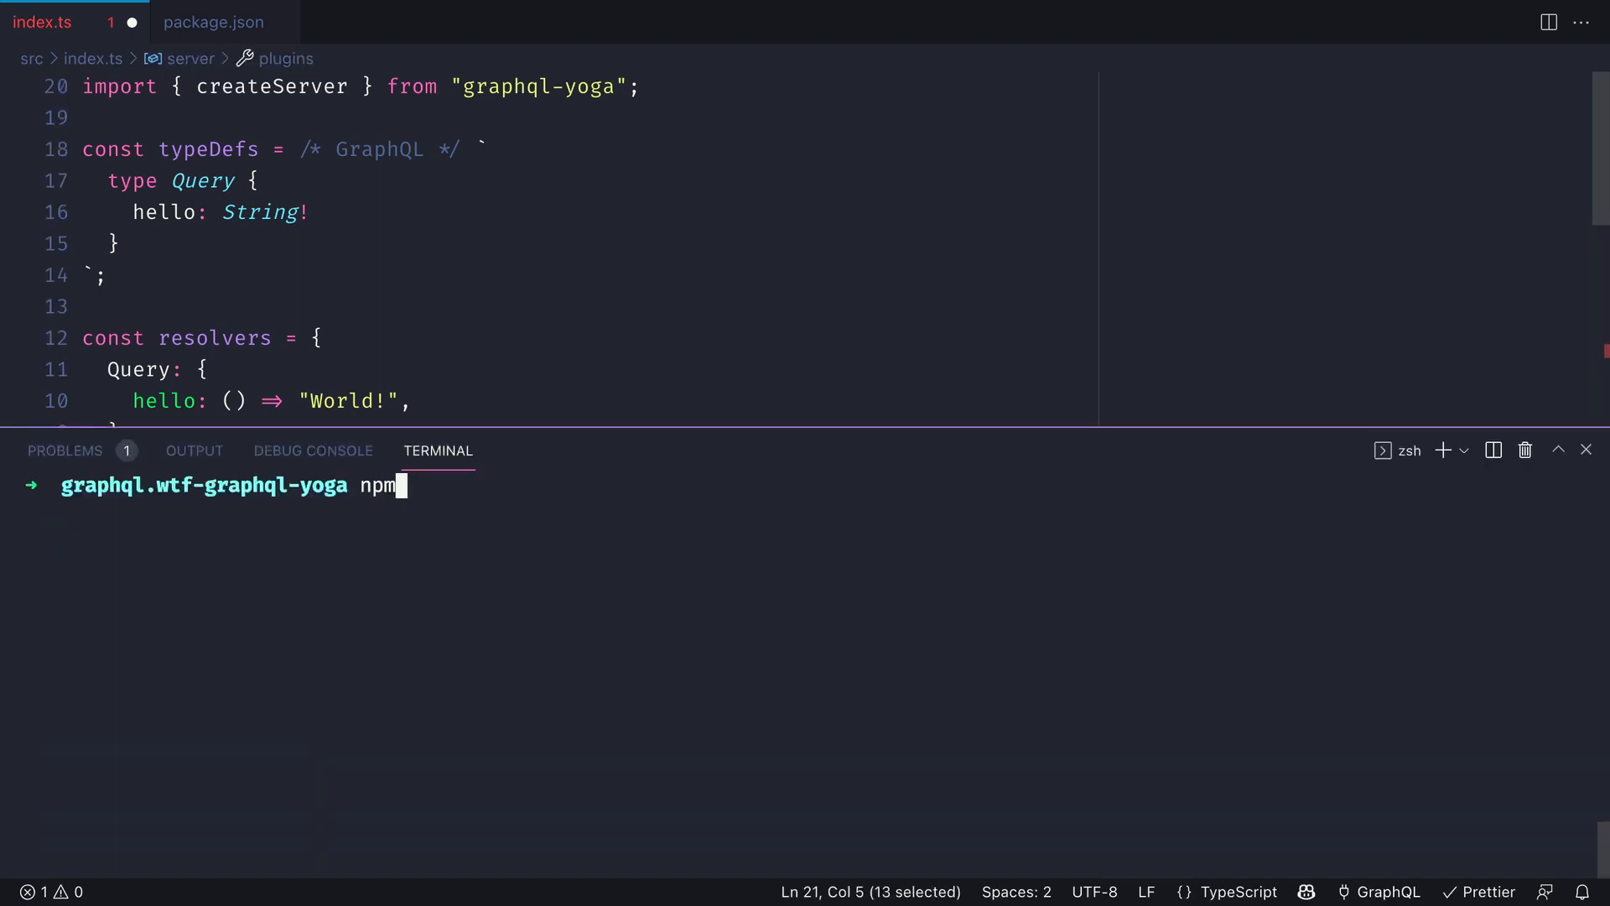
text(install -E @envelop)
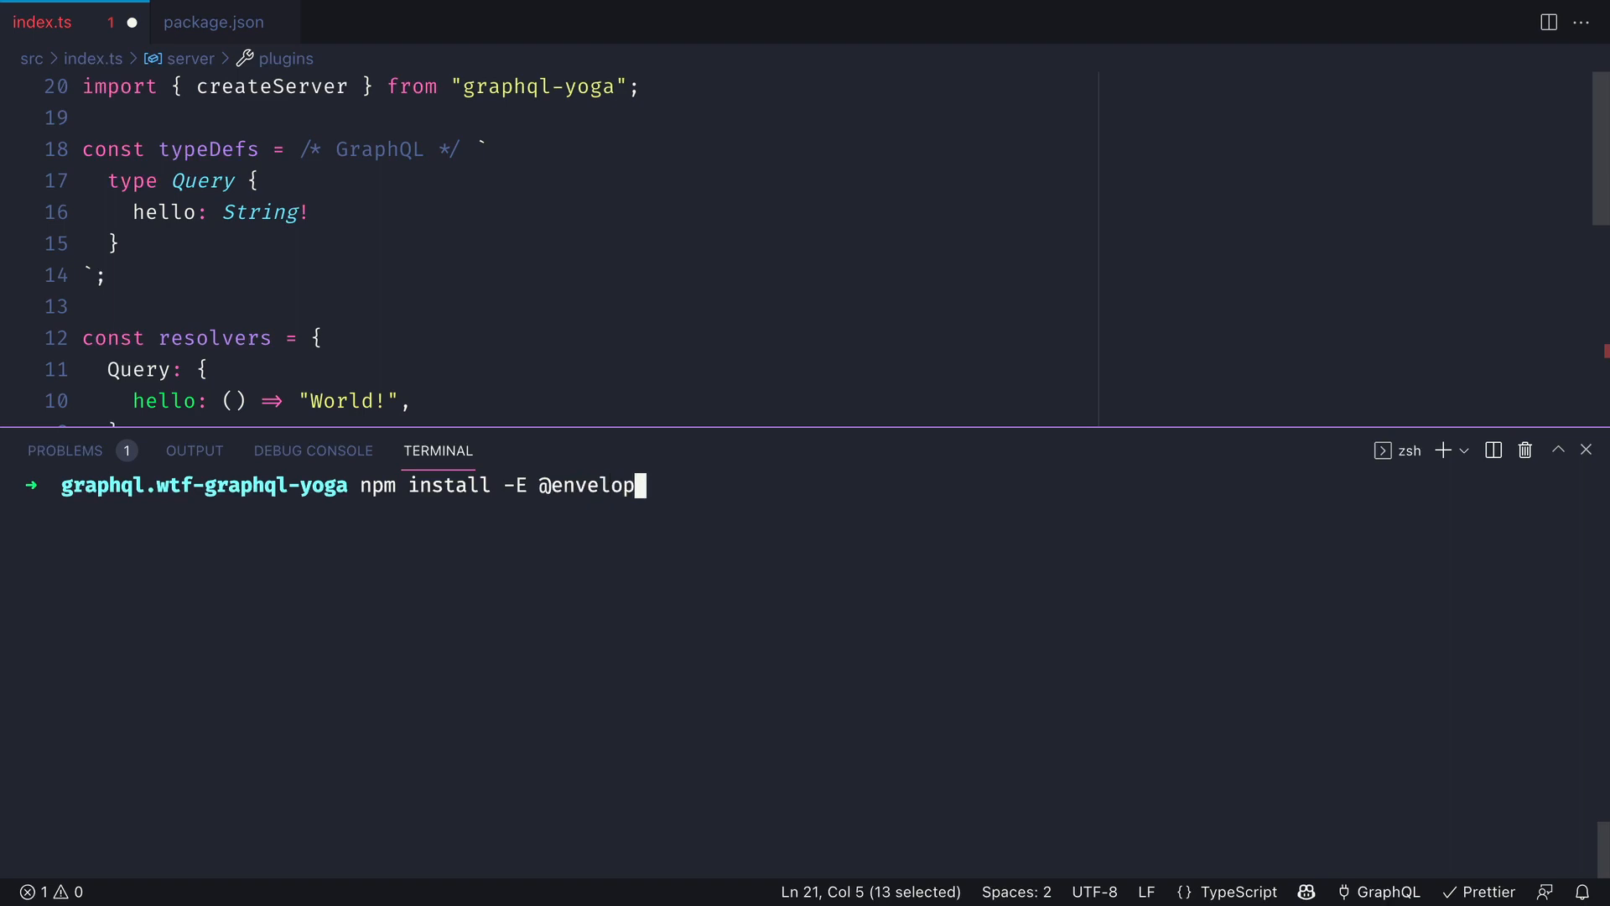
text(im)
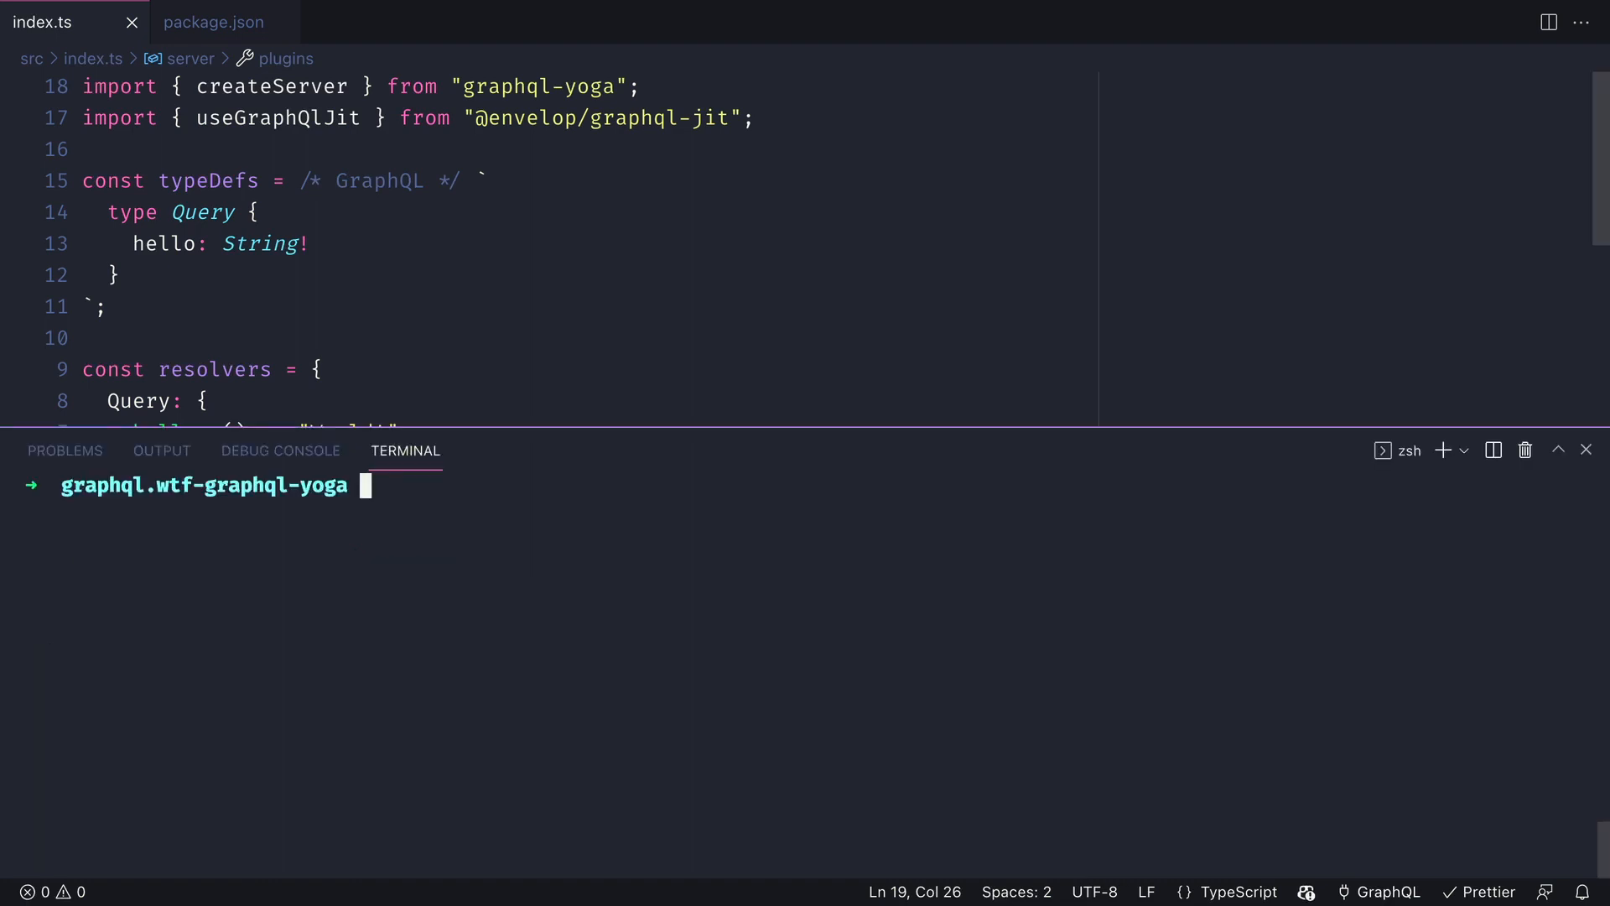
text(npm start)
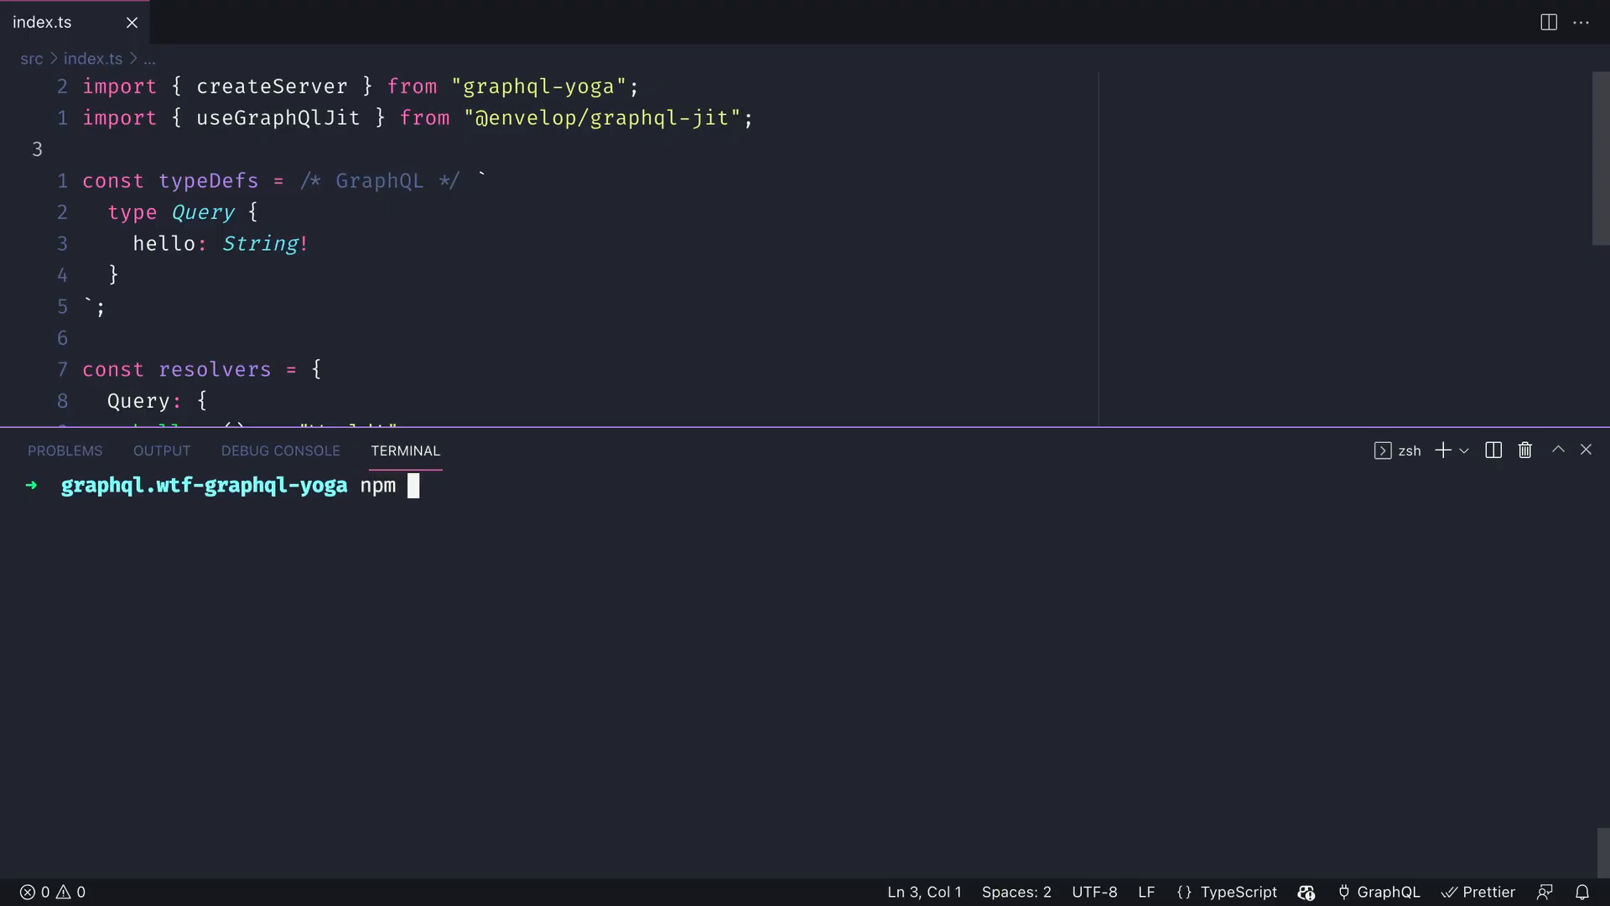
Step: Install node-fetch, import fetch, and await a fetch to the localhost server
text(install -E node-)
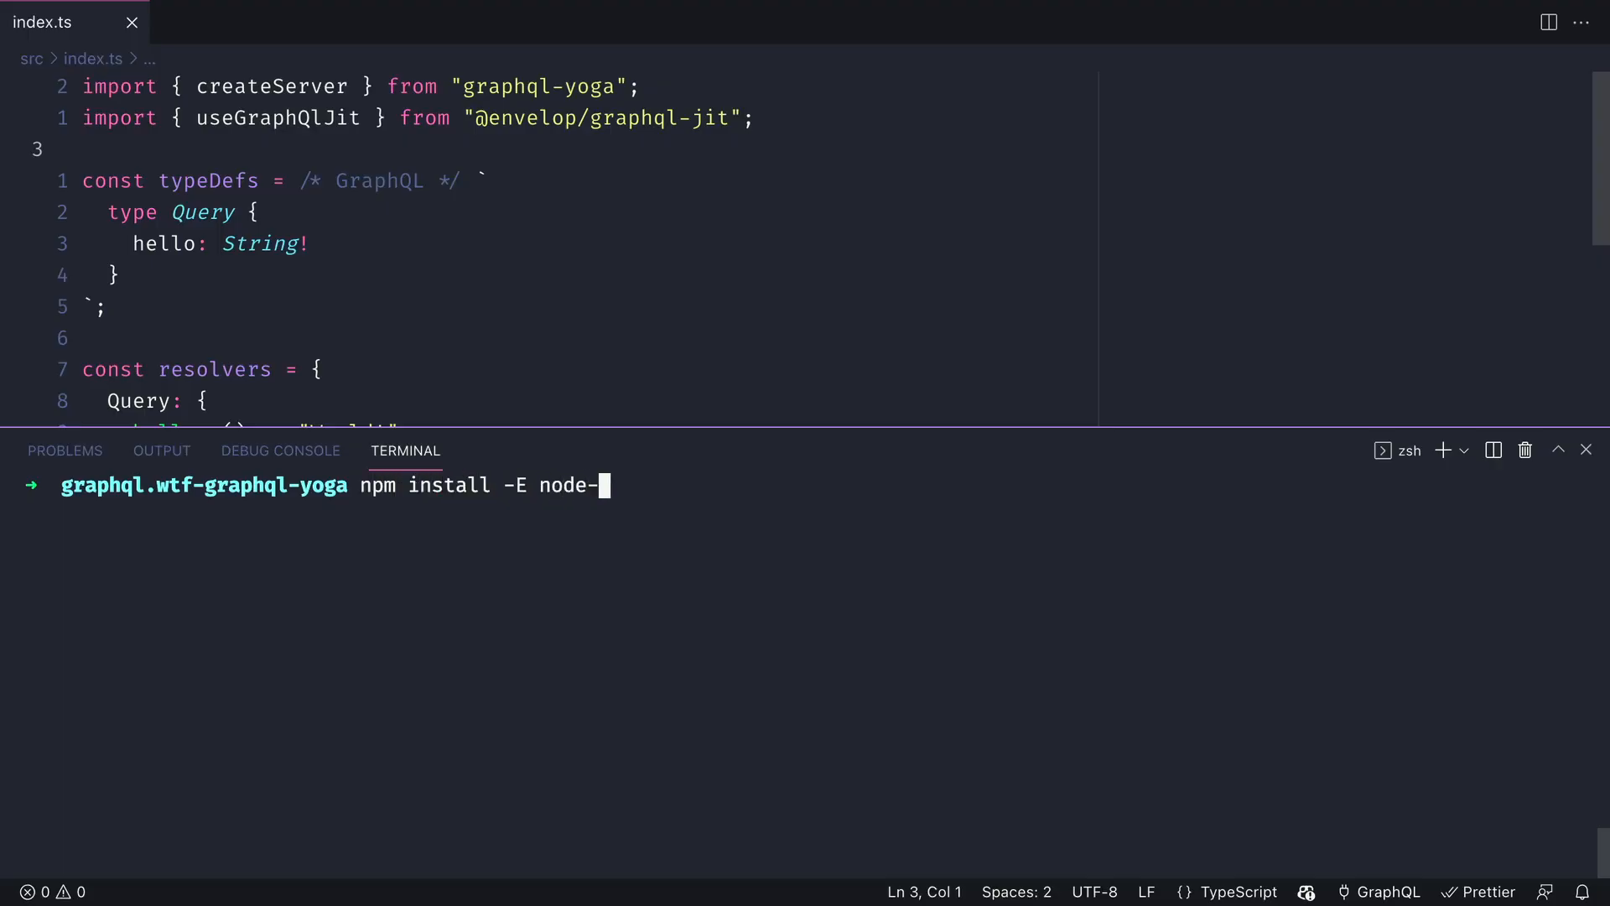
text(import fetch from 'node-fetch';)
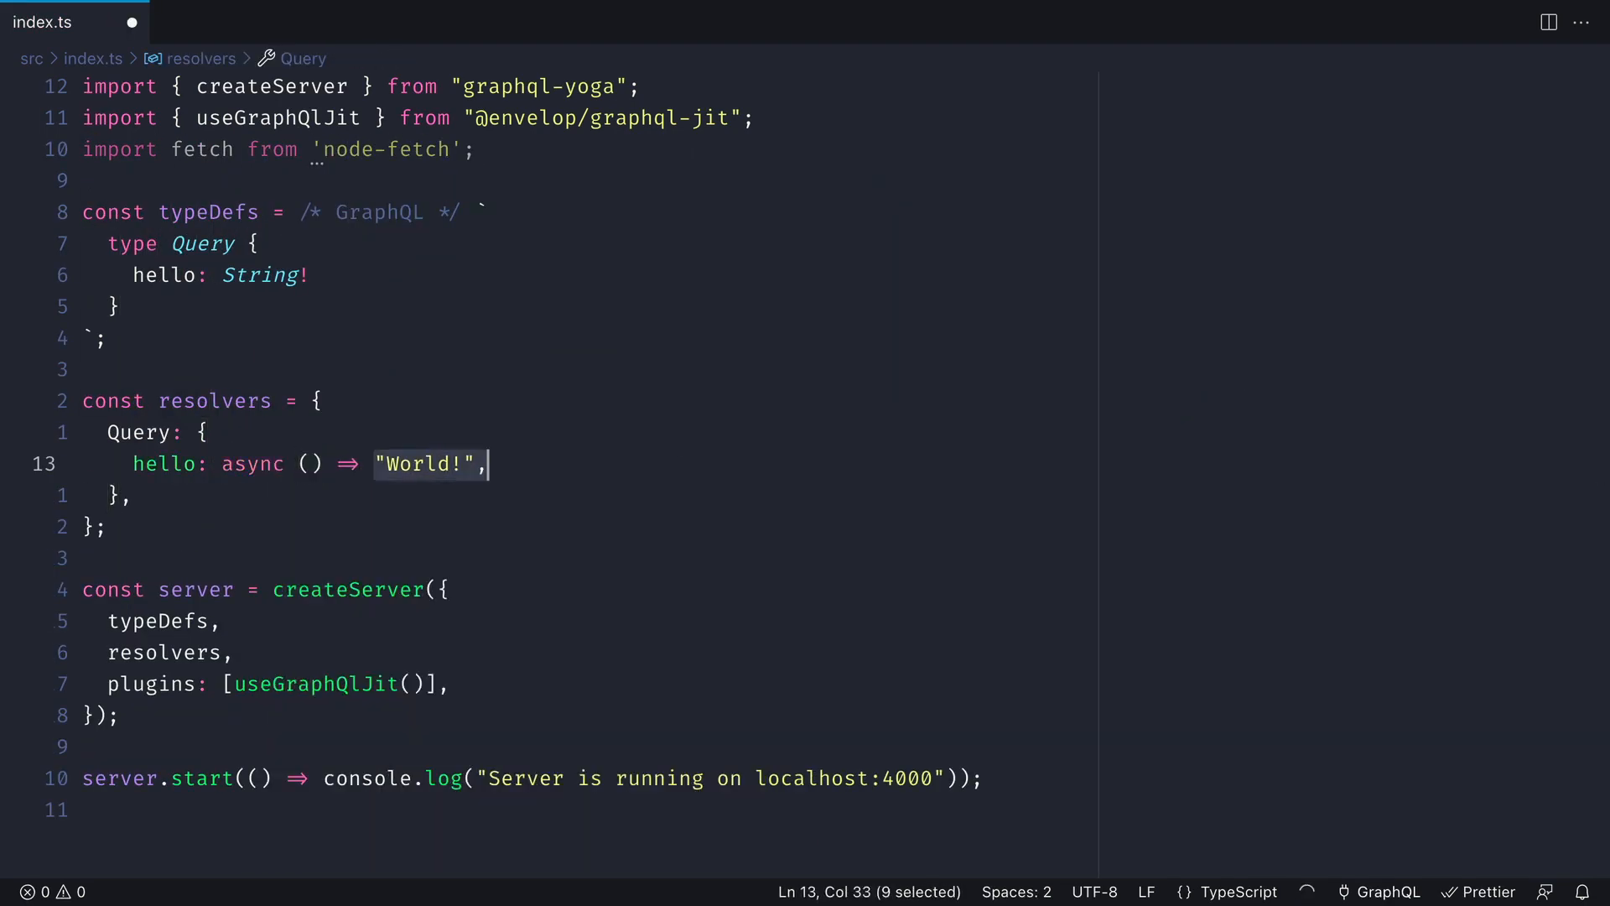
text(await fetch('http://localhost:1234/helloworld").then((res) => res.text()),)
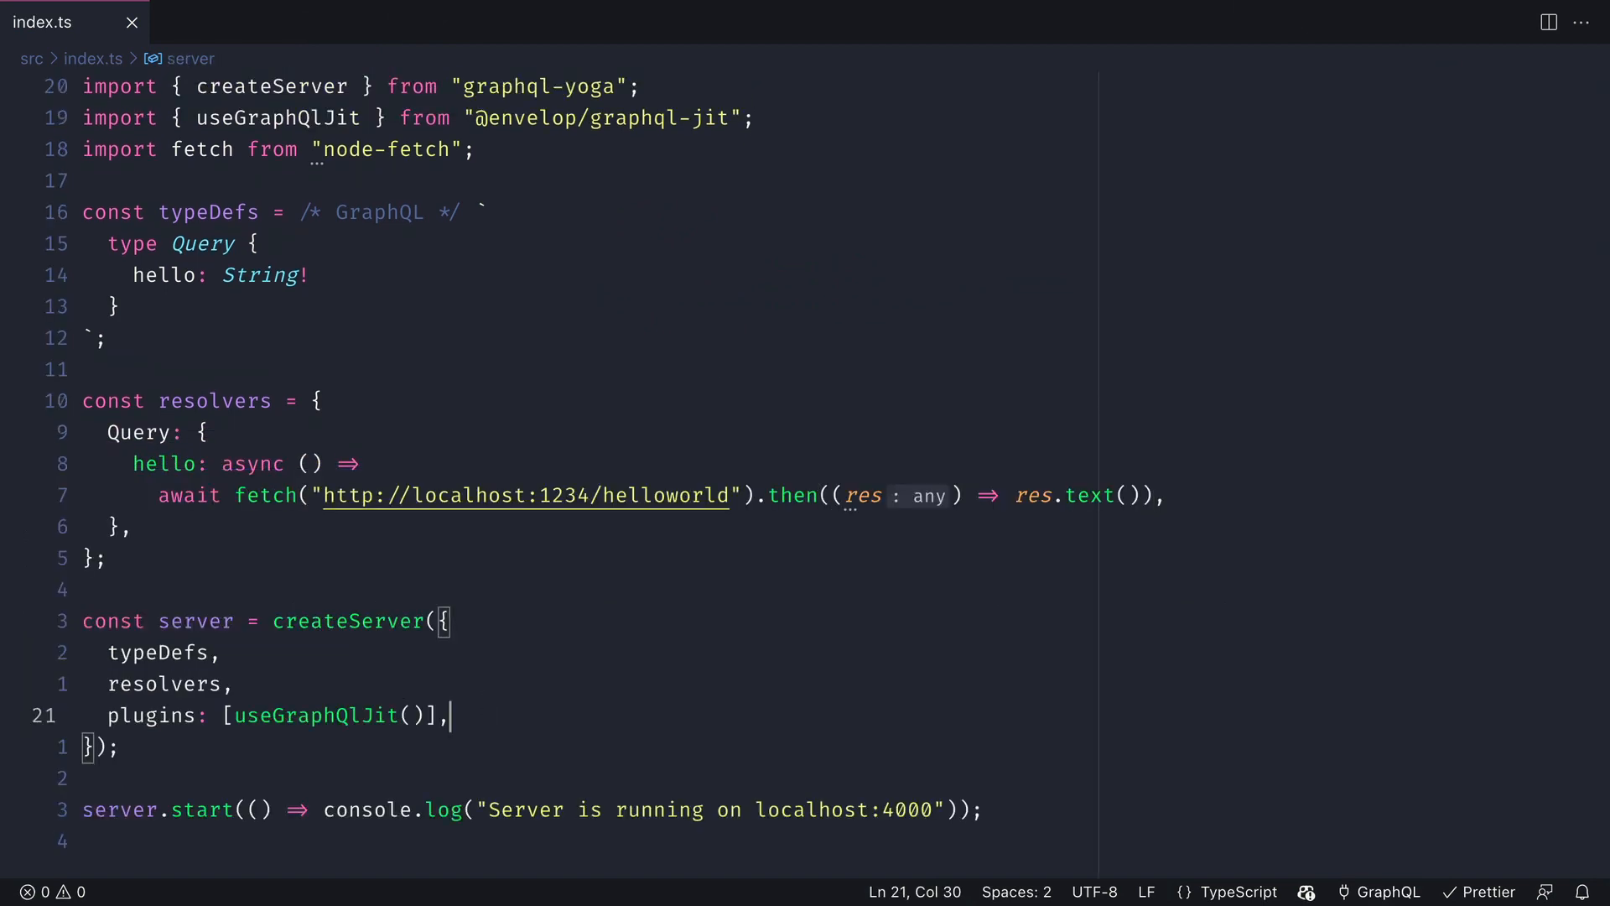
Step: Add a maskedErrors option as a new createServer setting
key(Enter)
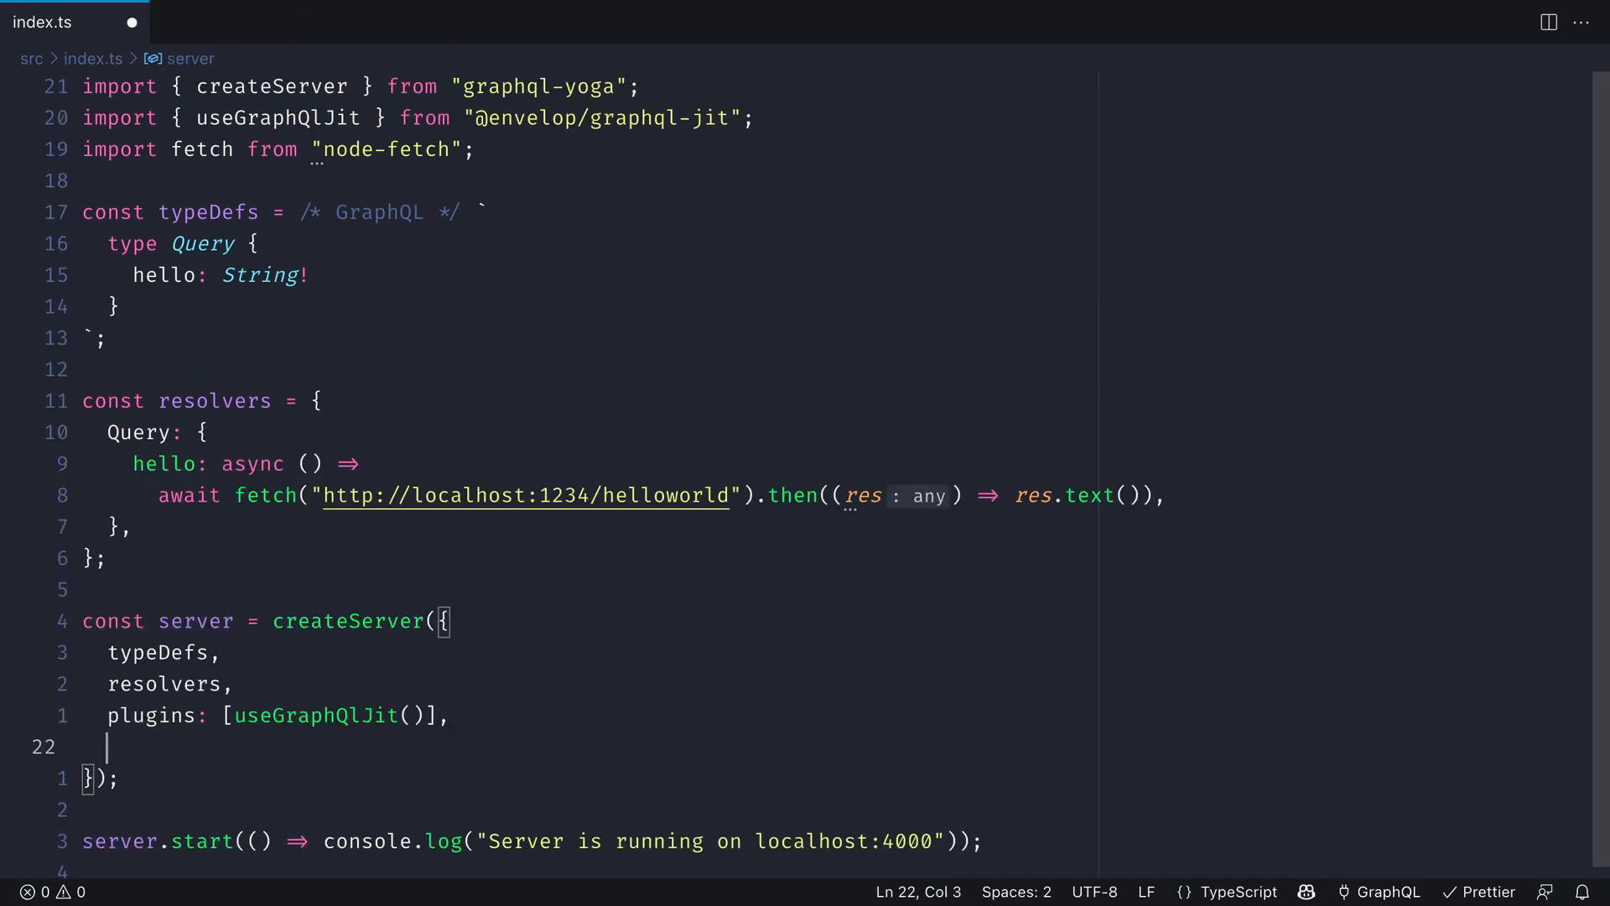
text(us)
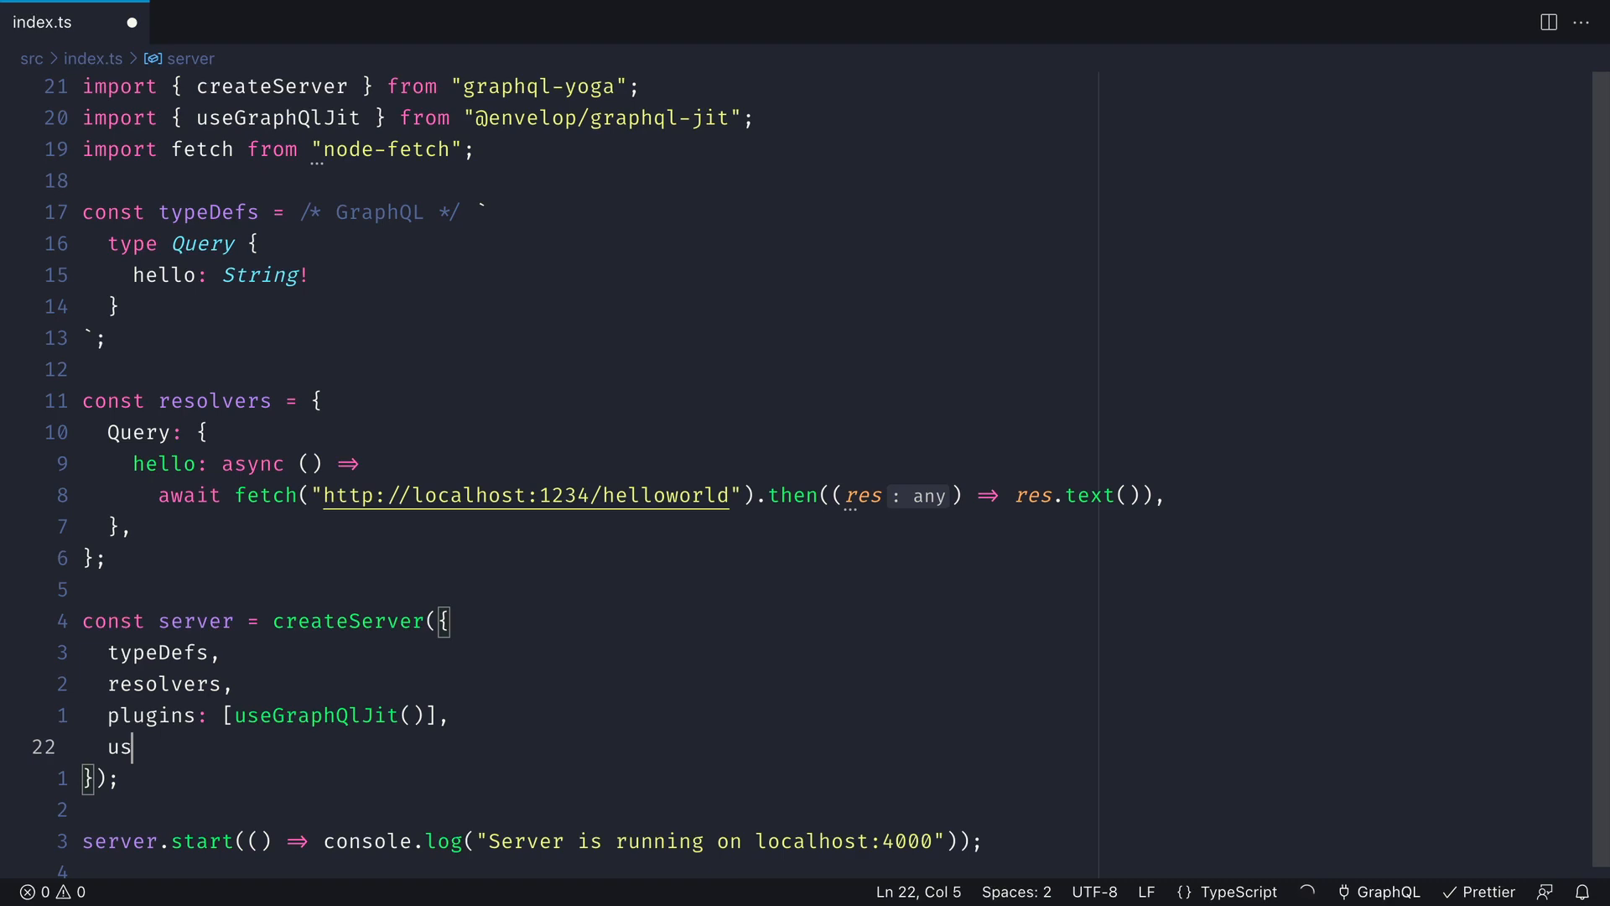
key(Backspace)
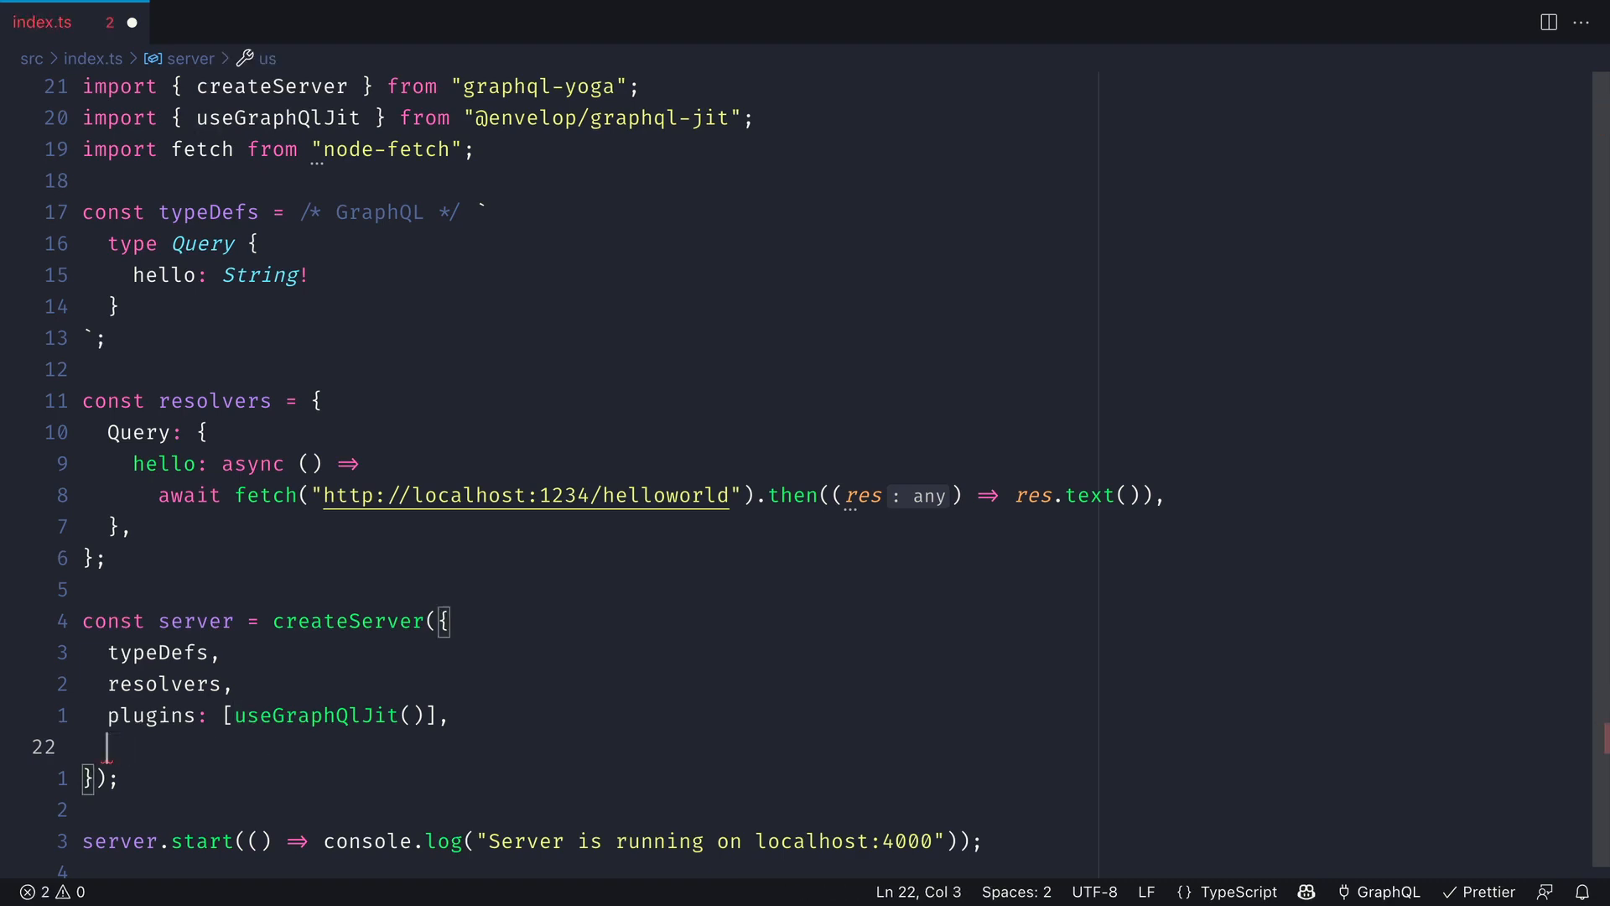
text(maskedErrors: tr)
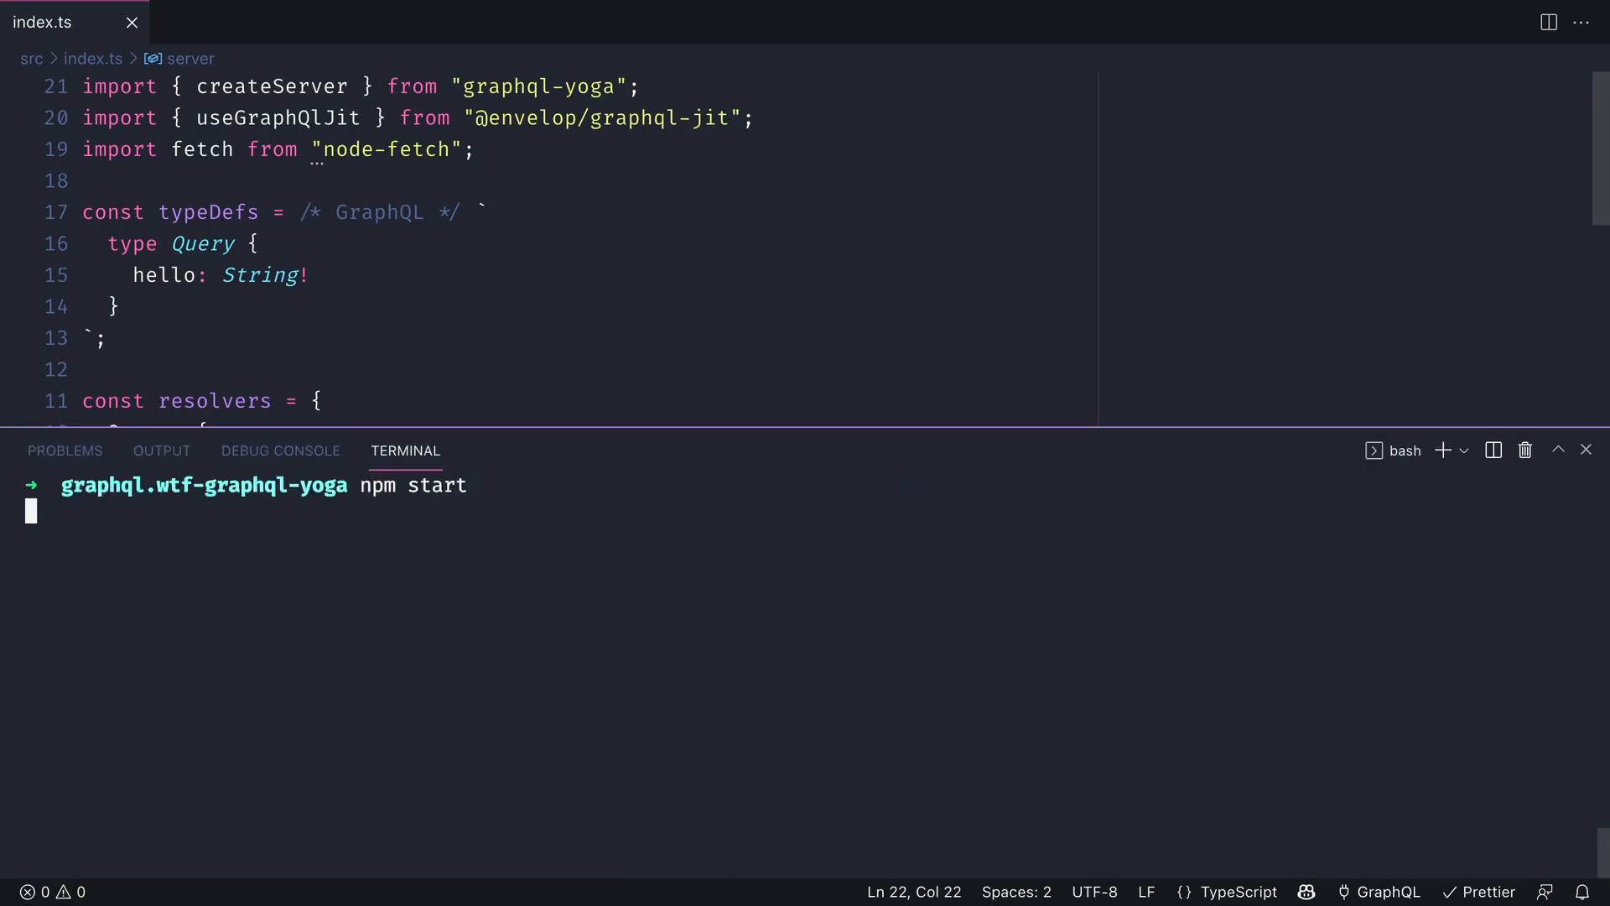
click(173, 124)
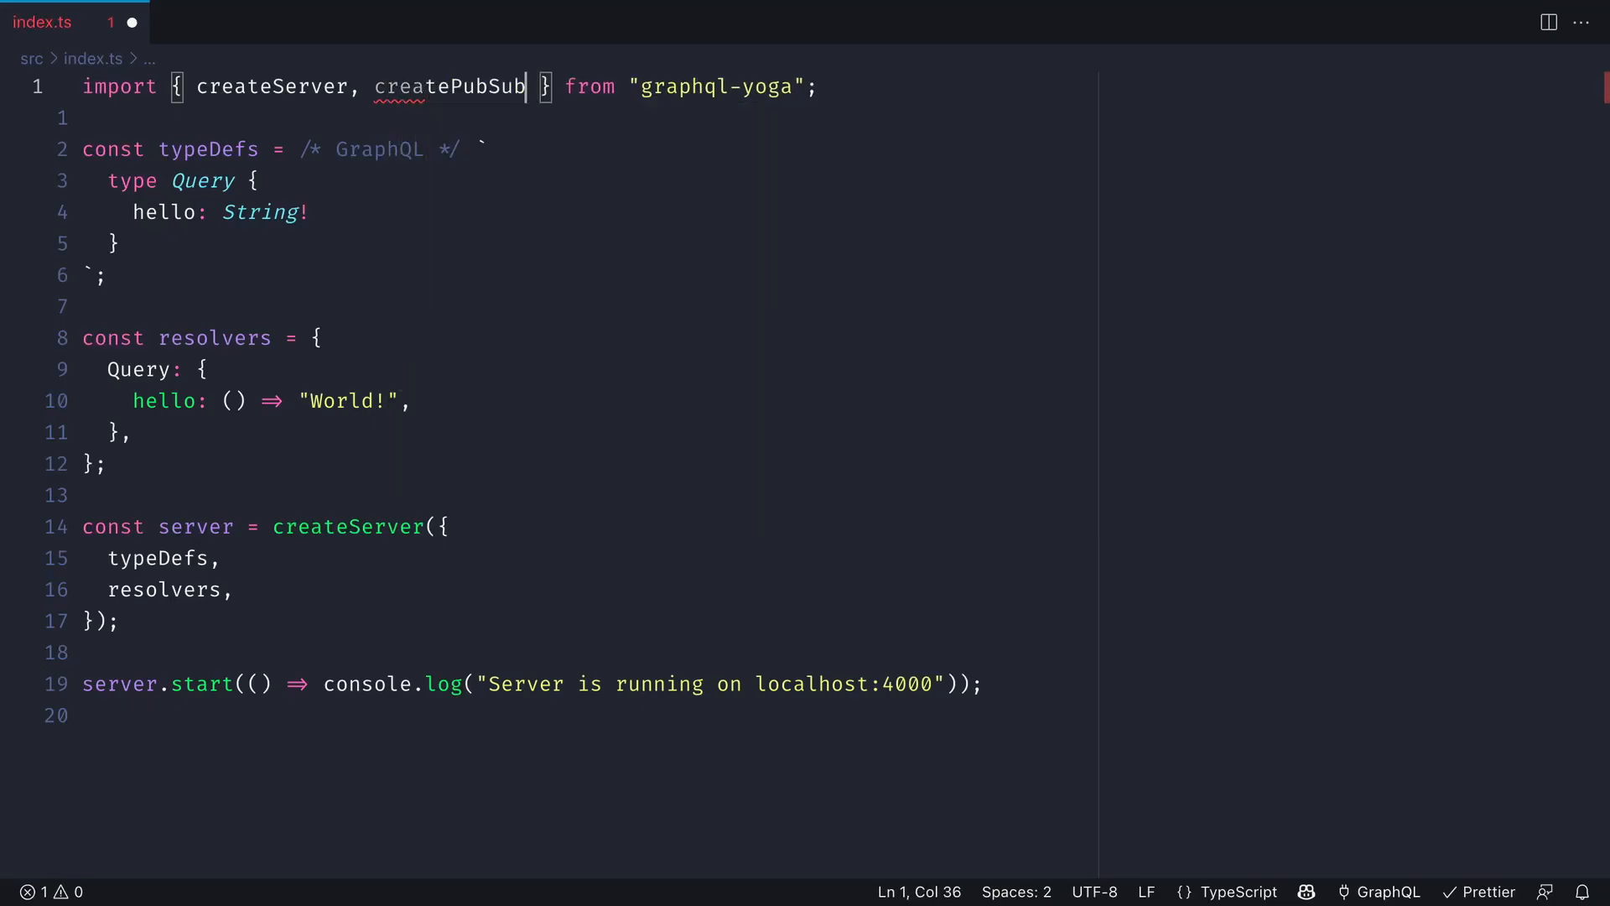
Step: Create const pubSub = createPubSub() below the imports
key(Enter)
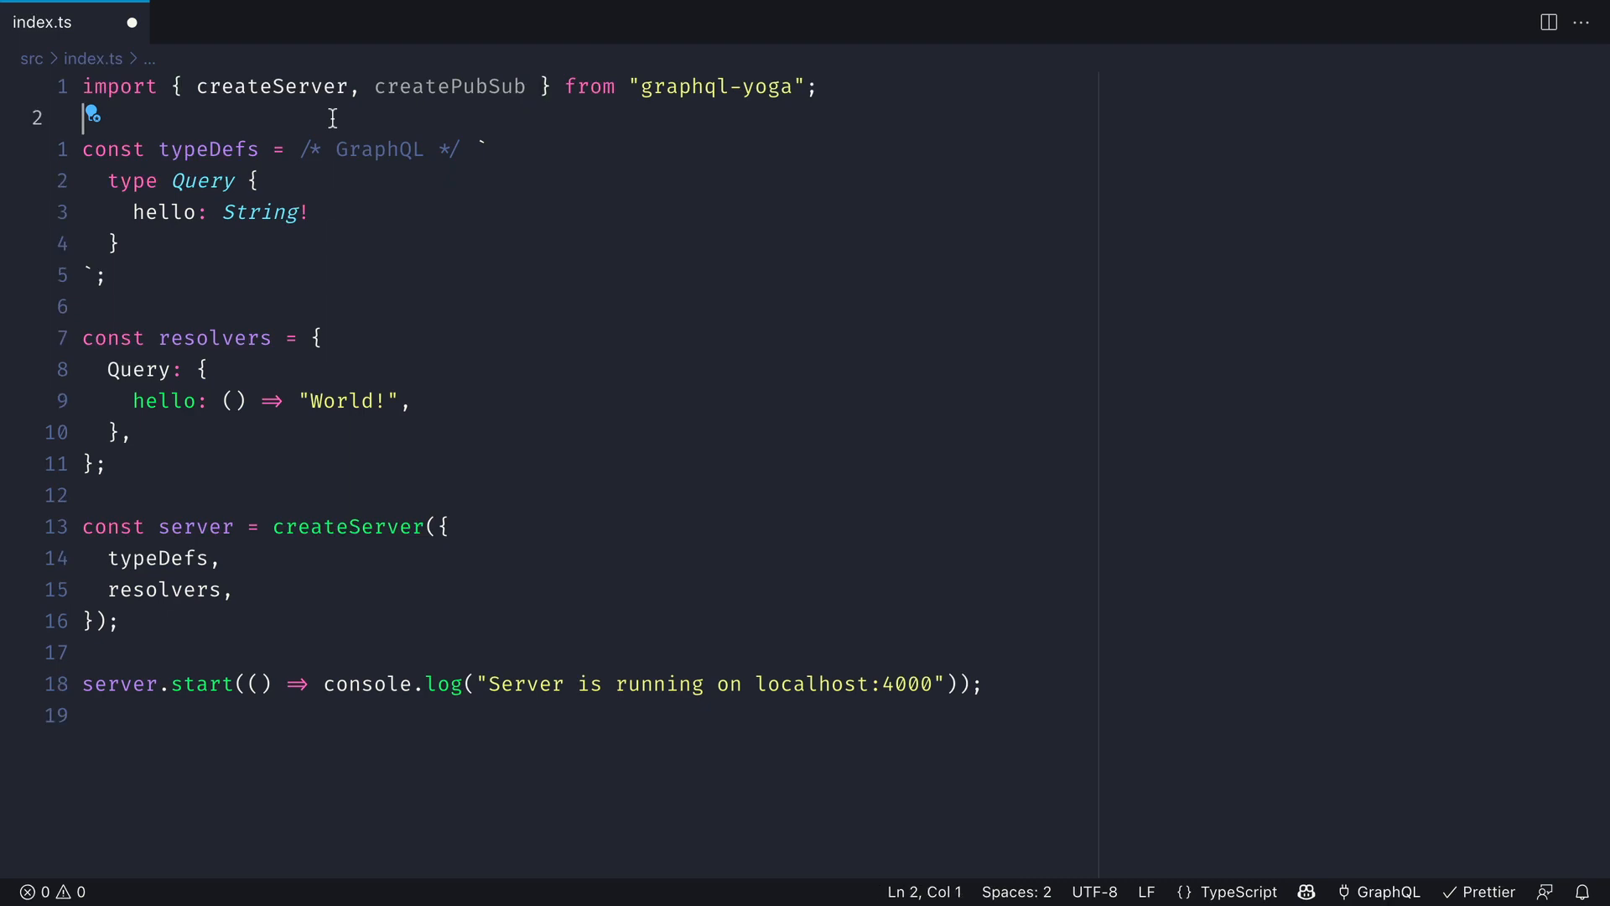
text(const pub)
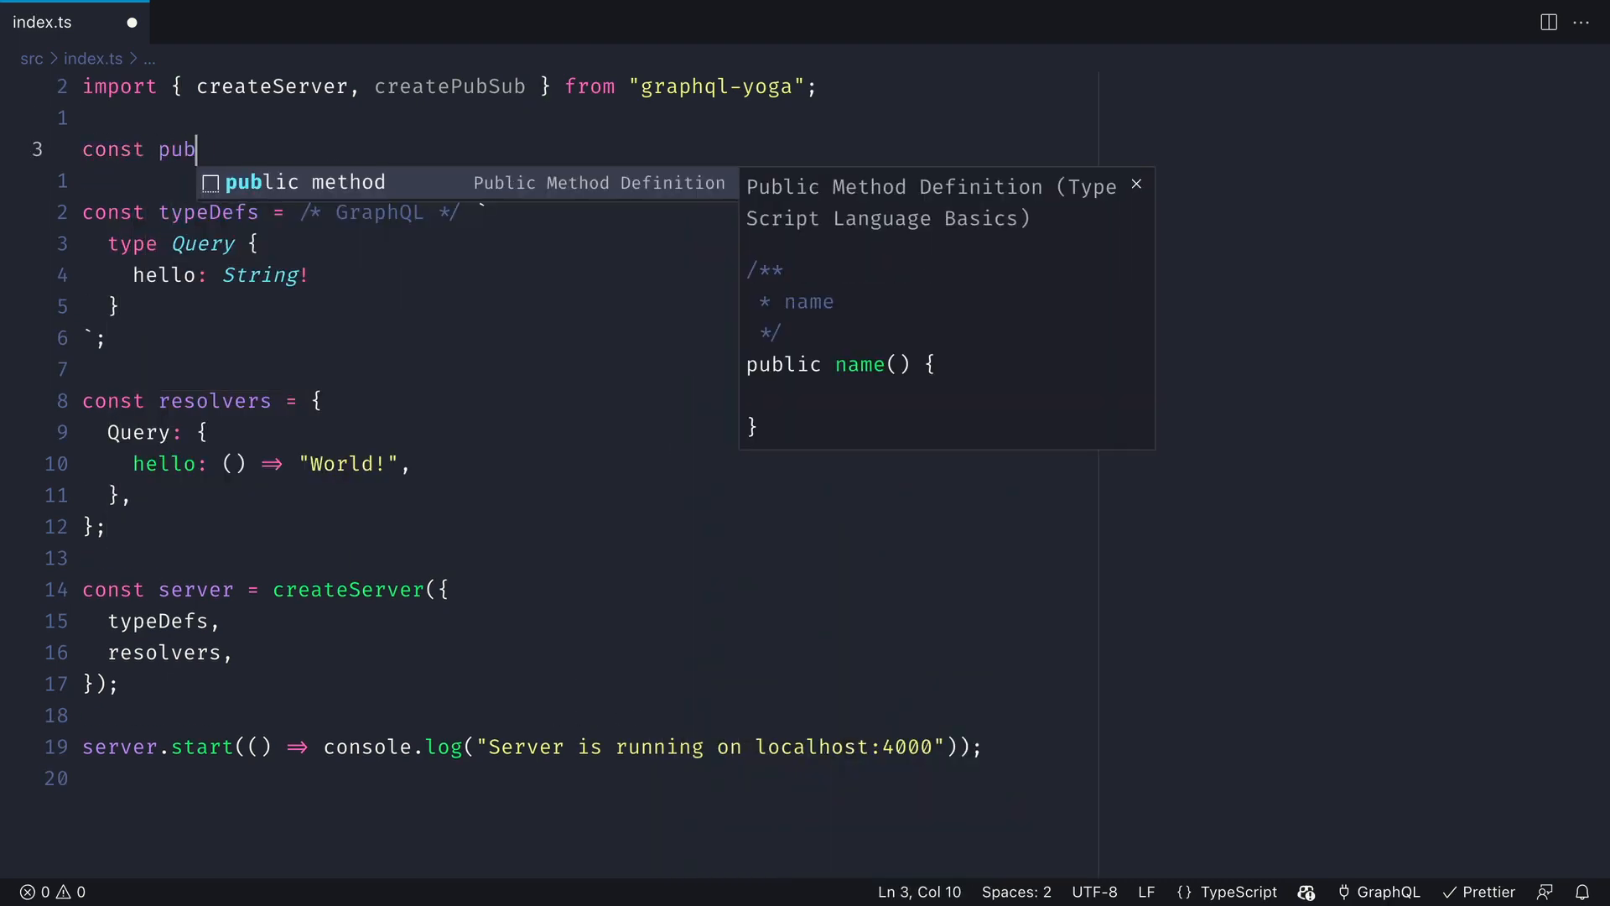
text(Sub = createPubSub)
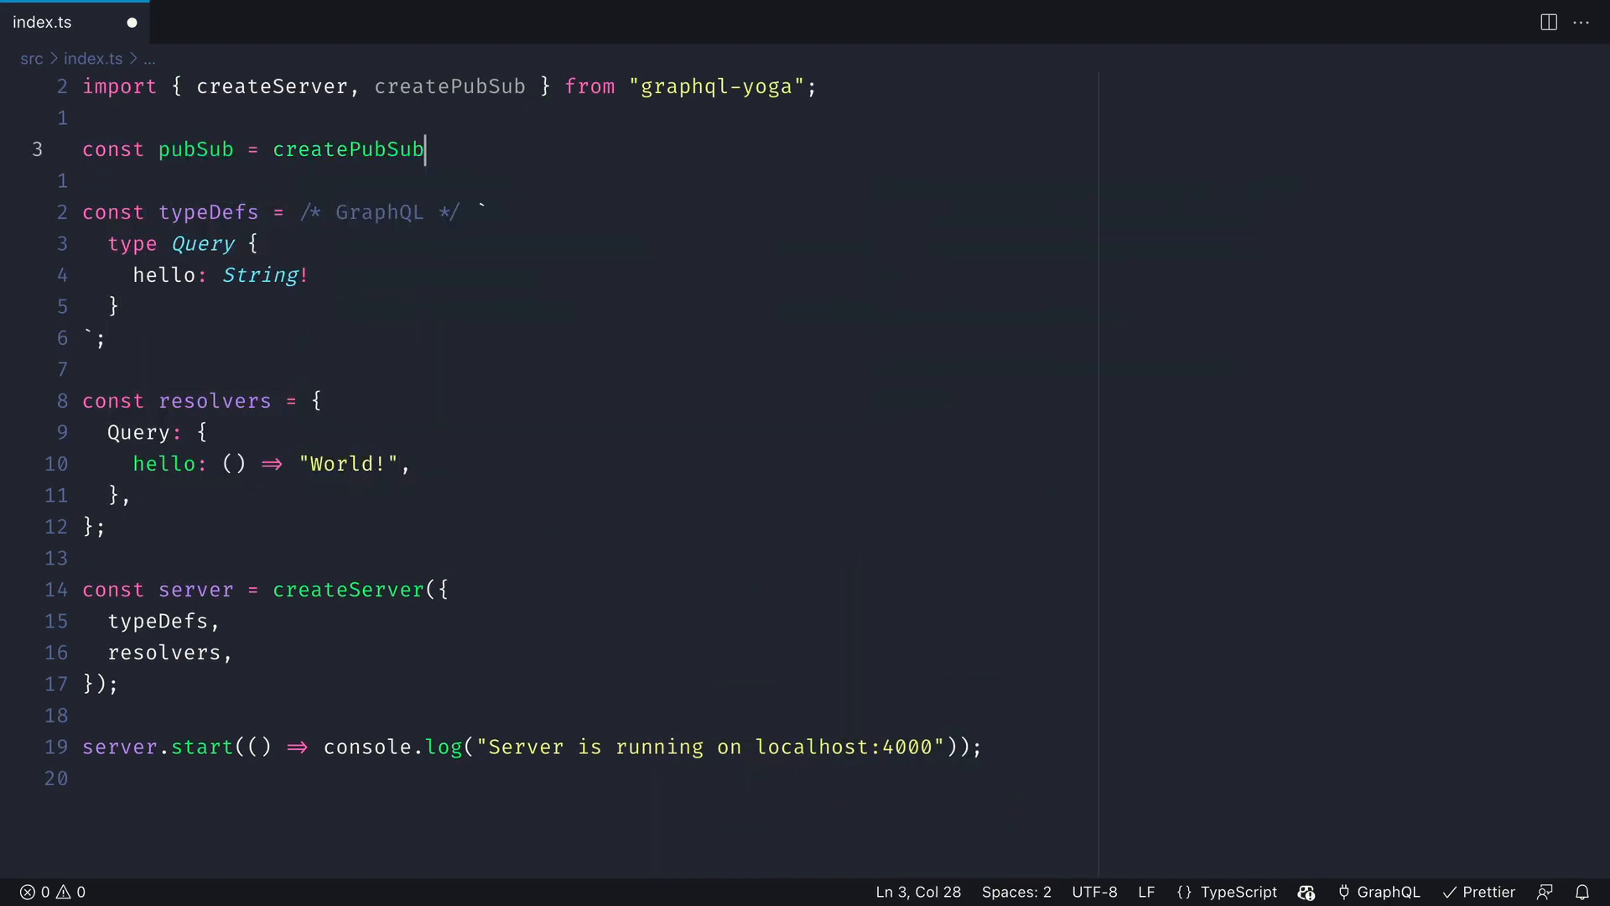
text(())
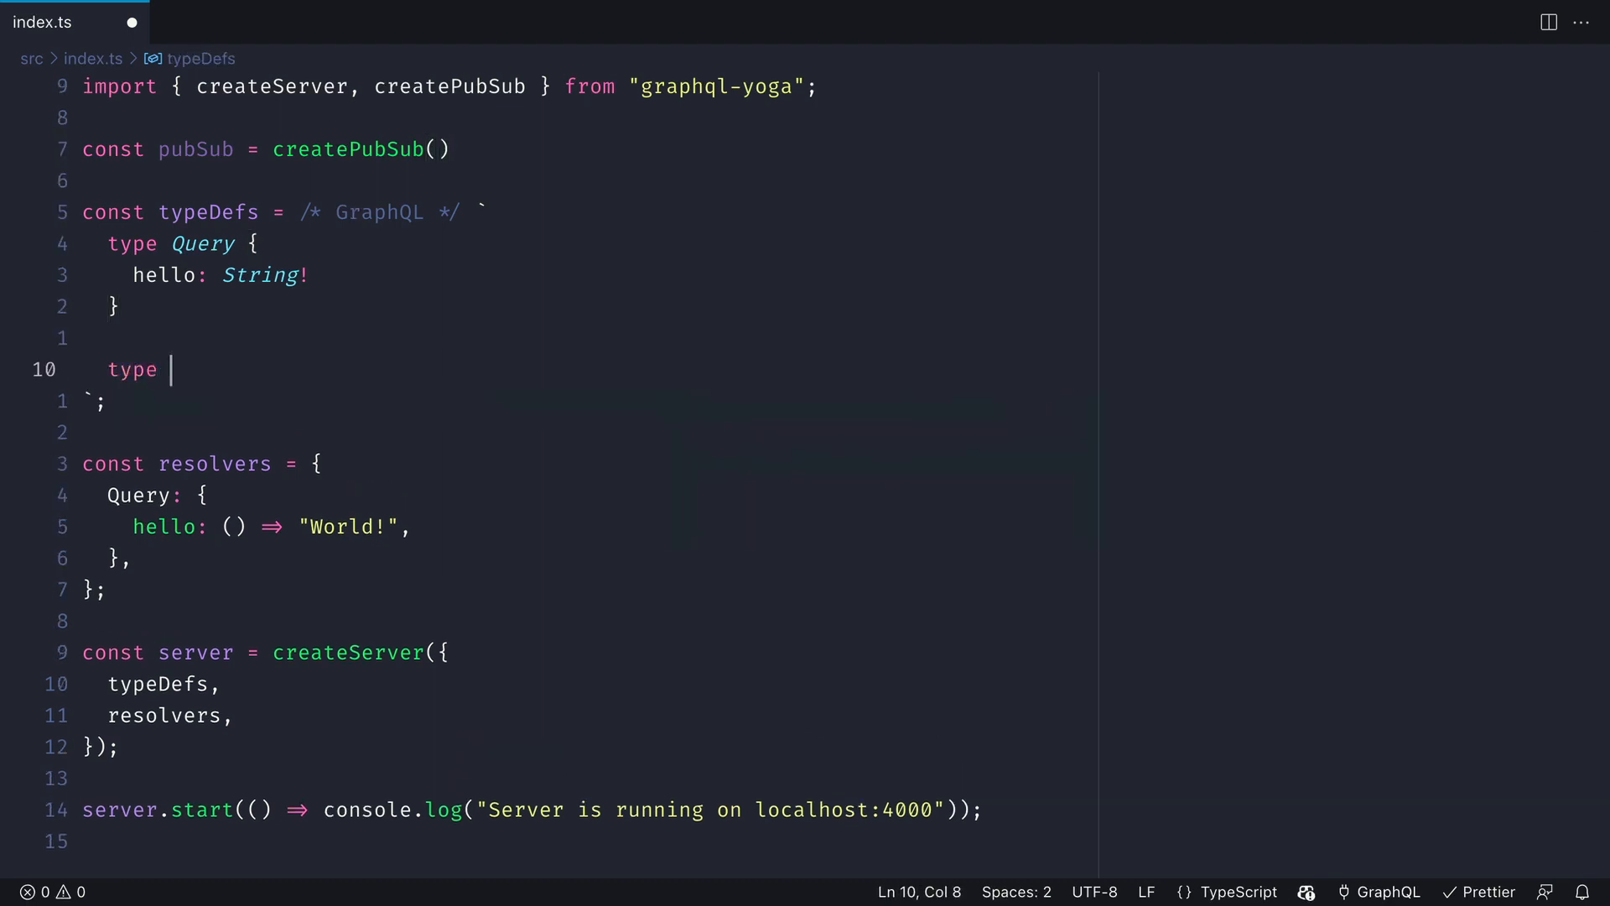
Step: Add Mutation speak(word: String!): String! and Subscription speaking: String! to typeDefs
text(Mutation {)
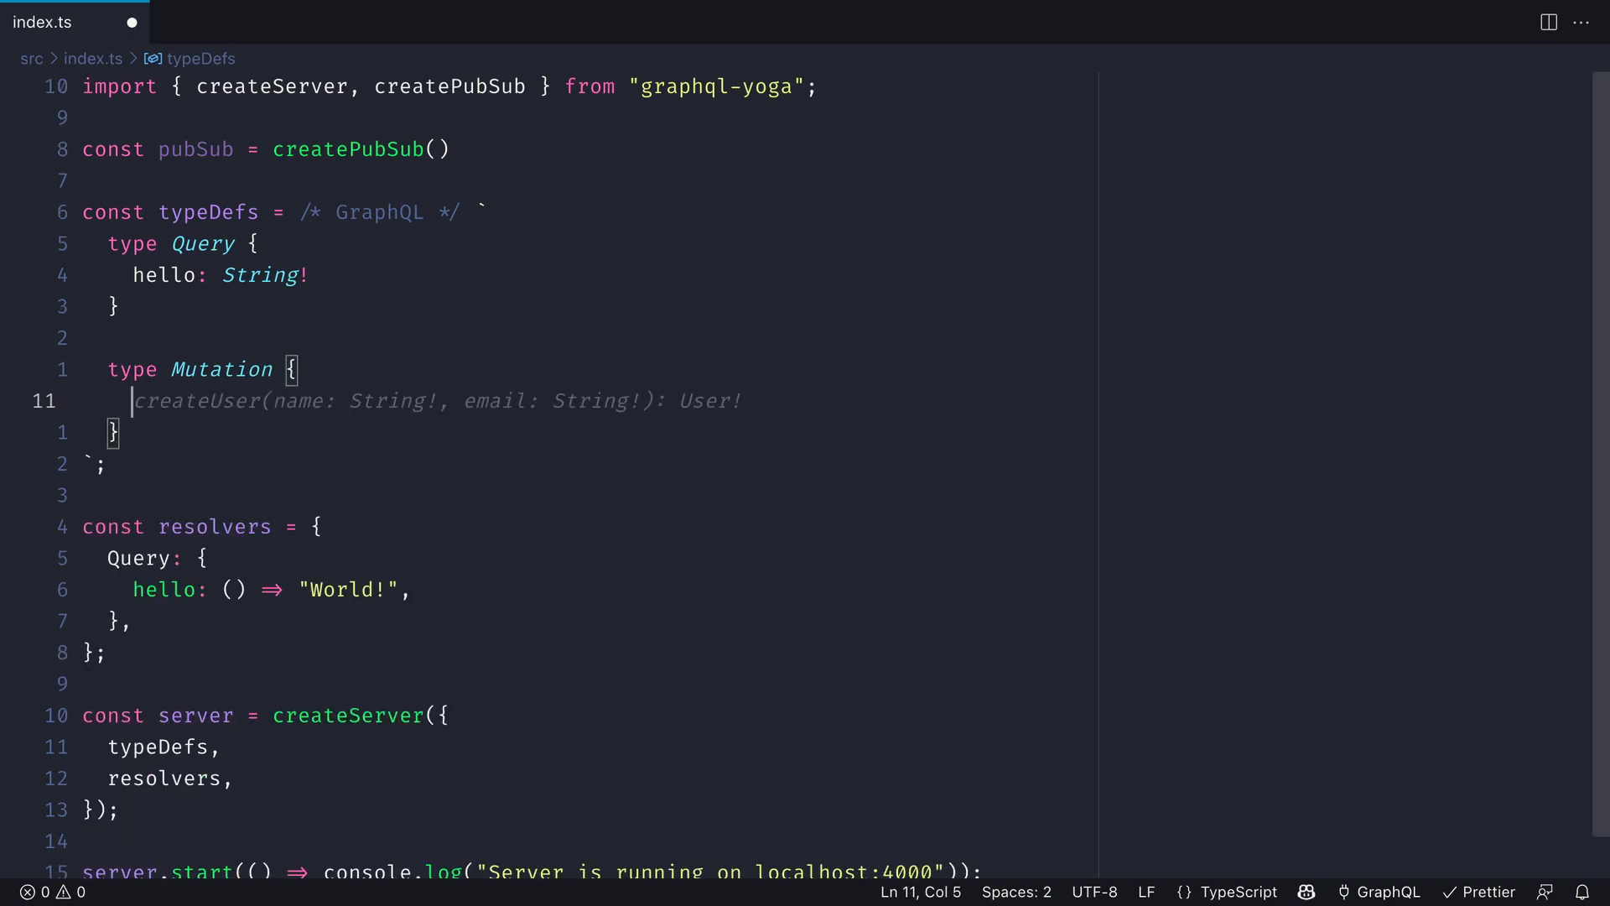
text(speak(wor)
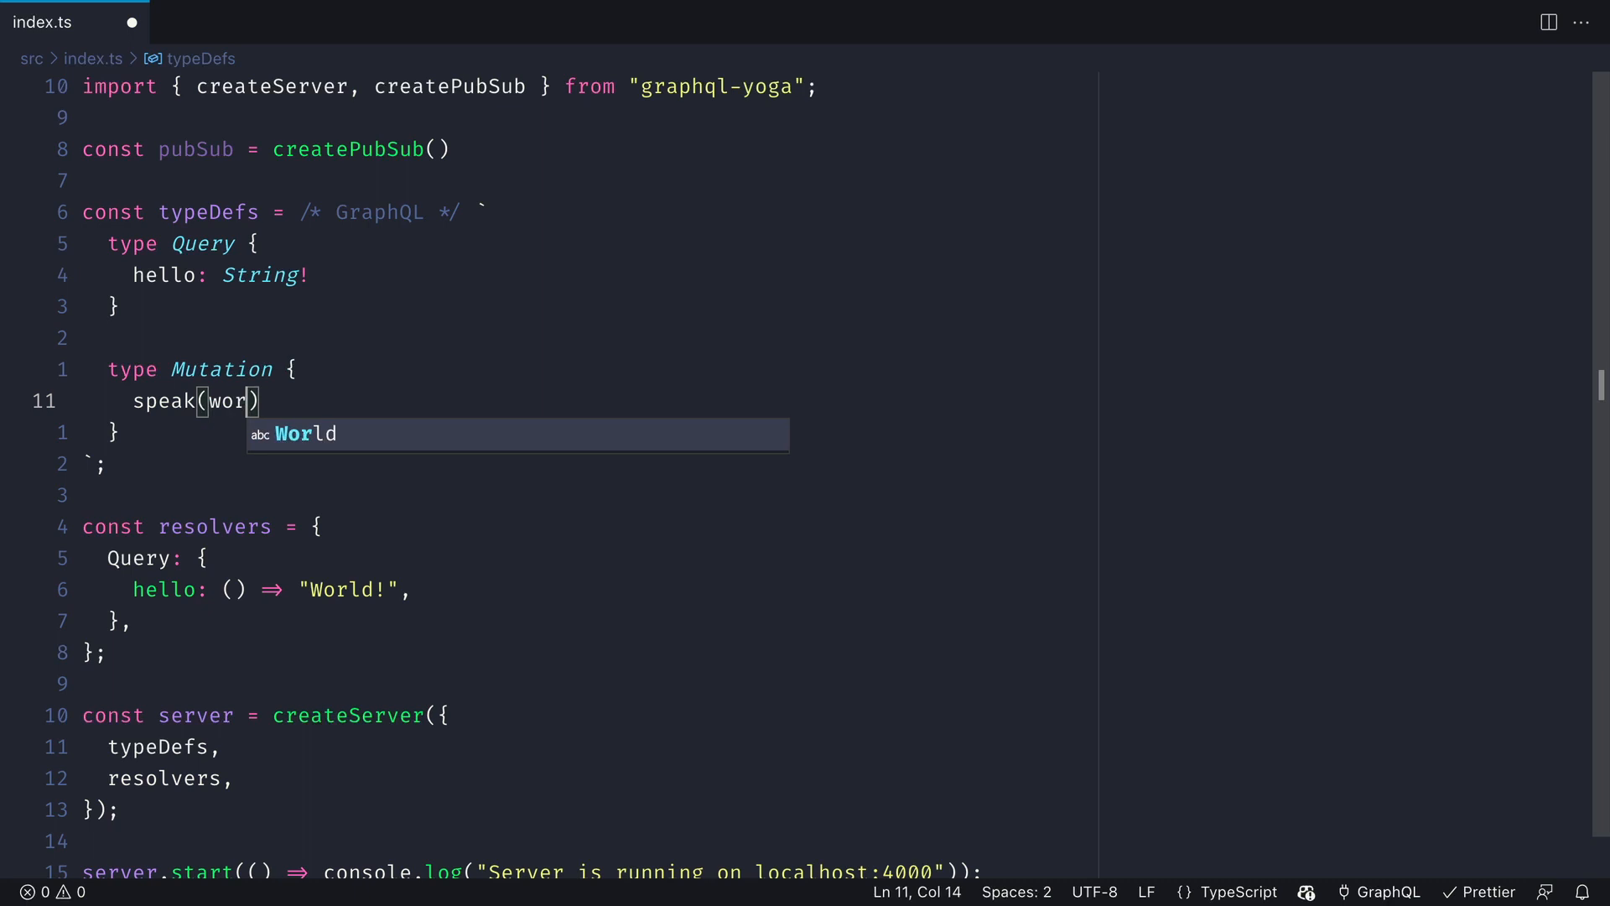
text(d: S)
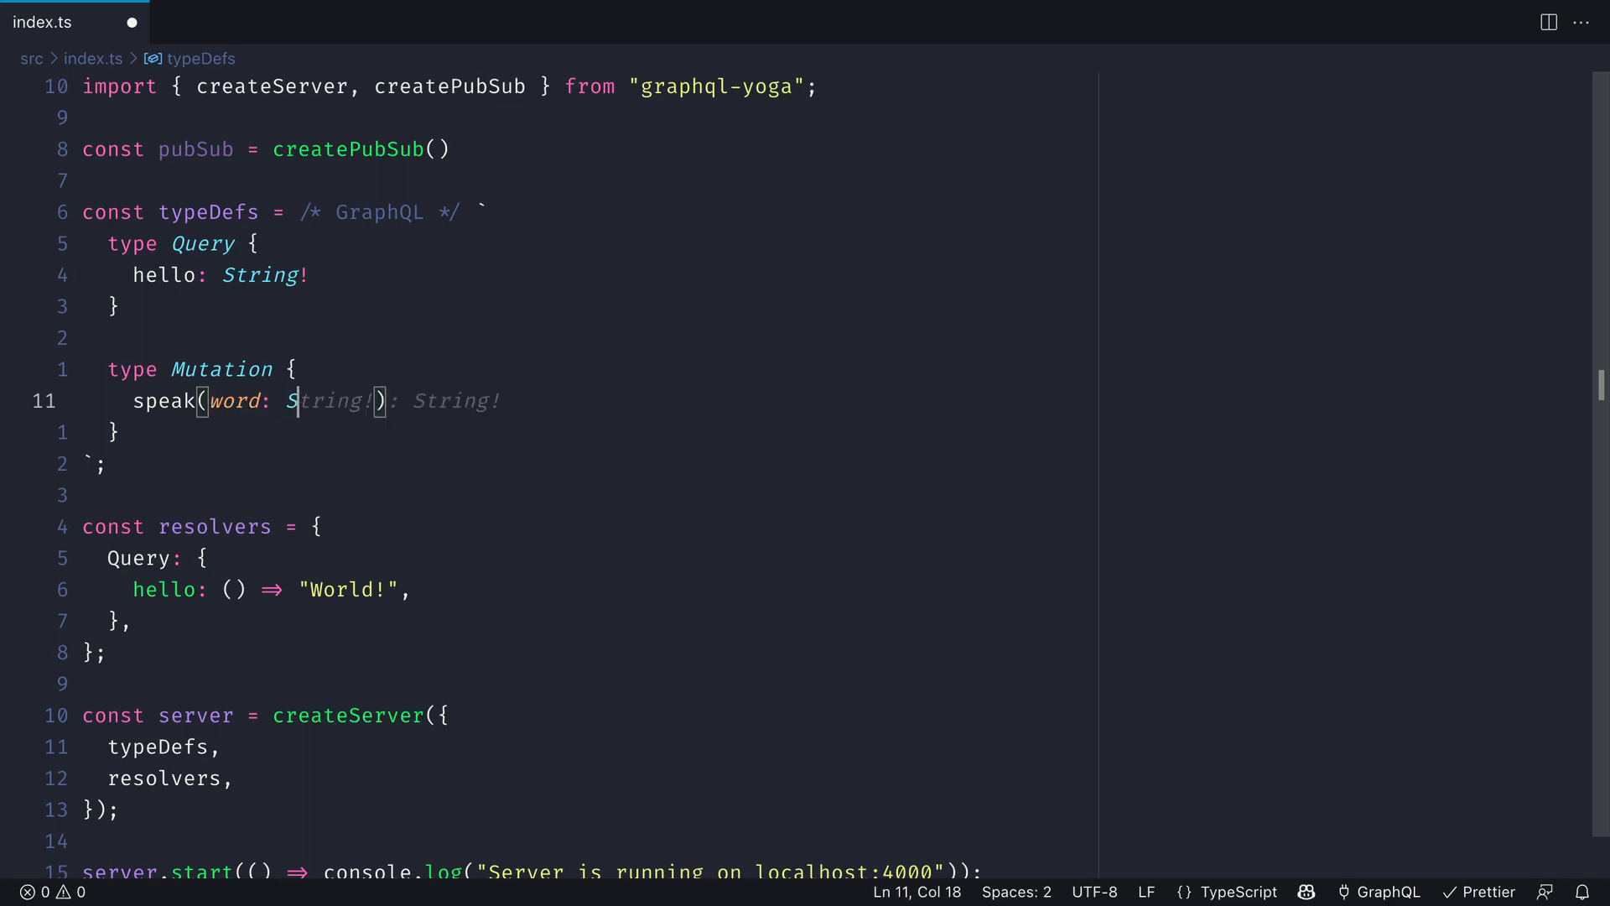
text(String!)
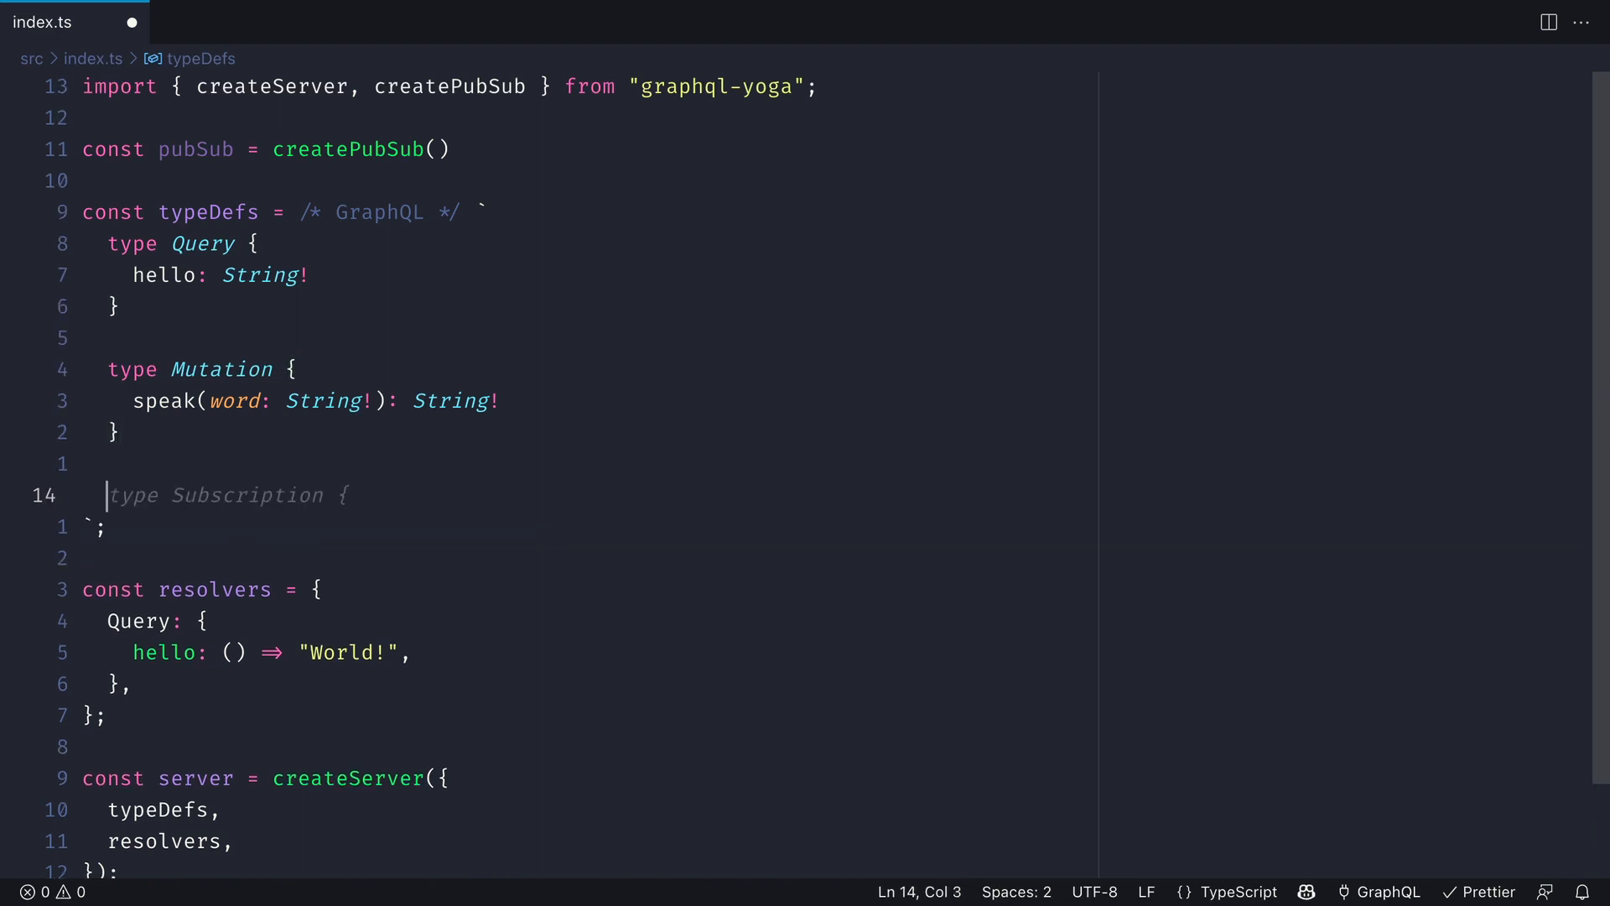
text(speak)
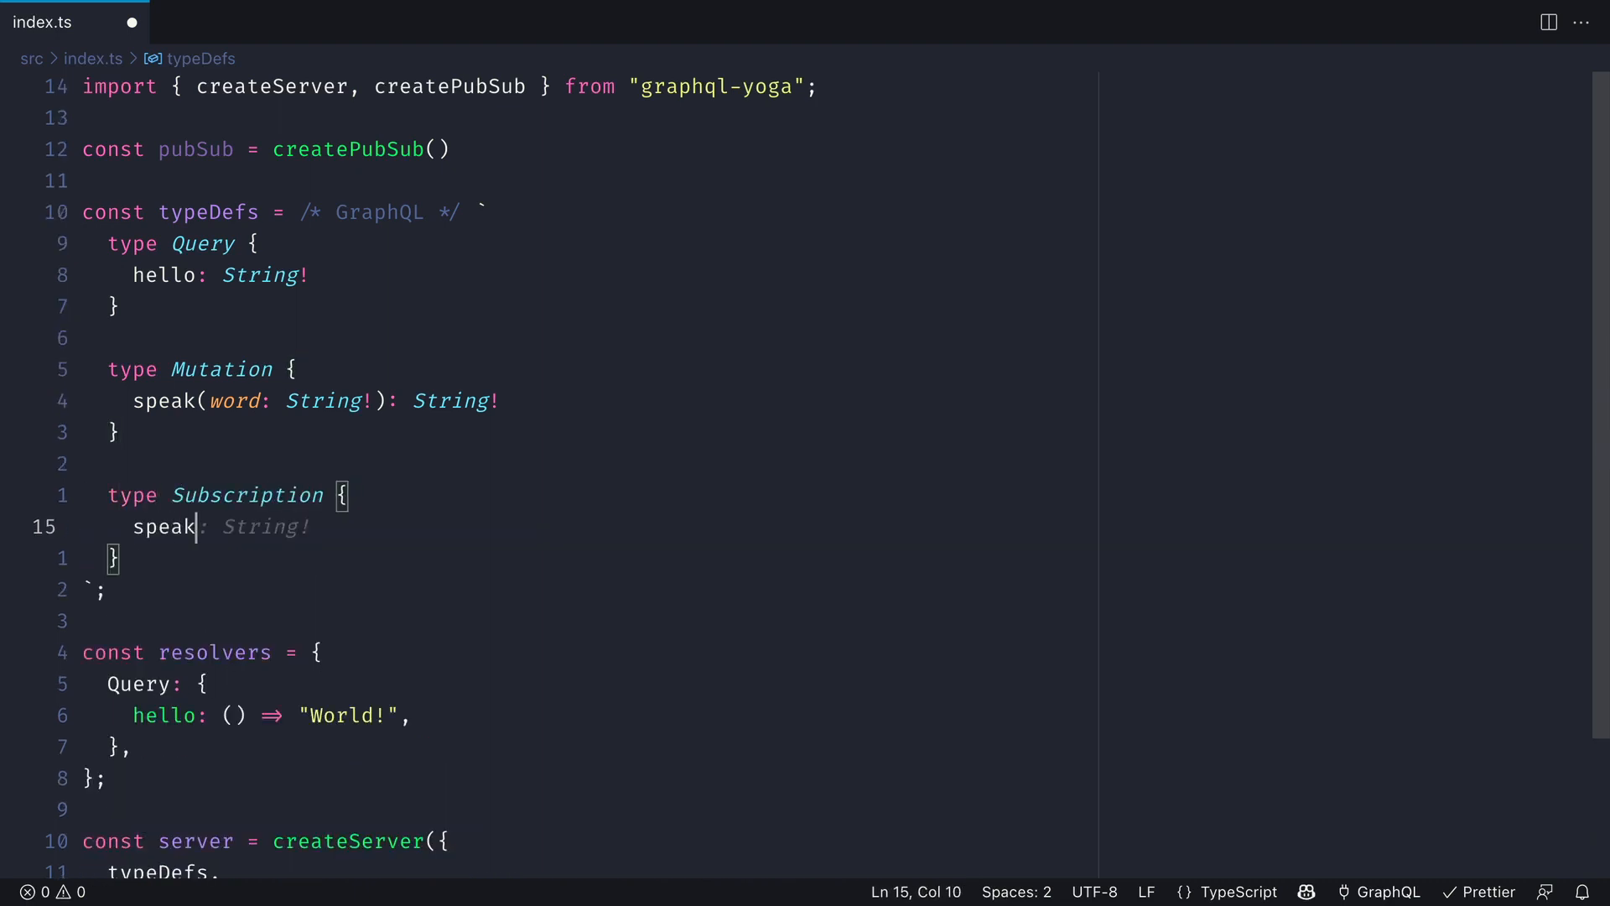
text(ing: String!)
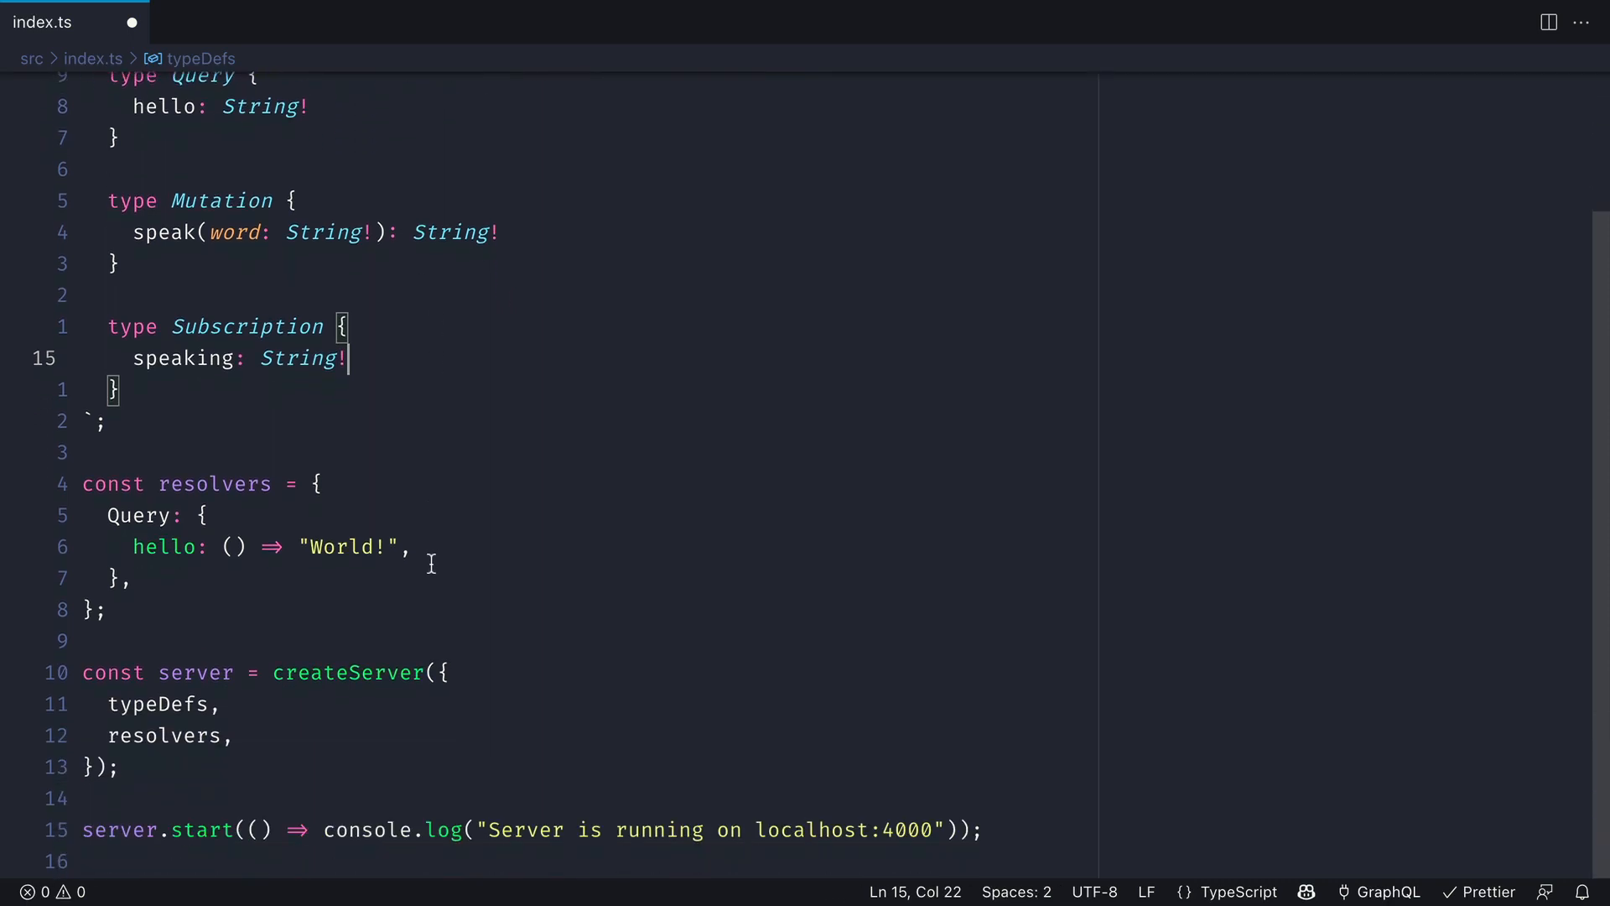
Step: Add resolvers: Mutation.speak publishes 'speak' and returns word; Subscription.speaking subscribes to 'speak'
text(Mutation: {)
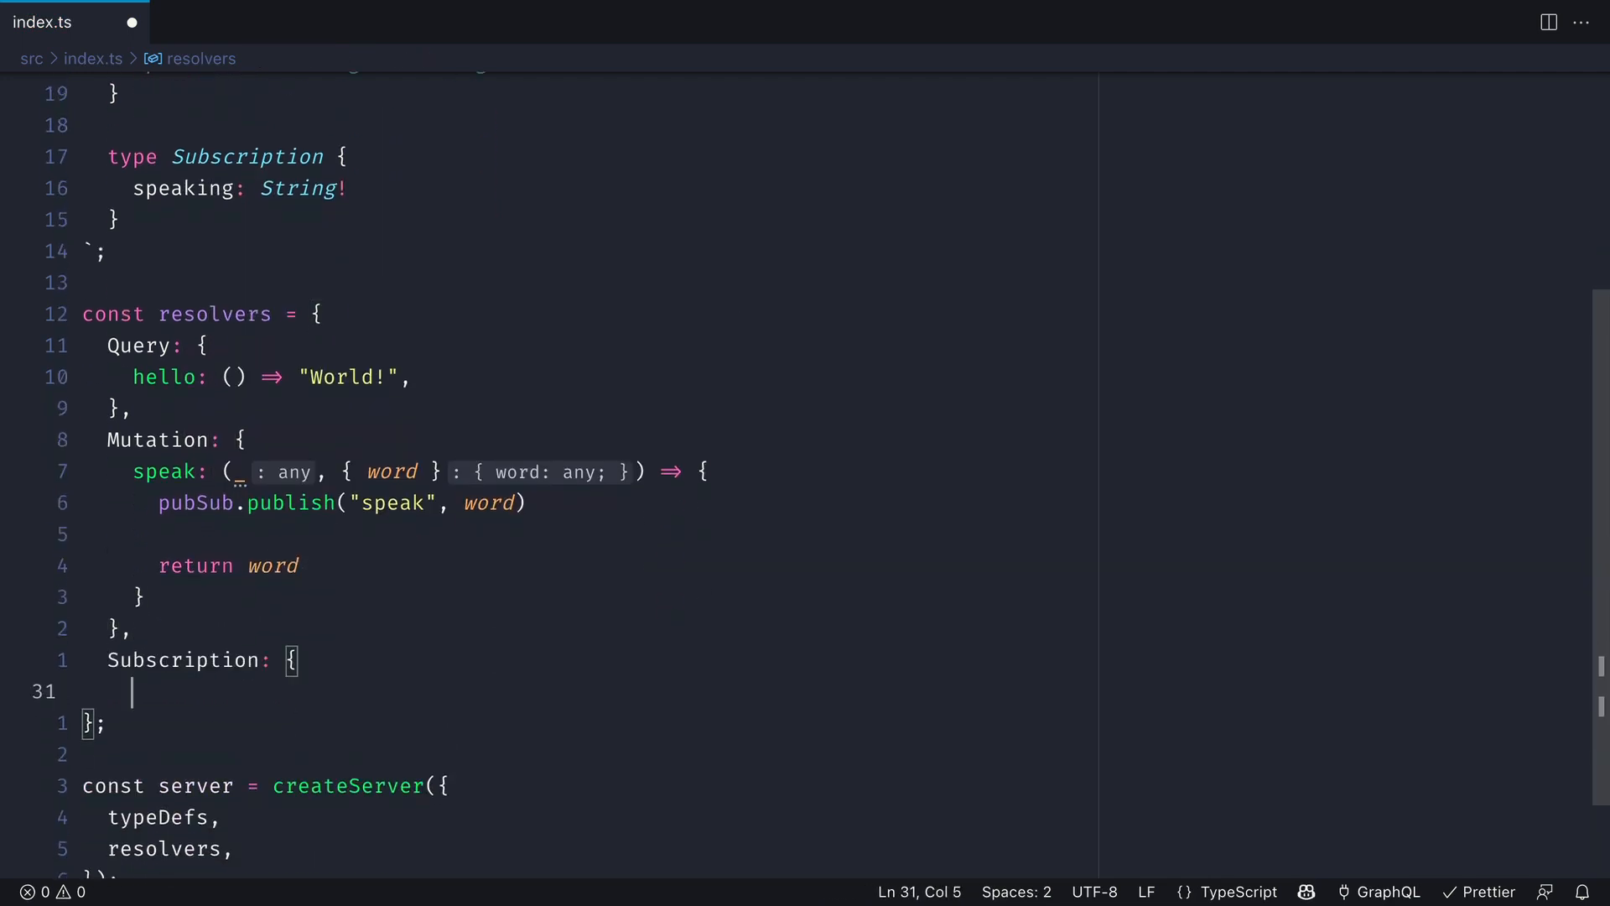
text(speaking: {)
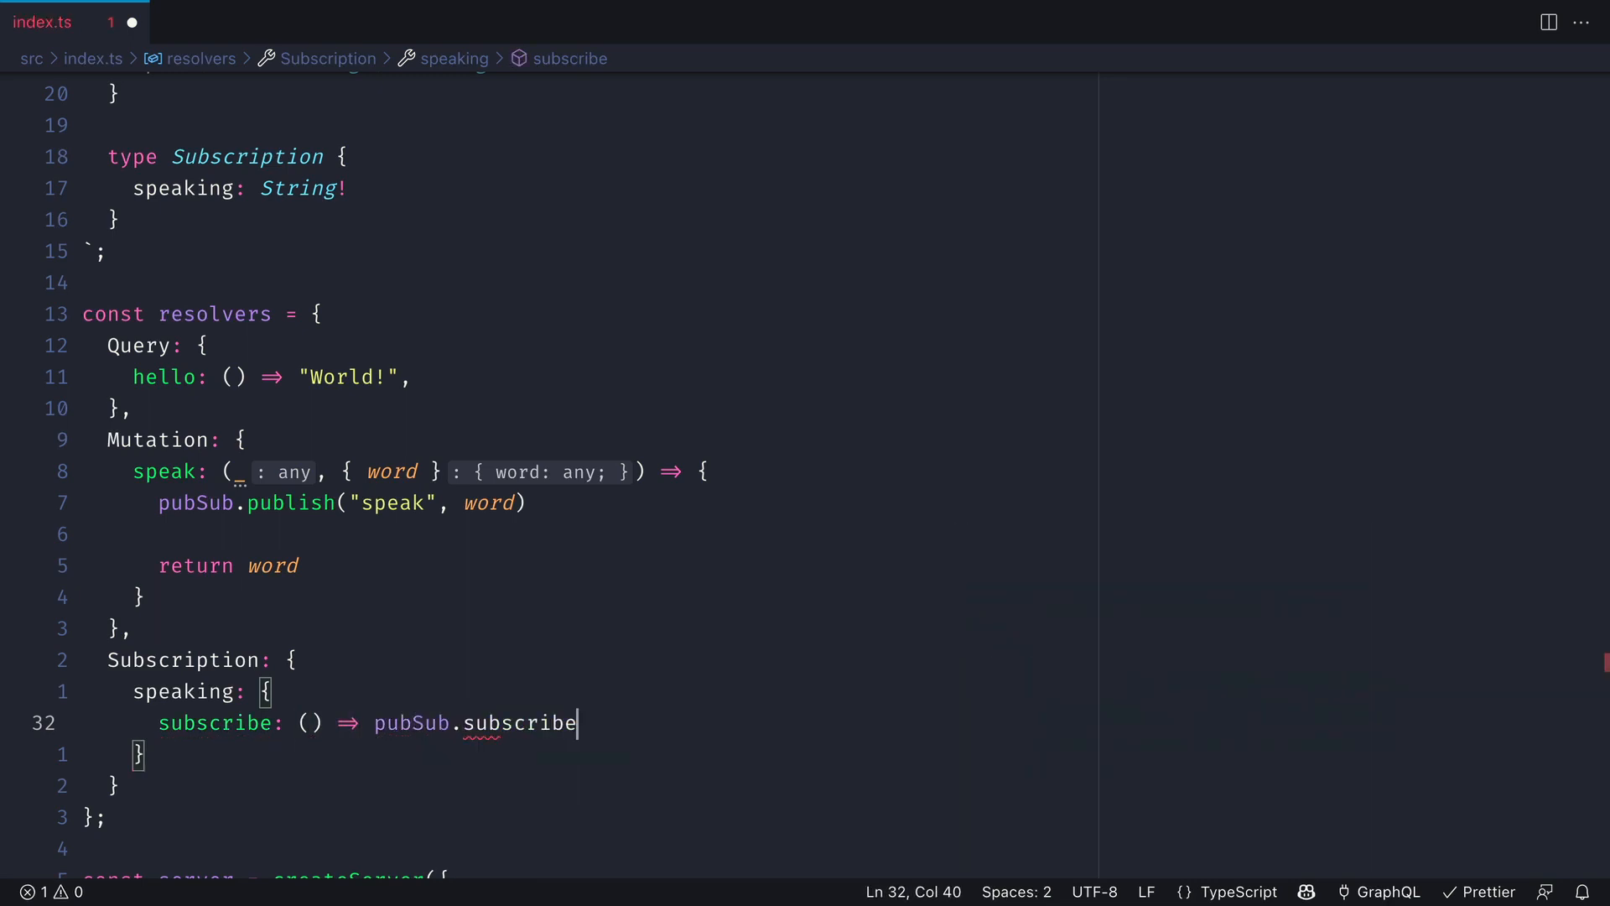
text(('speak'),)
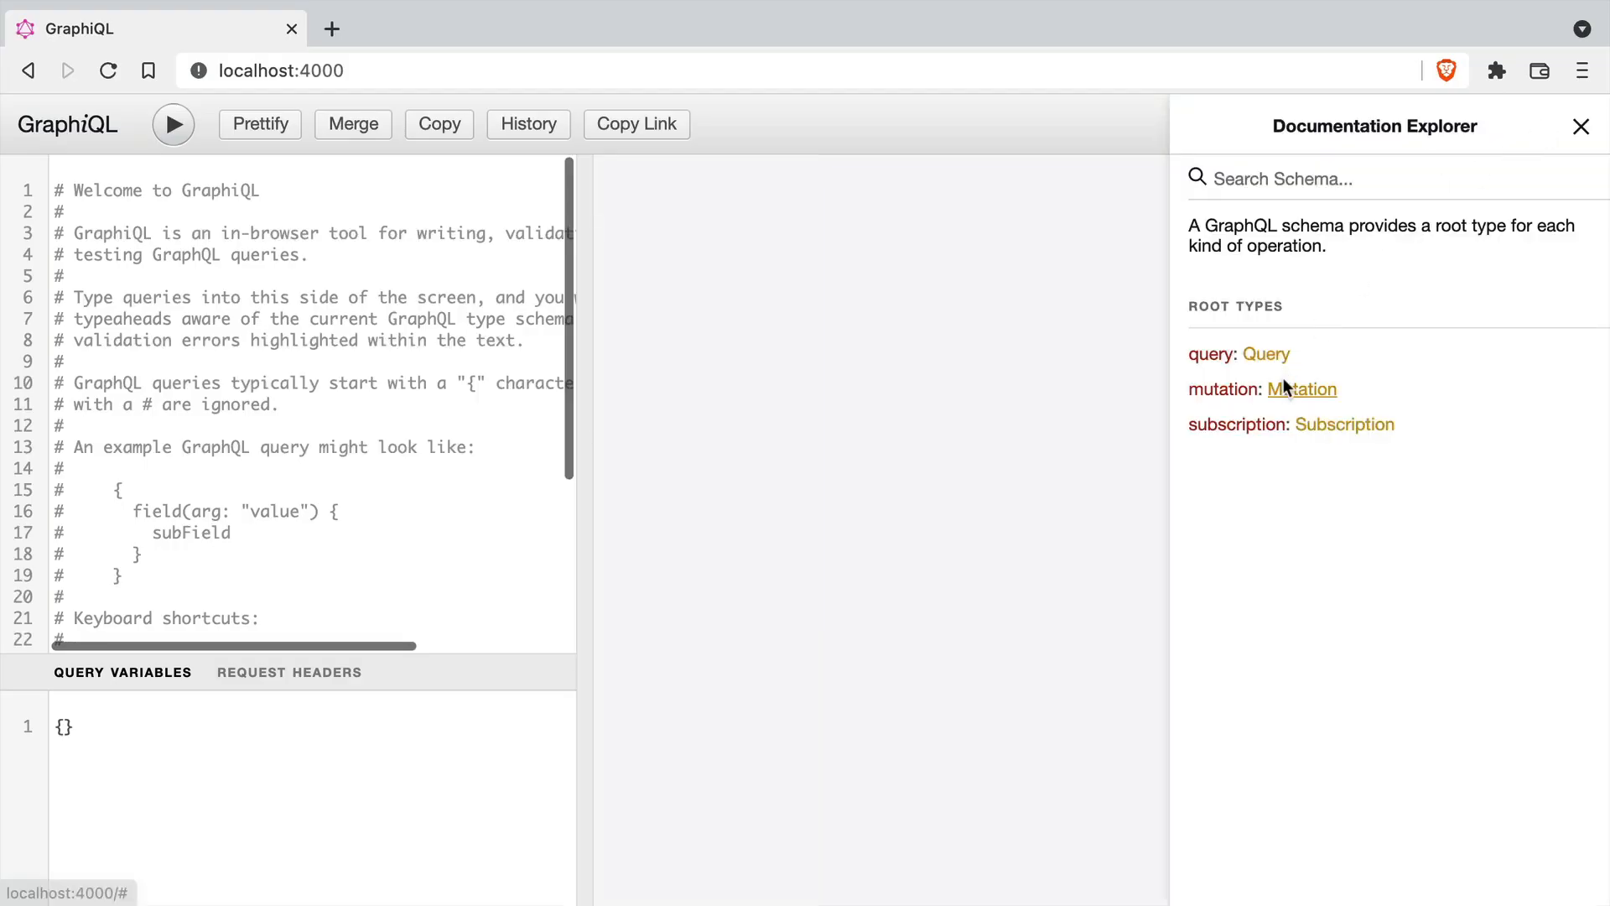
mouse_move(1273, 232)
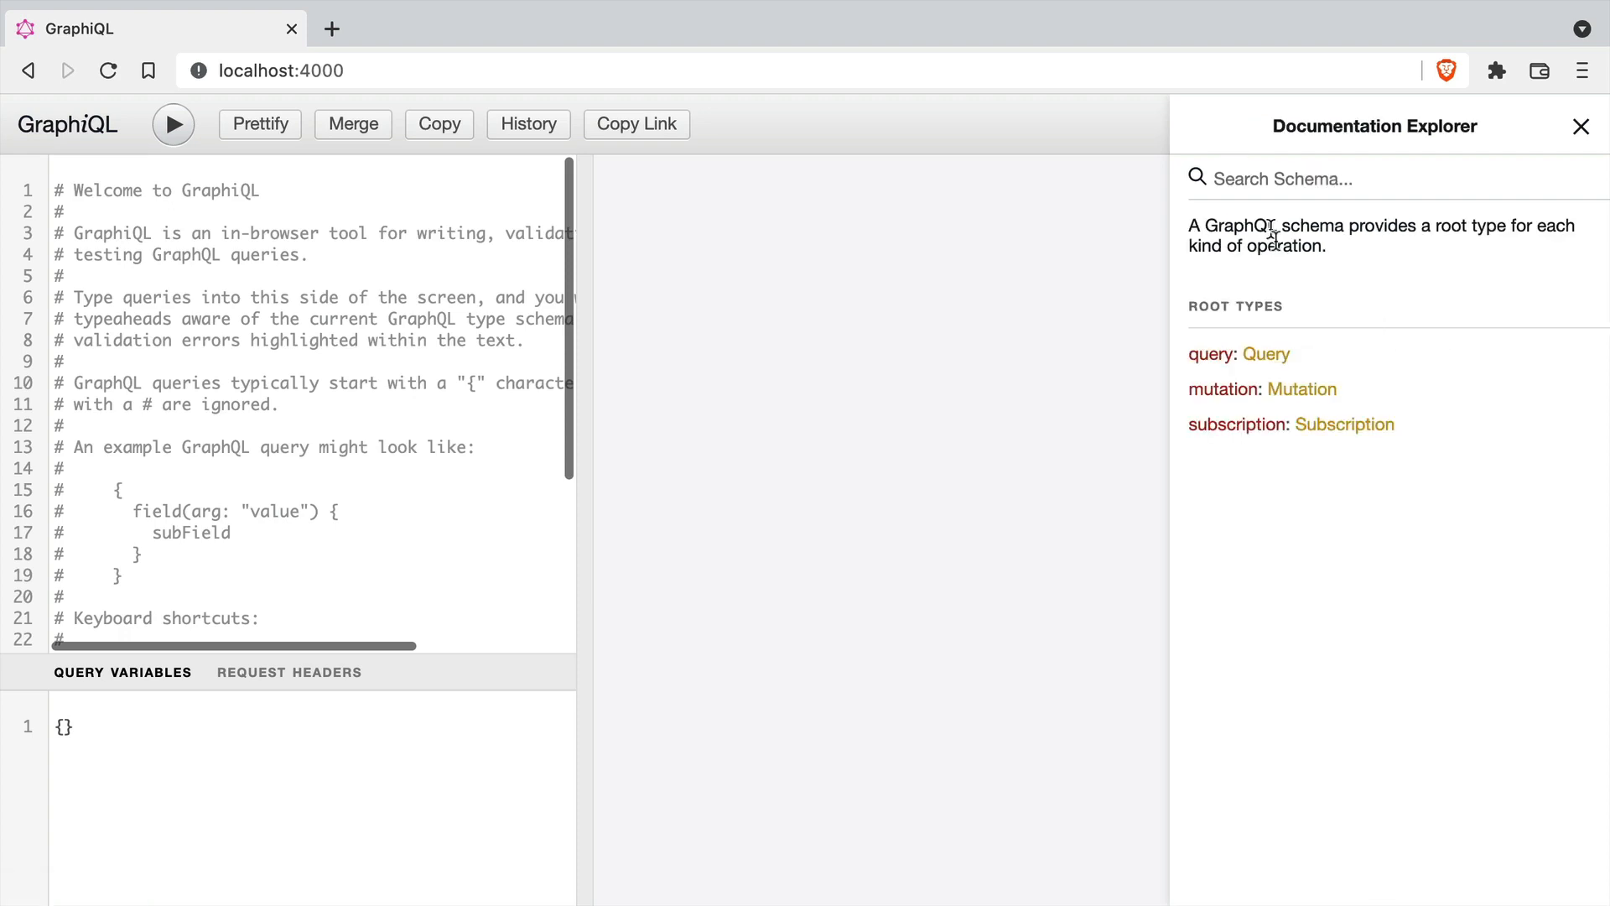
Step: Close the GraphiQL Documentation Explorer after checking the Query, Mutation and Subscription types
click(1342, 423)
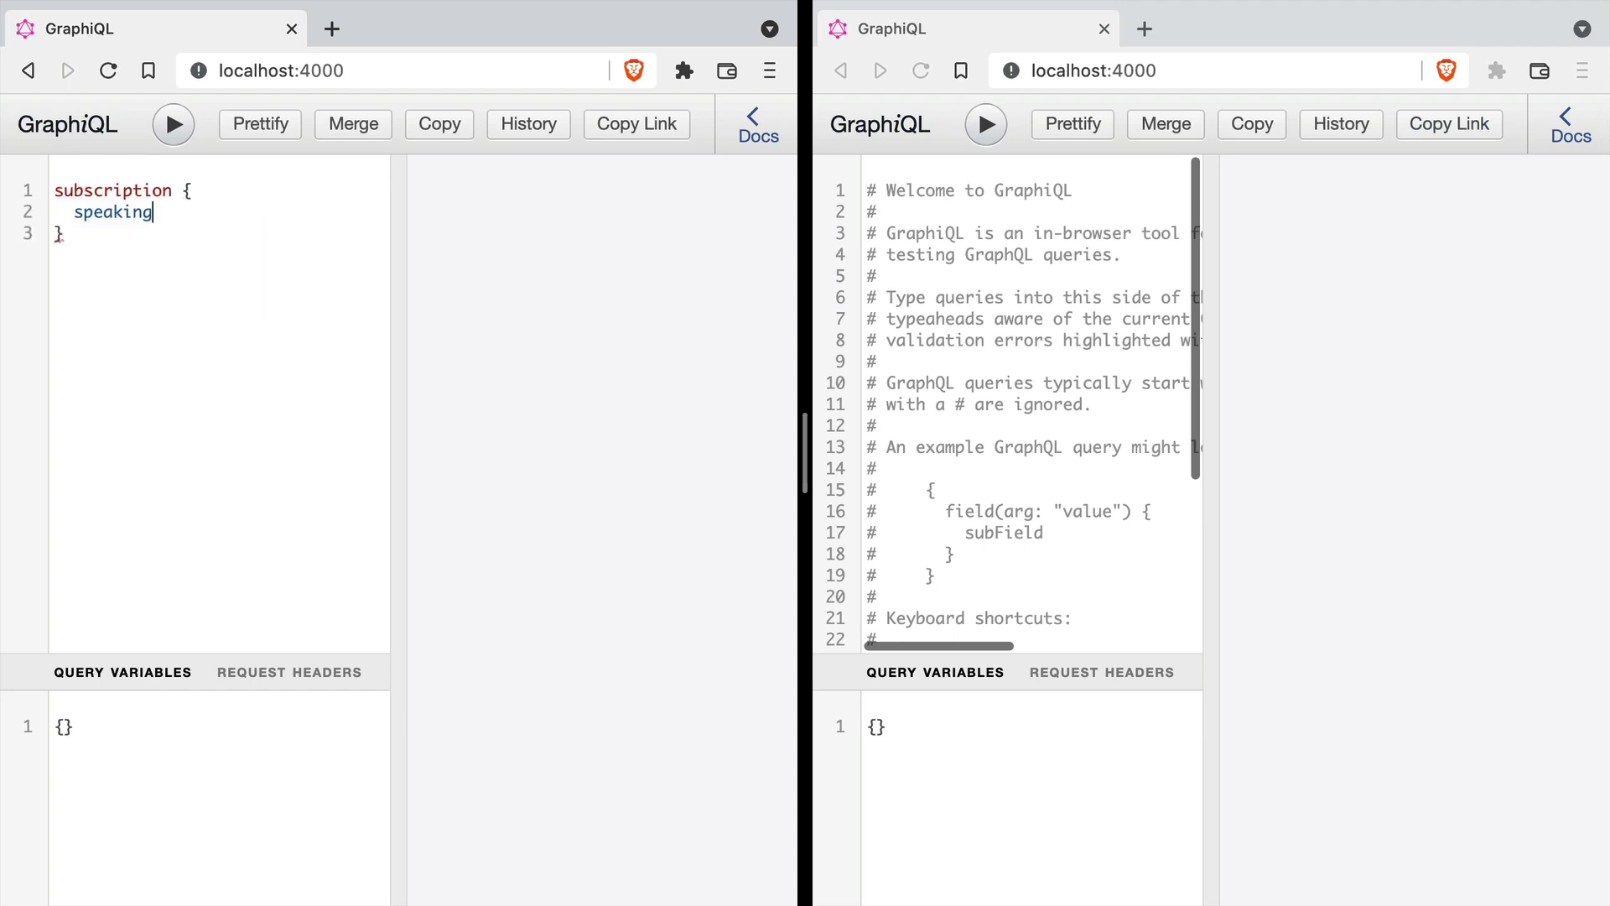
Step: Start the speaking subscription, then send speak mutations with words 'GraphQL!', 'Yoga' and more
click(173, 124)
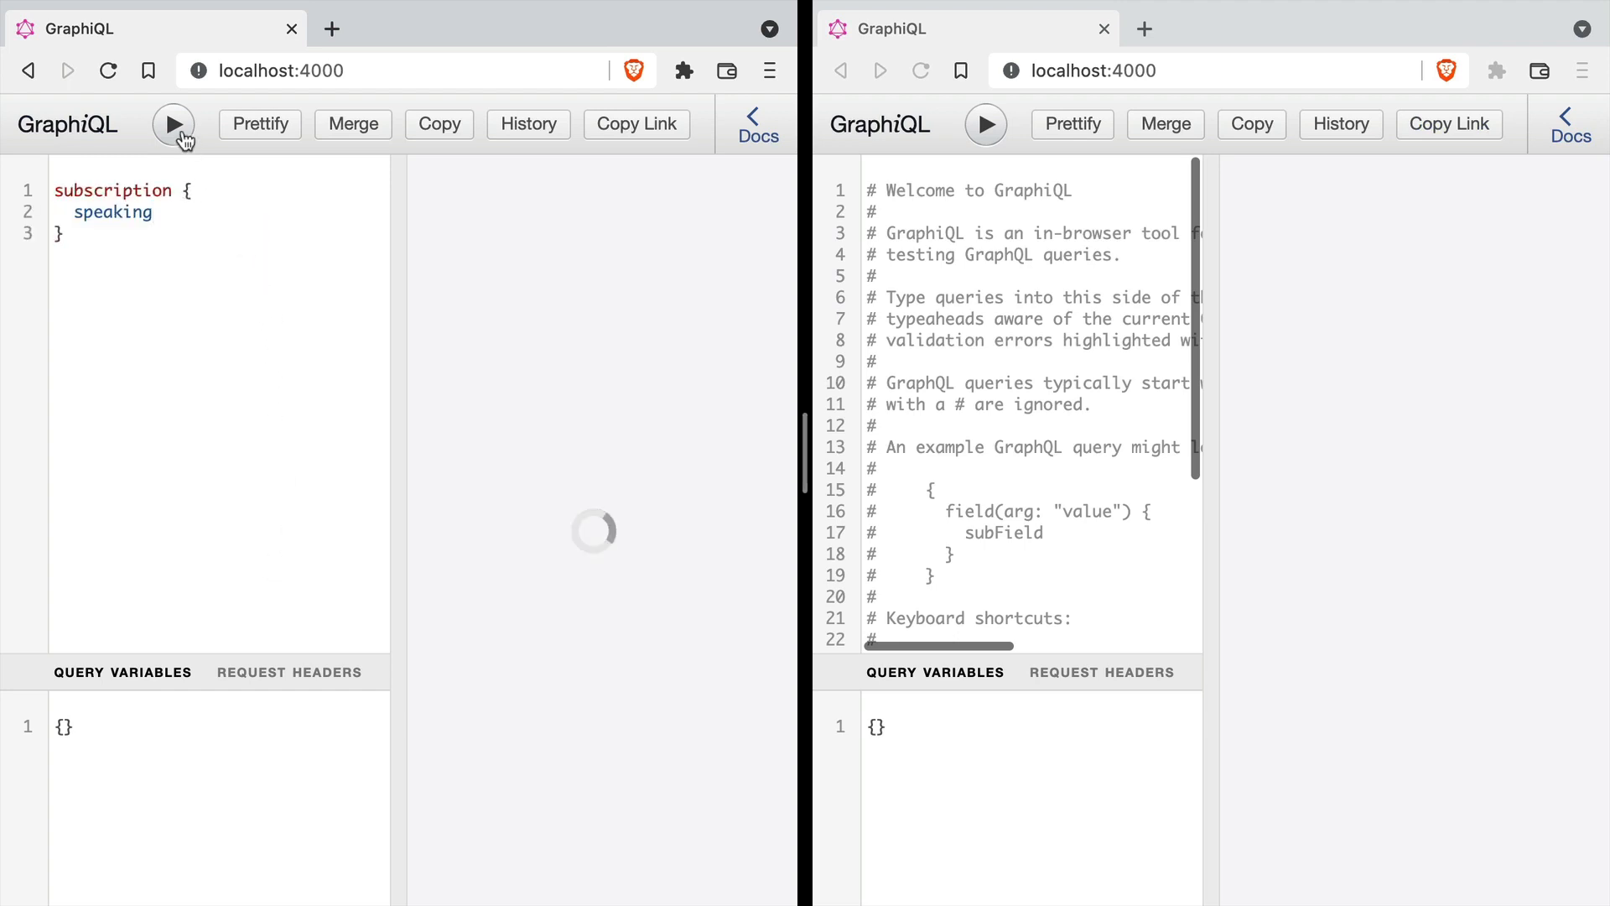
text(mutation {)
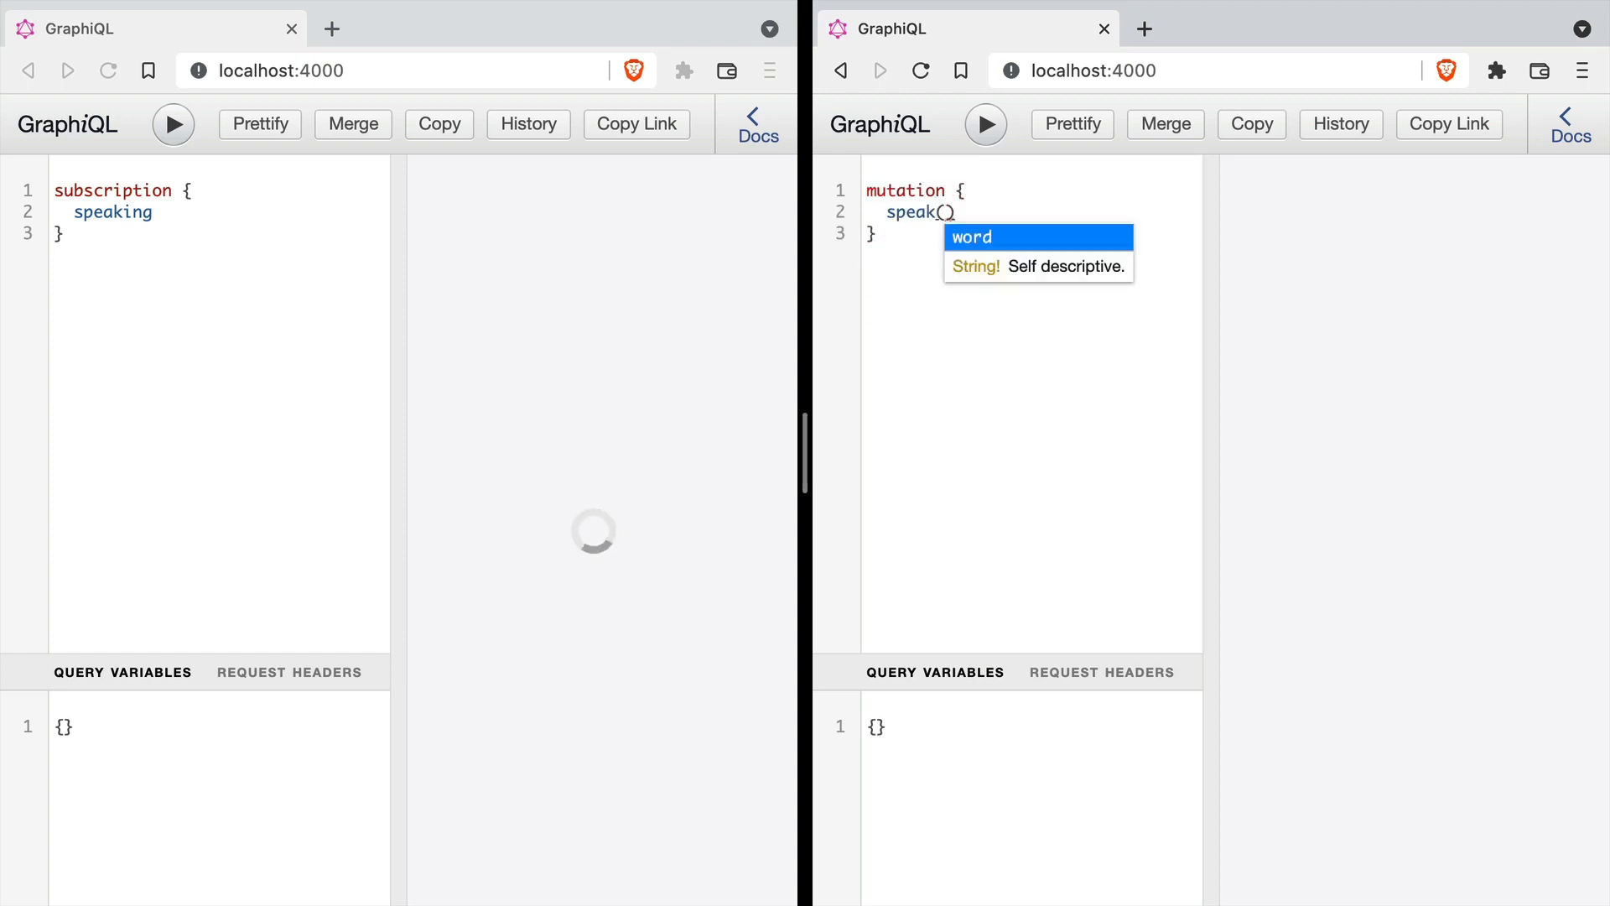
text(word: "GraphQL!")
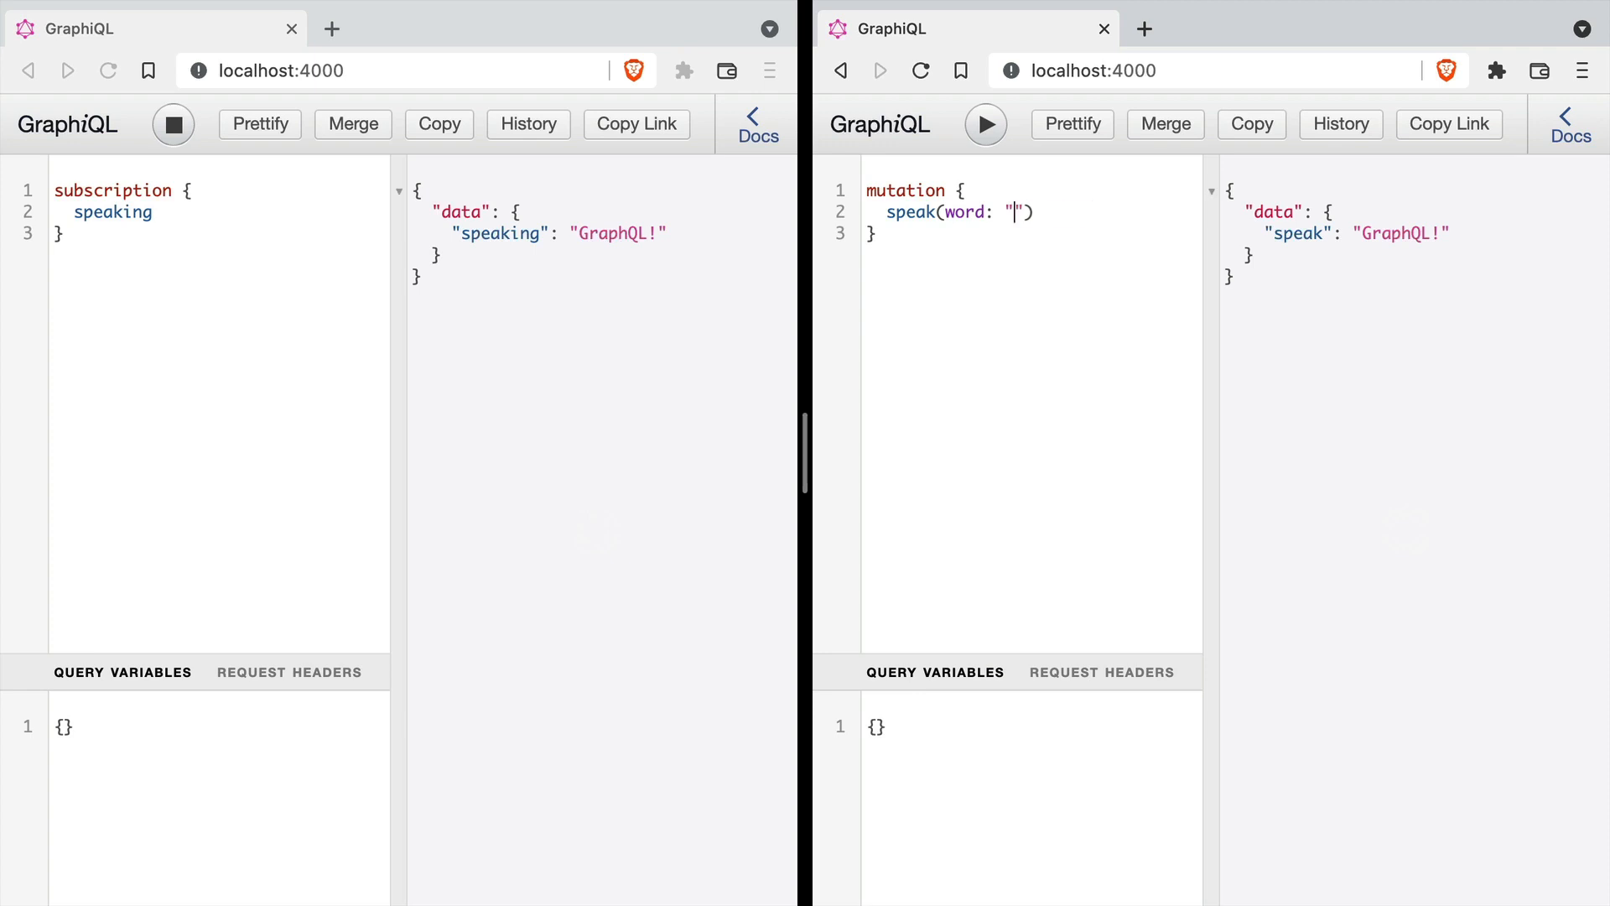
text(Yoga)
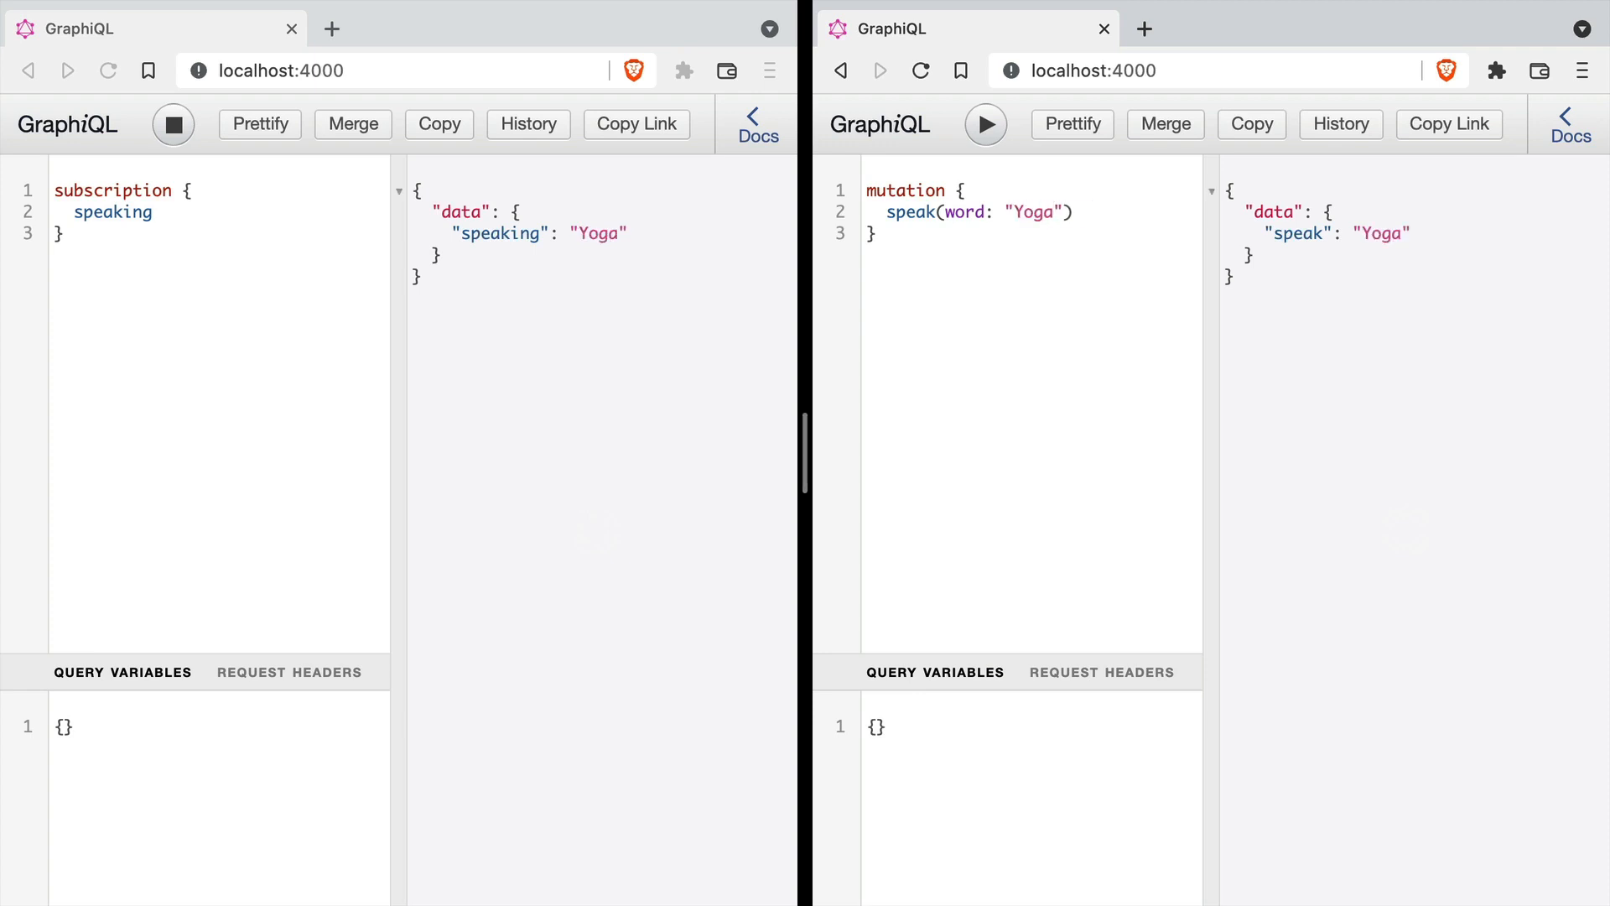
text(Awes)
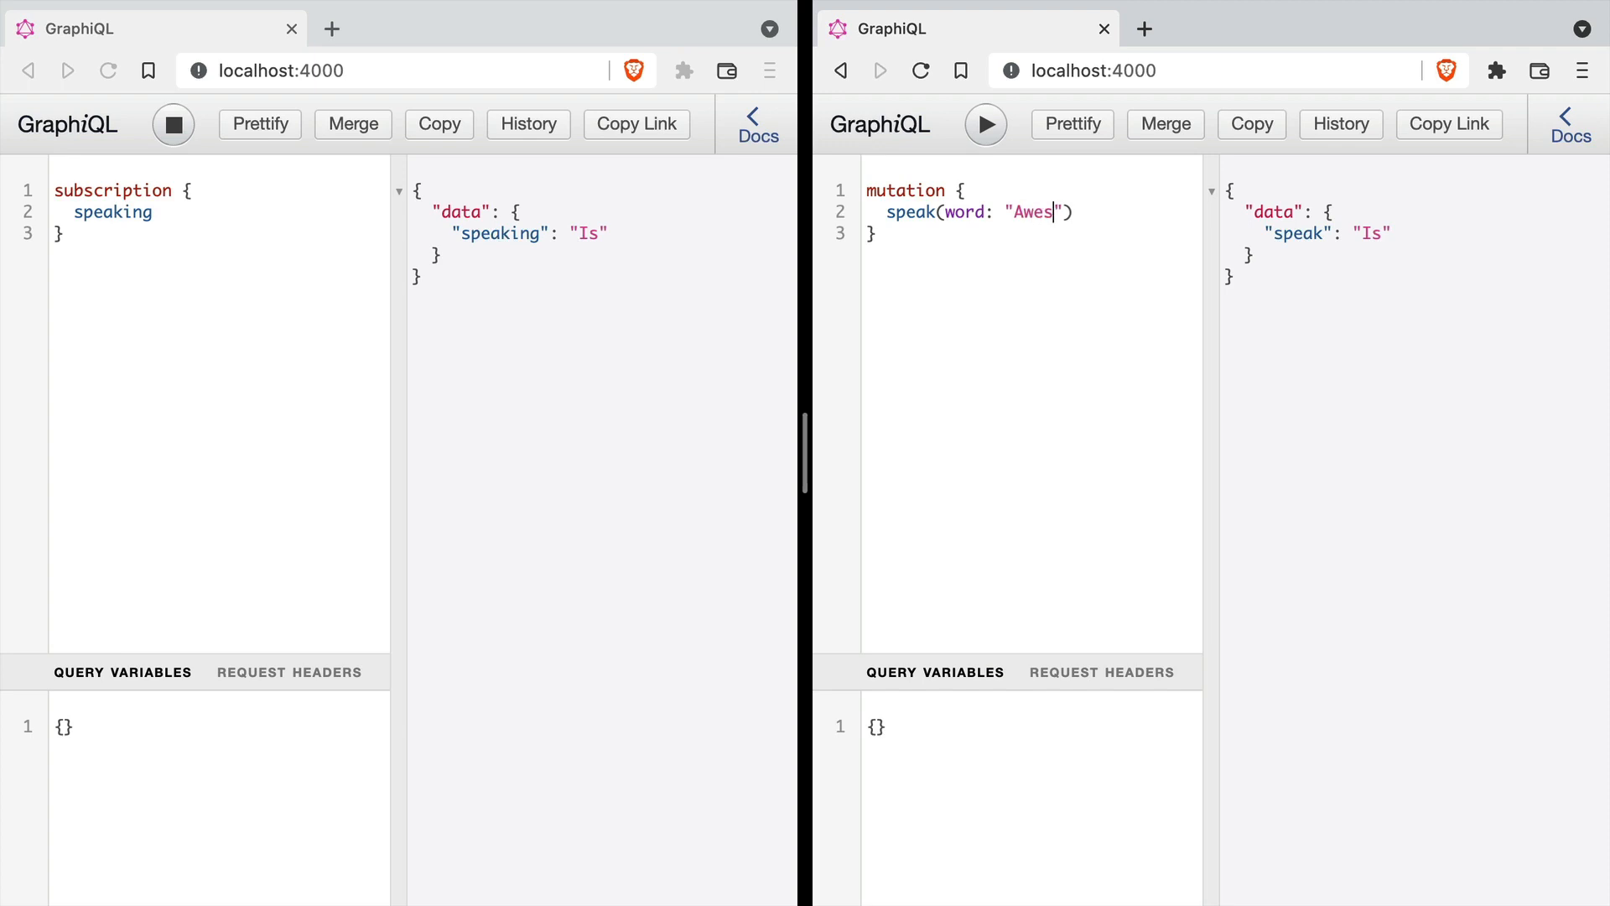